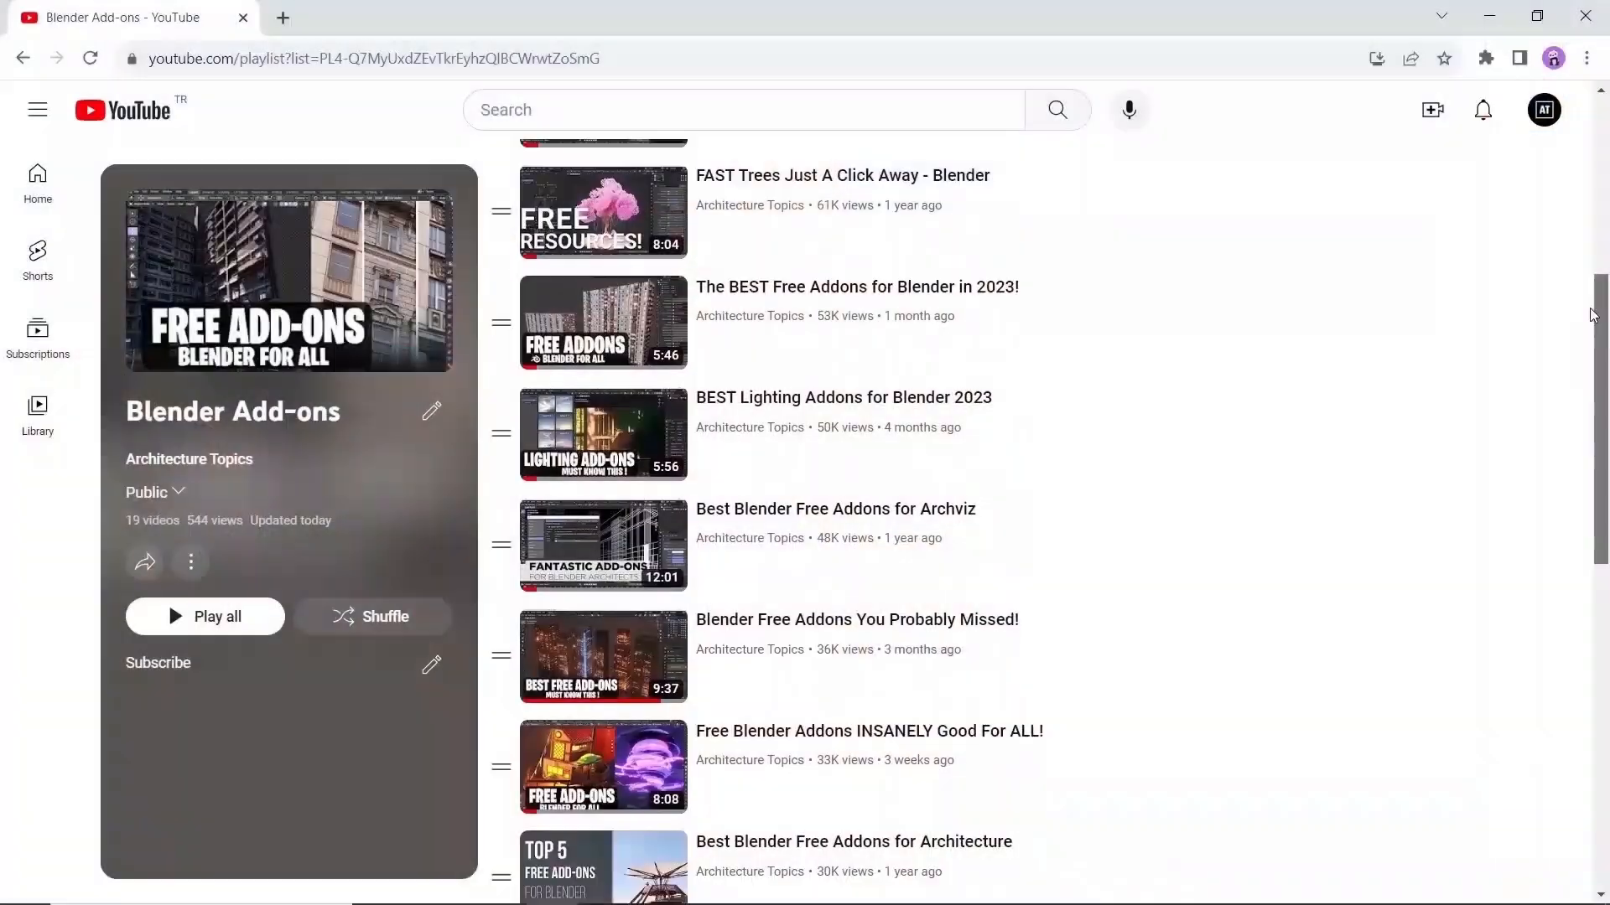
Step: Enter 0 in the 'Name a fair price' box for Dynamic Stylized Water and scroll to the ratings
scroll("down", 3)
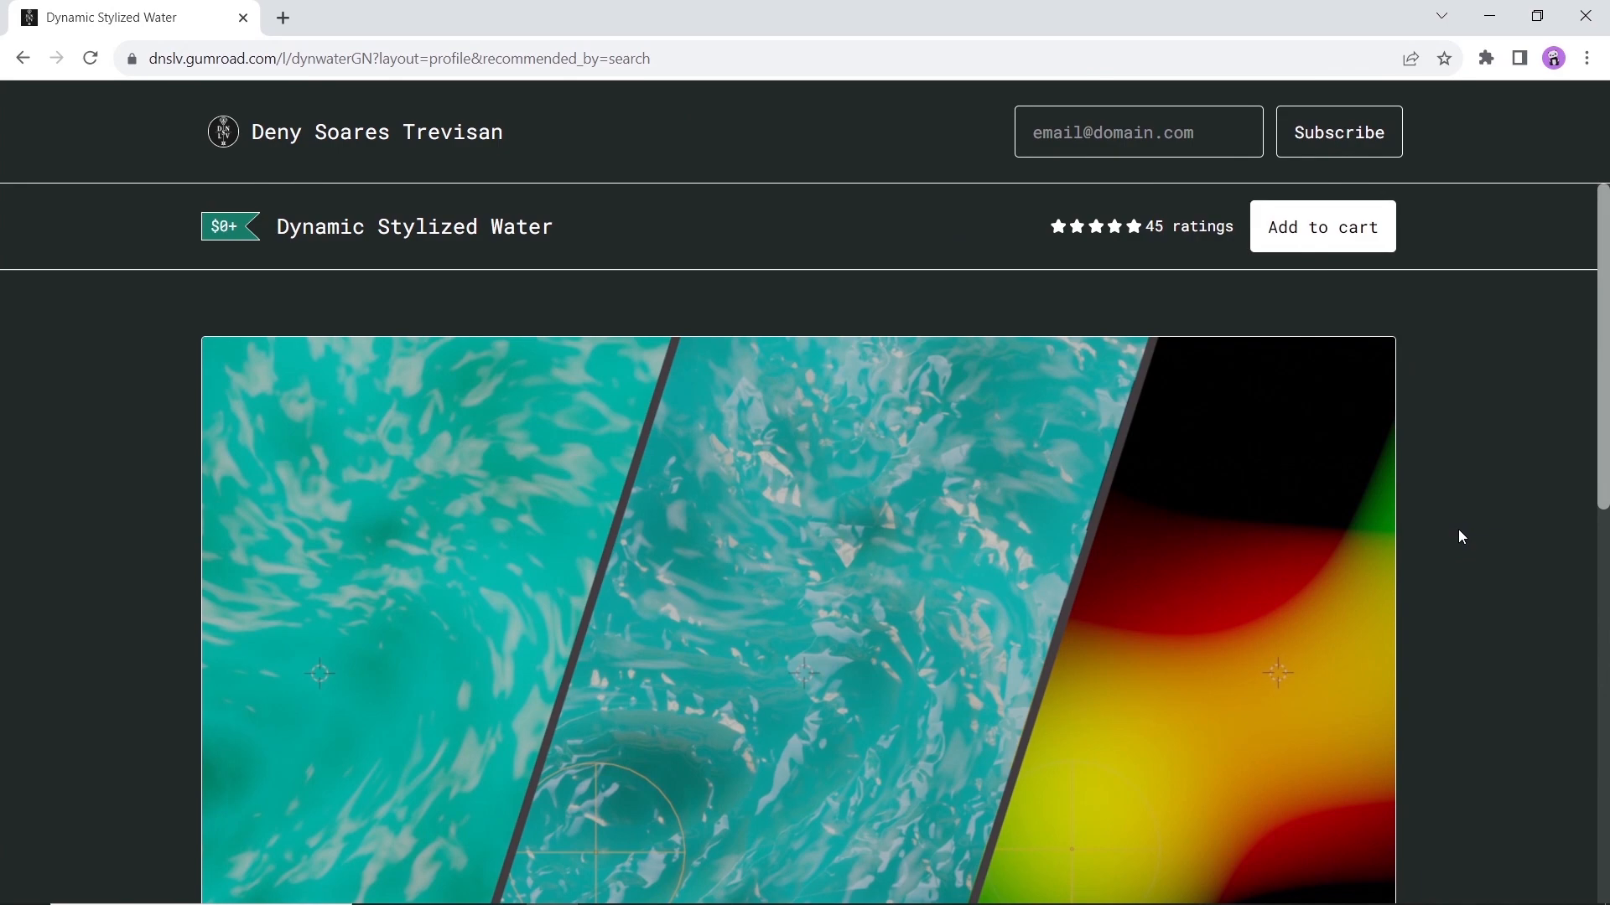
scroll("down", 3)
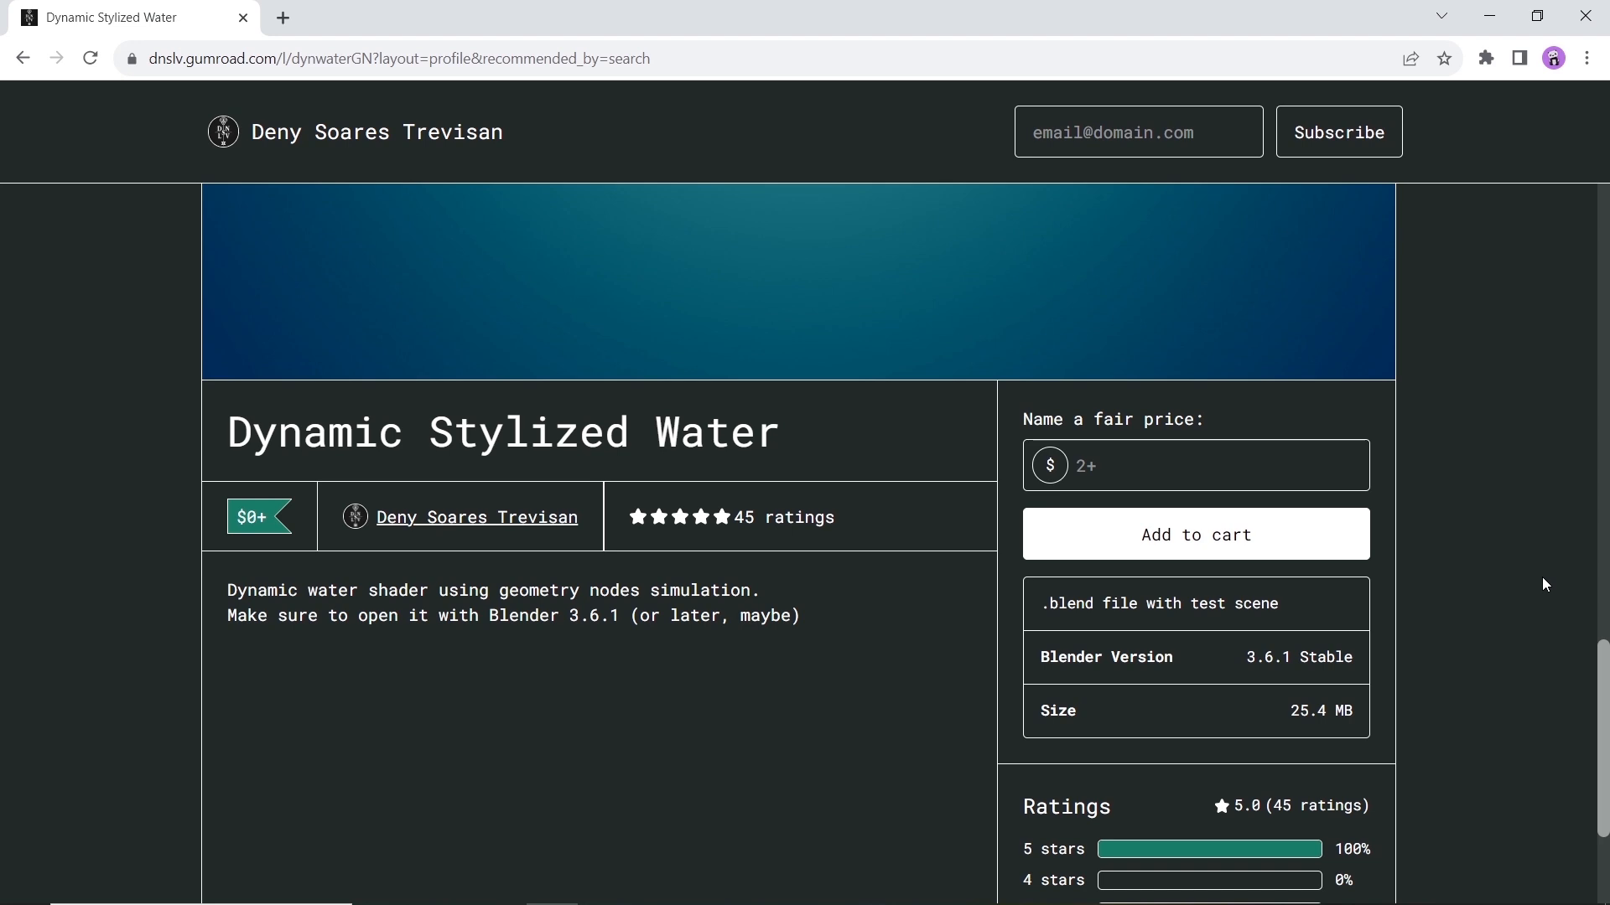
mouse_move(1184, 584)
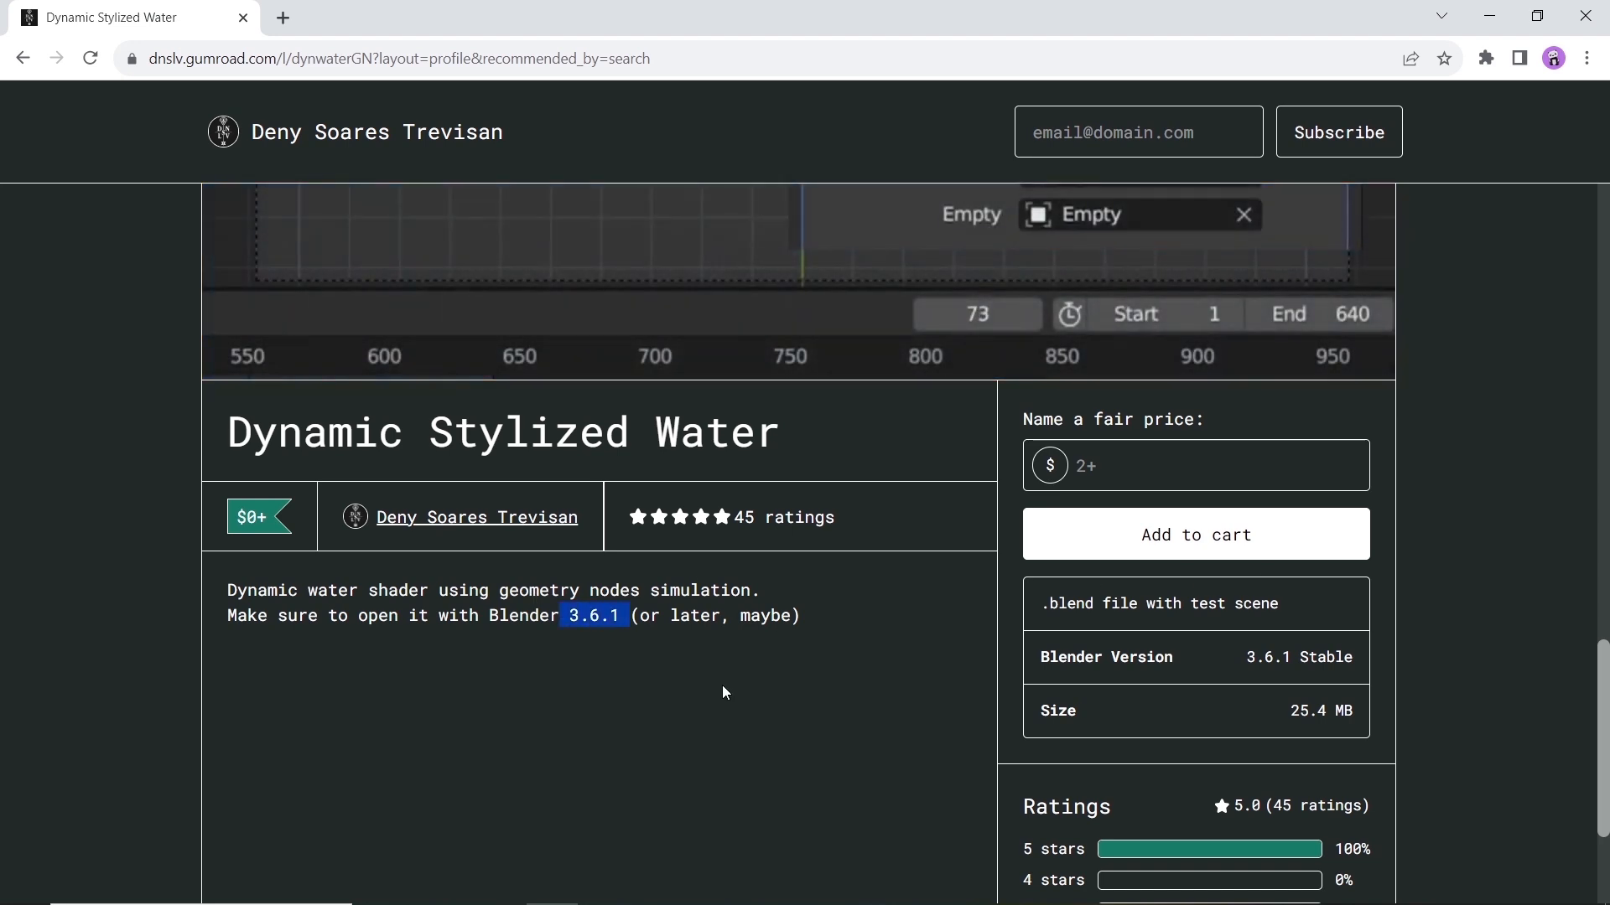
left_click(1196, 465)
type("0")
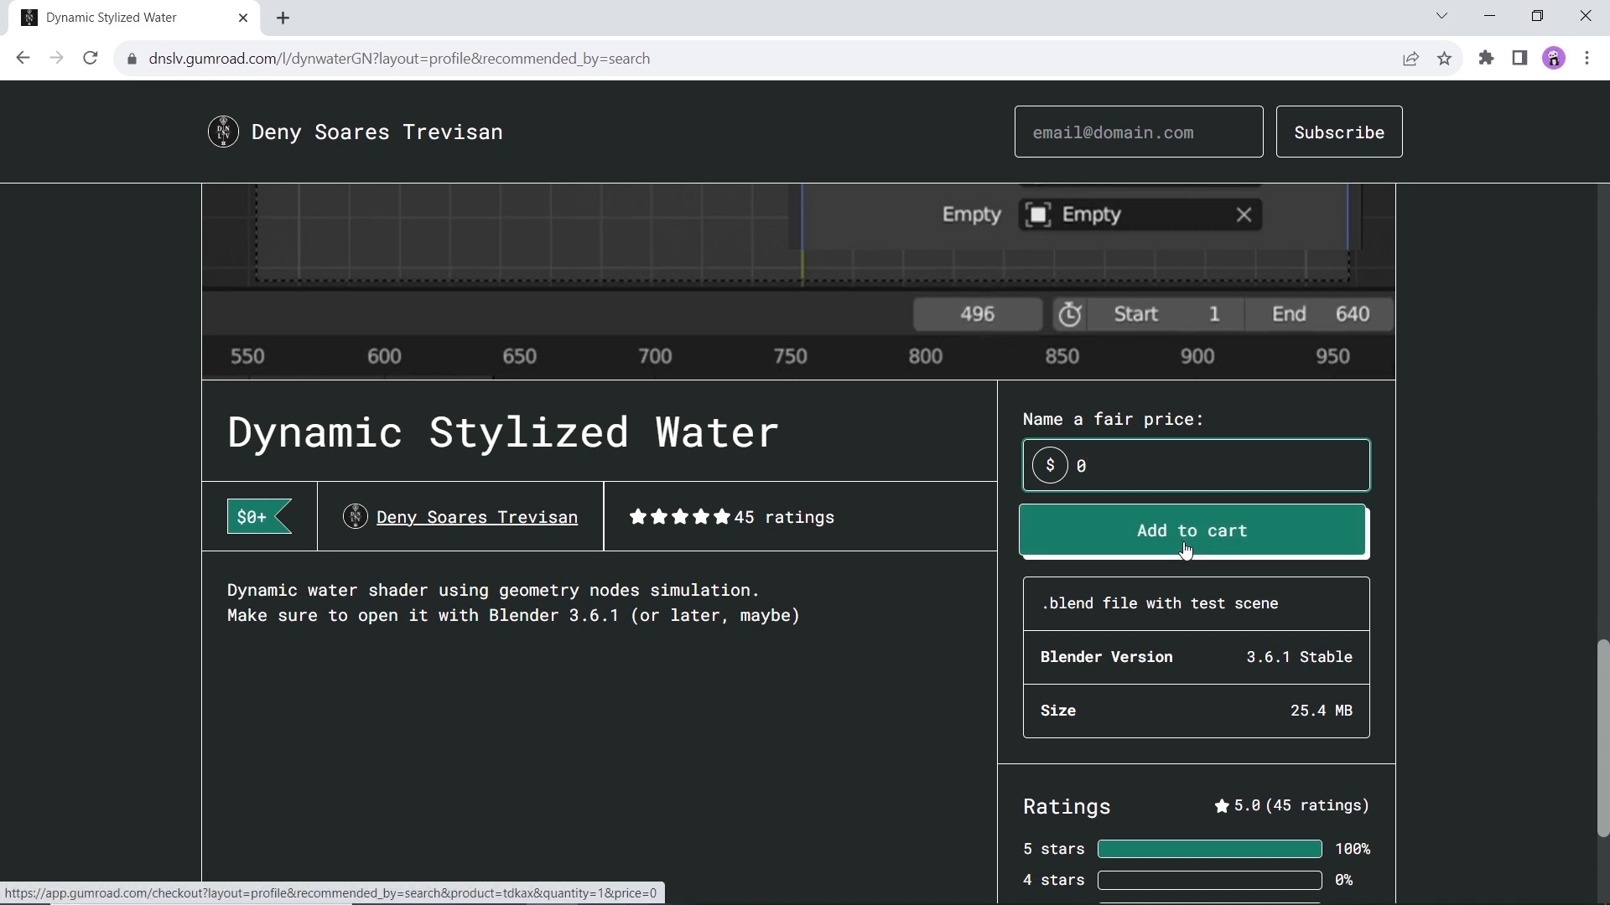
scroll("down", 3)
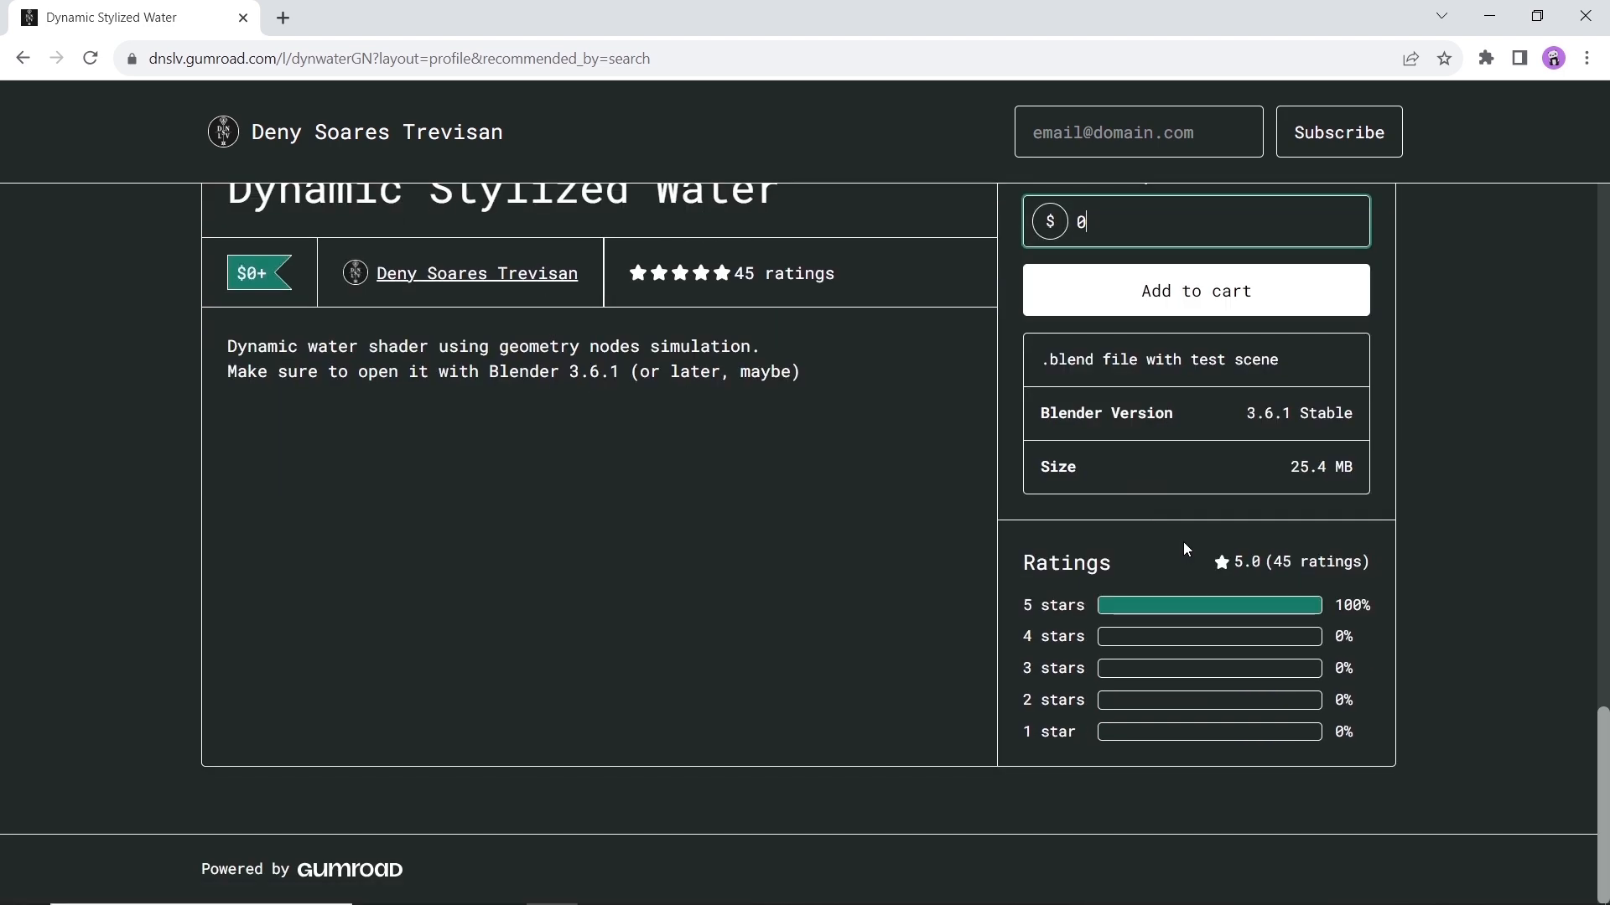
scroll("down", 3)
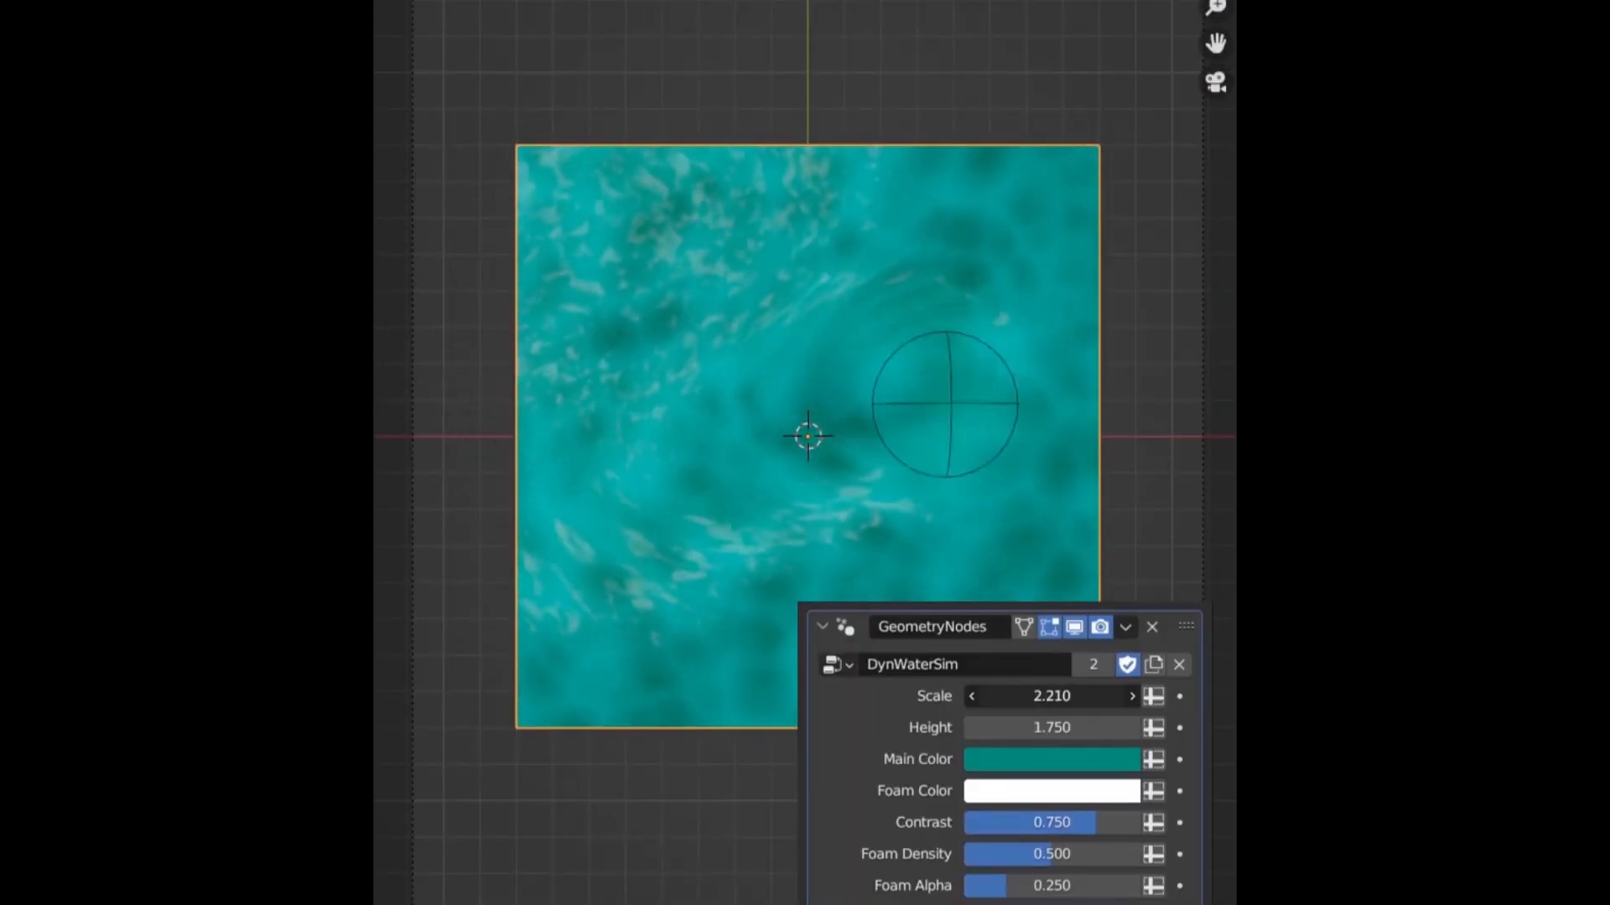
Step: Lower the DynWaterSim Scale to 1.250 and adjust the water shader's Contrast slider
left_click_drag(1051, 696, 1051, 696)
type("1.250")
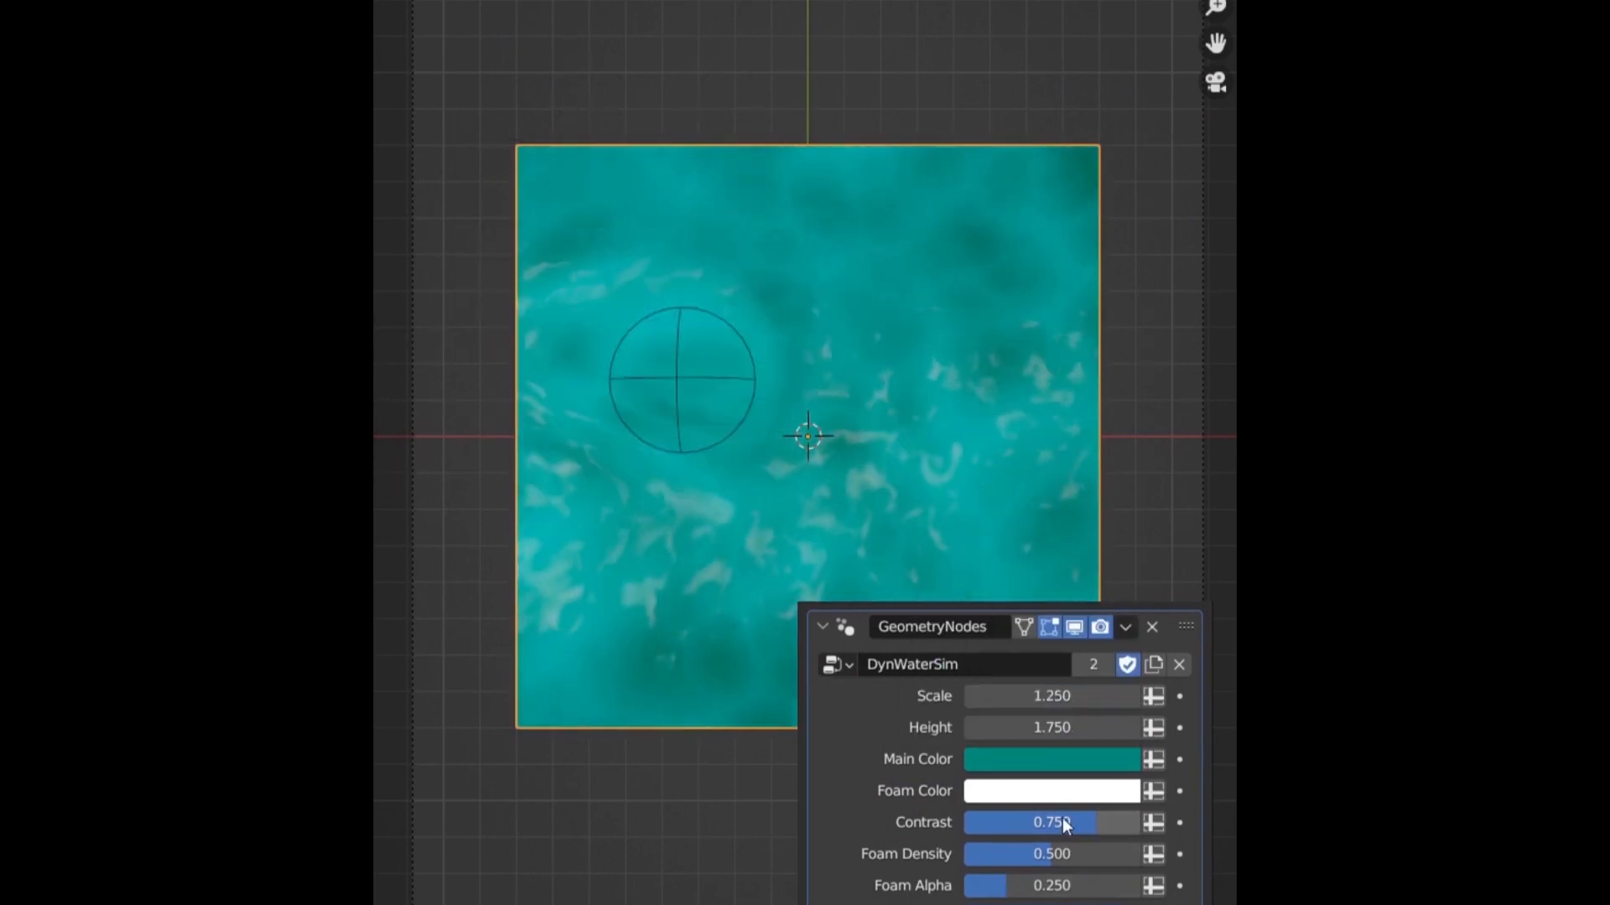
left_click_drag(1063, 822, 1011, 822)
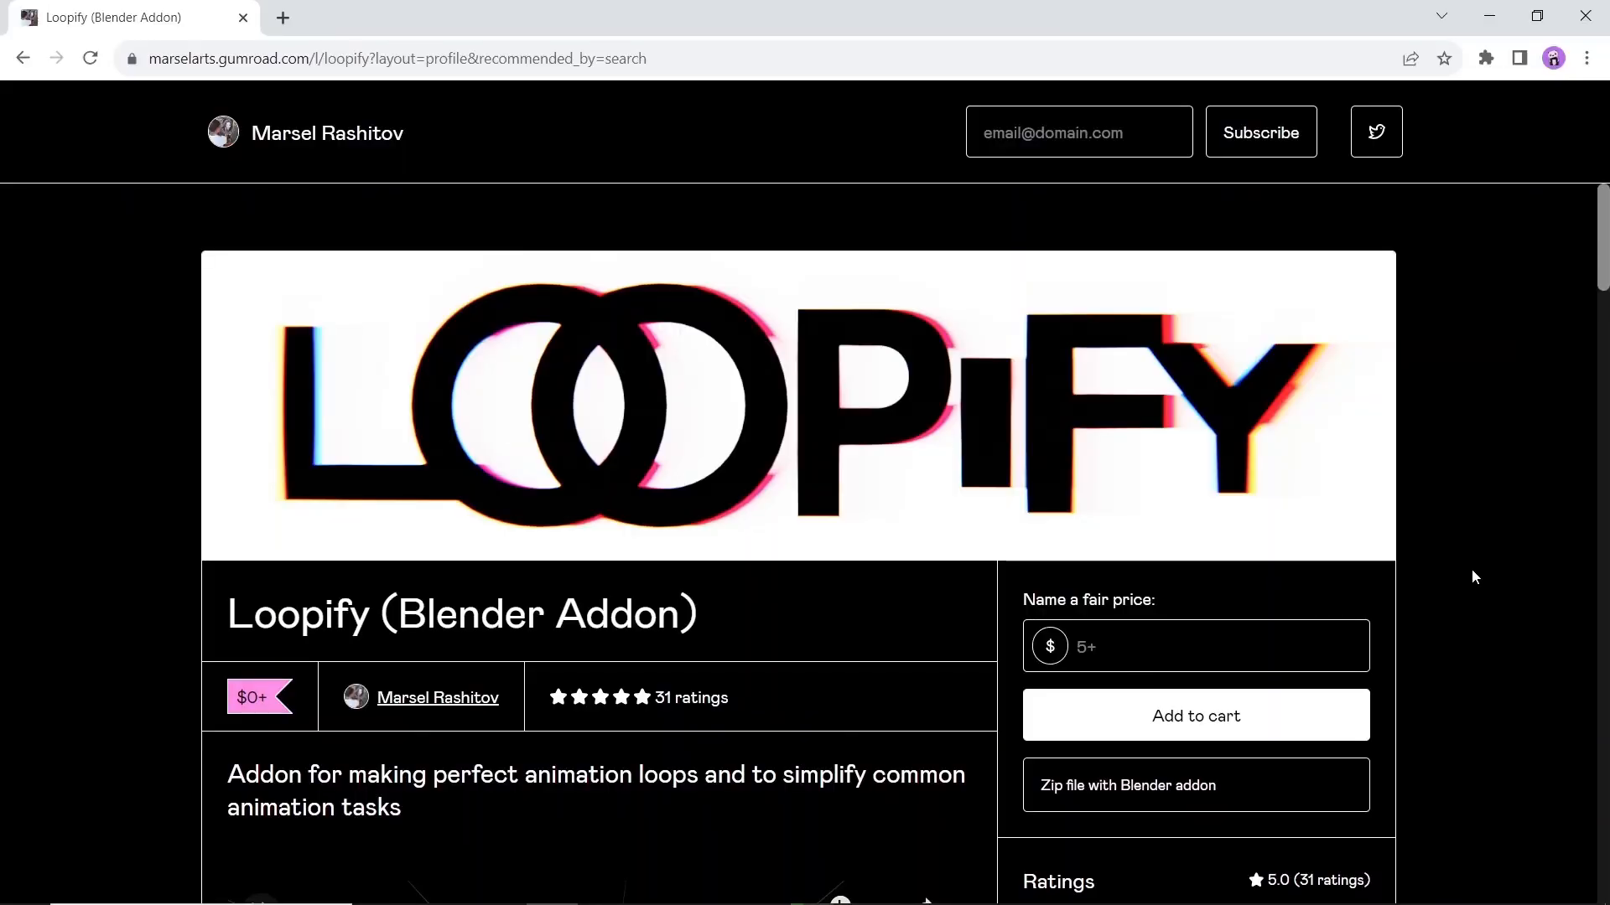
Step: Read through the Loopify product description down the page and return to the top
scroll("down", 3)
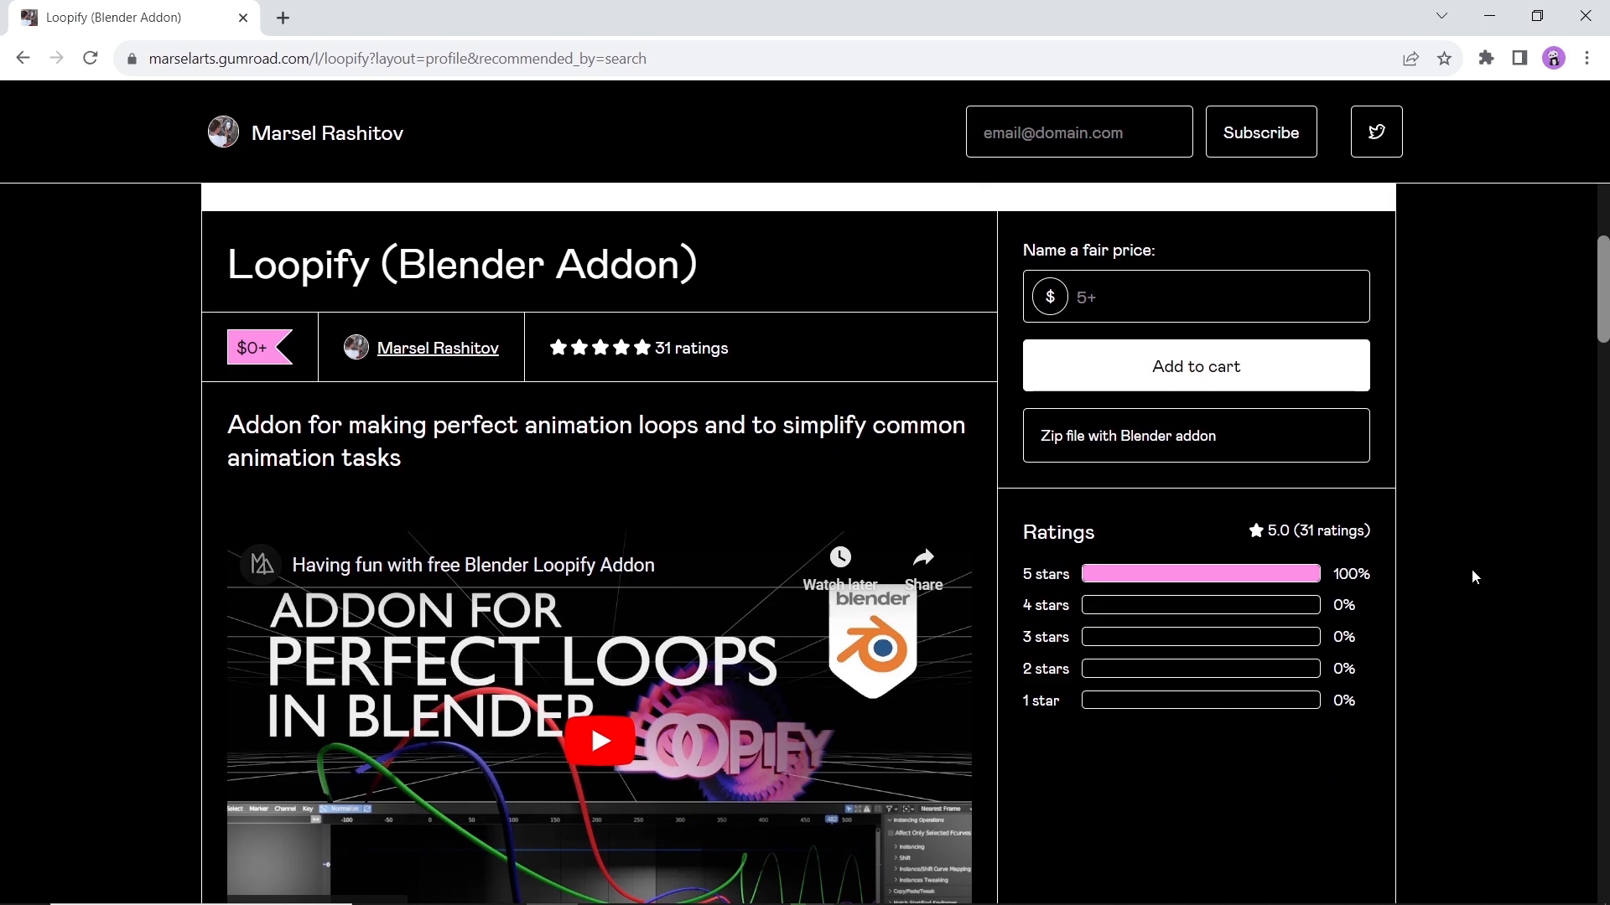
scroll("down", 3)
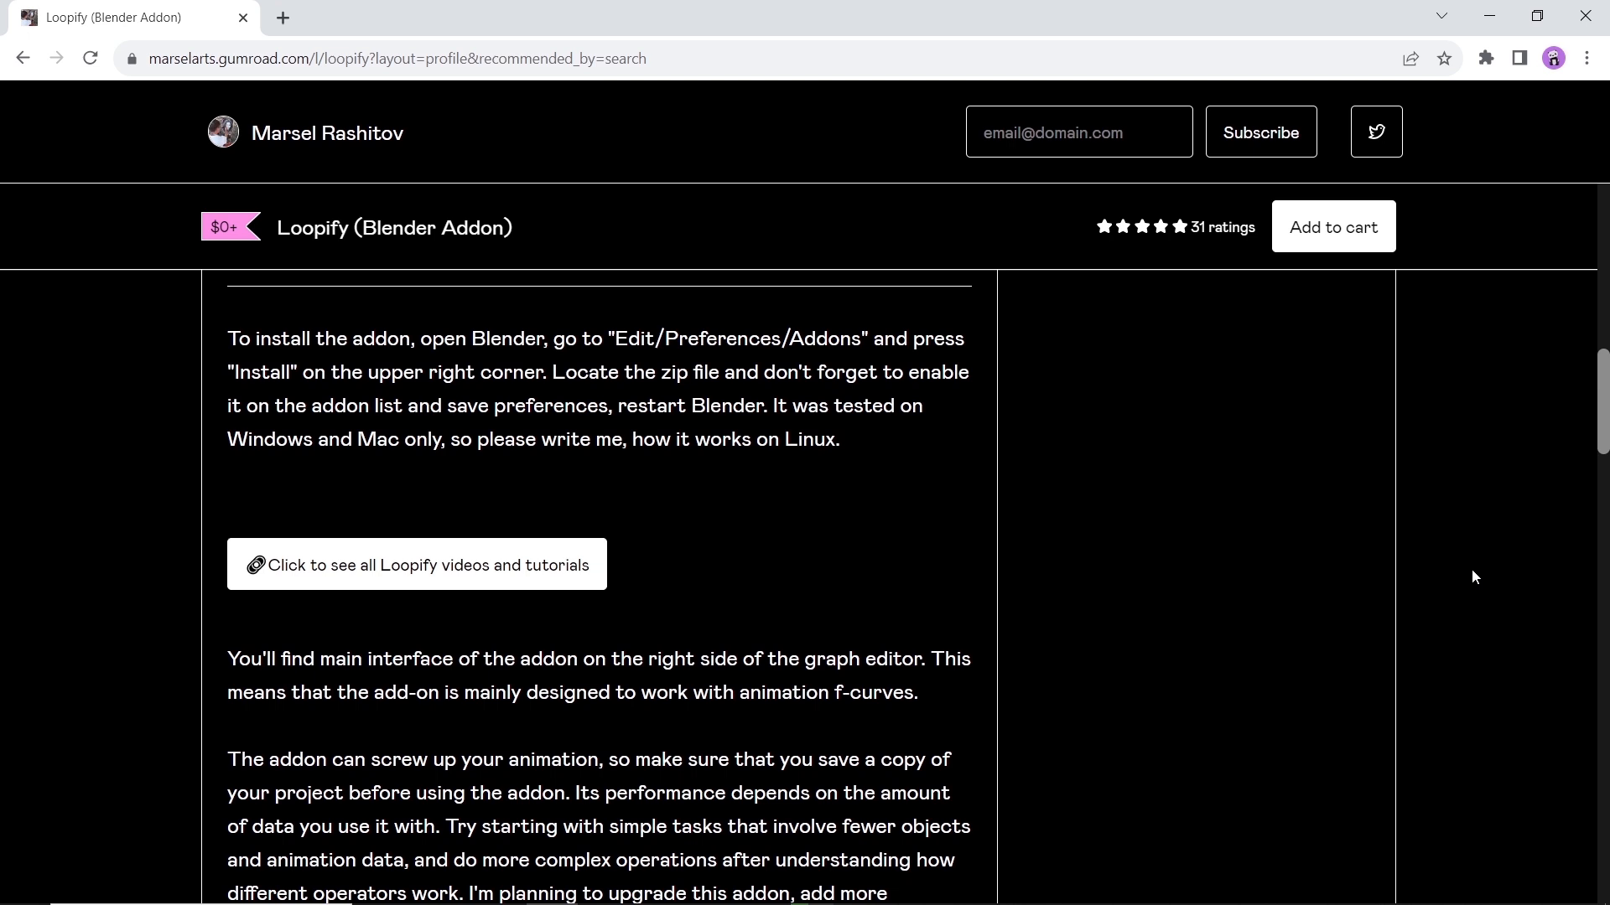
mouse_move(592, 576)
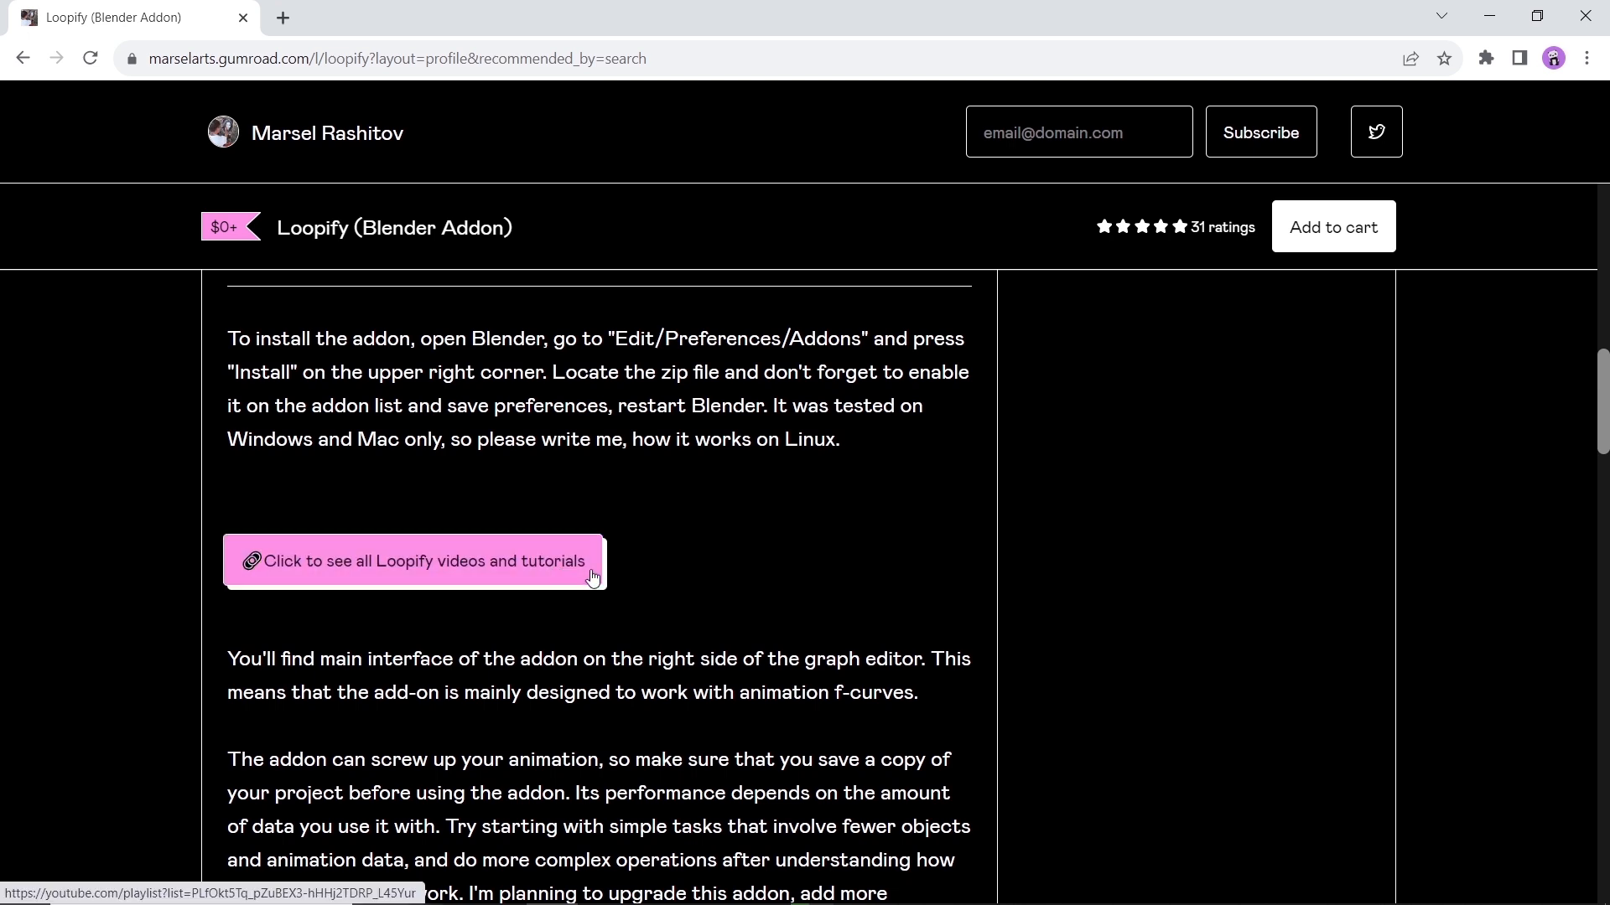
scroll("down", 3)
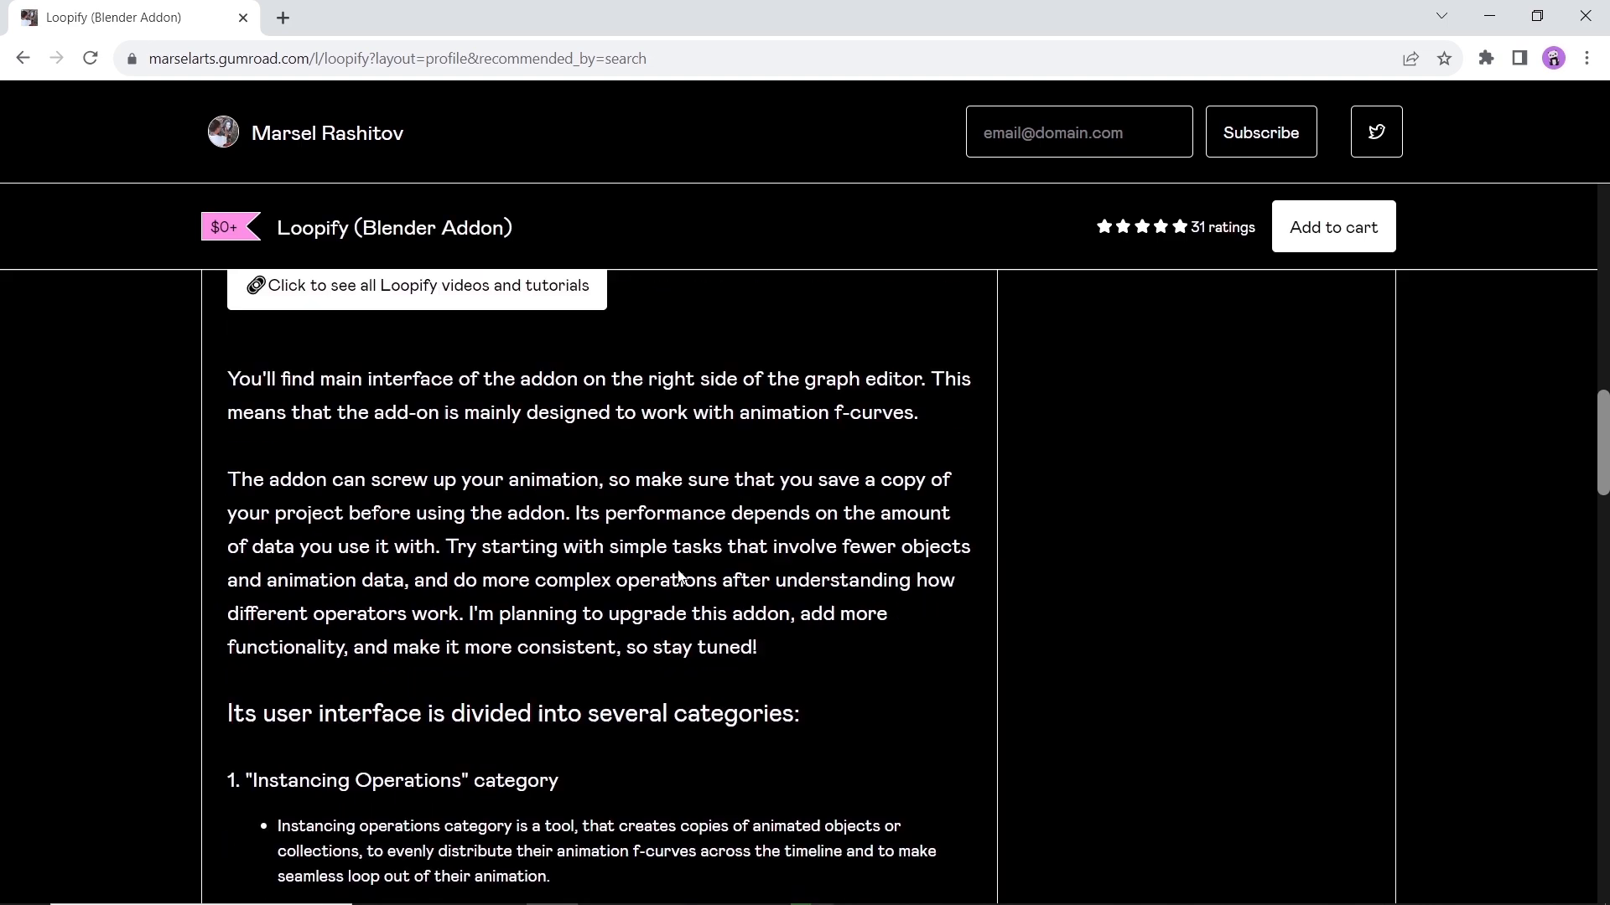
scroll("down", 3)
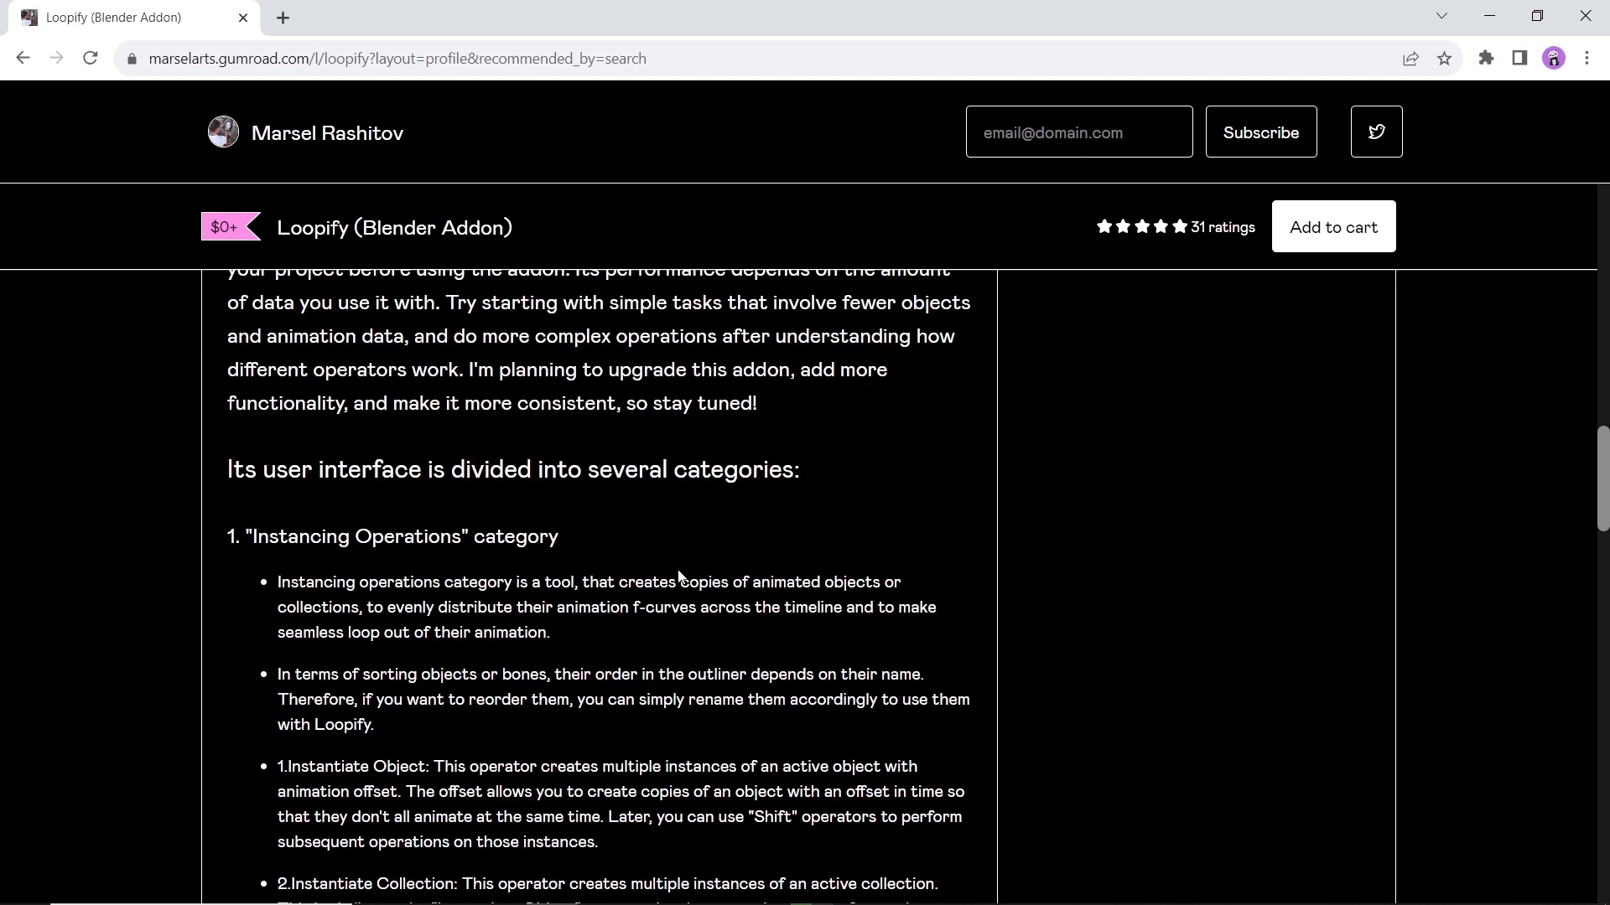
scroll("down", 3)
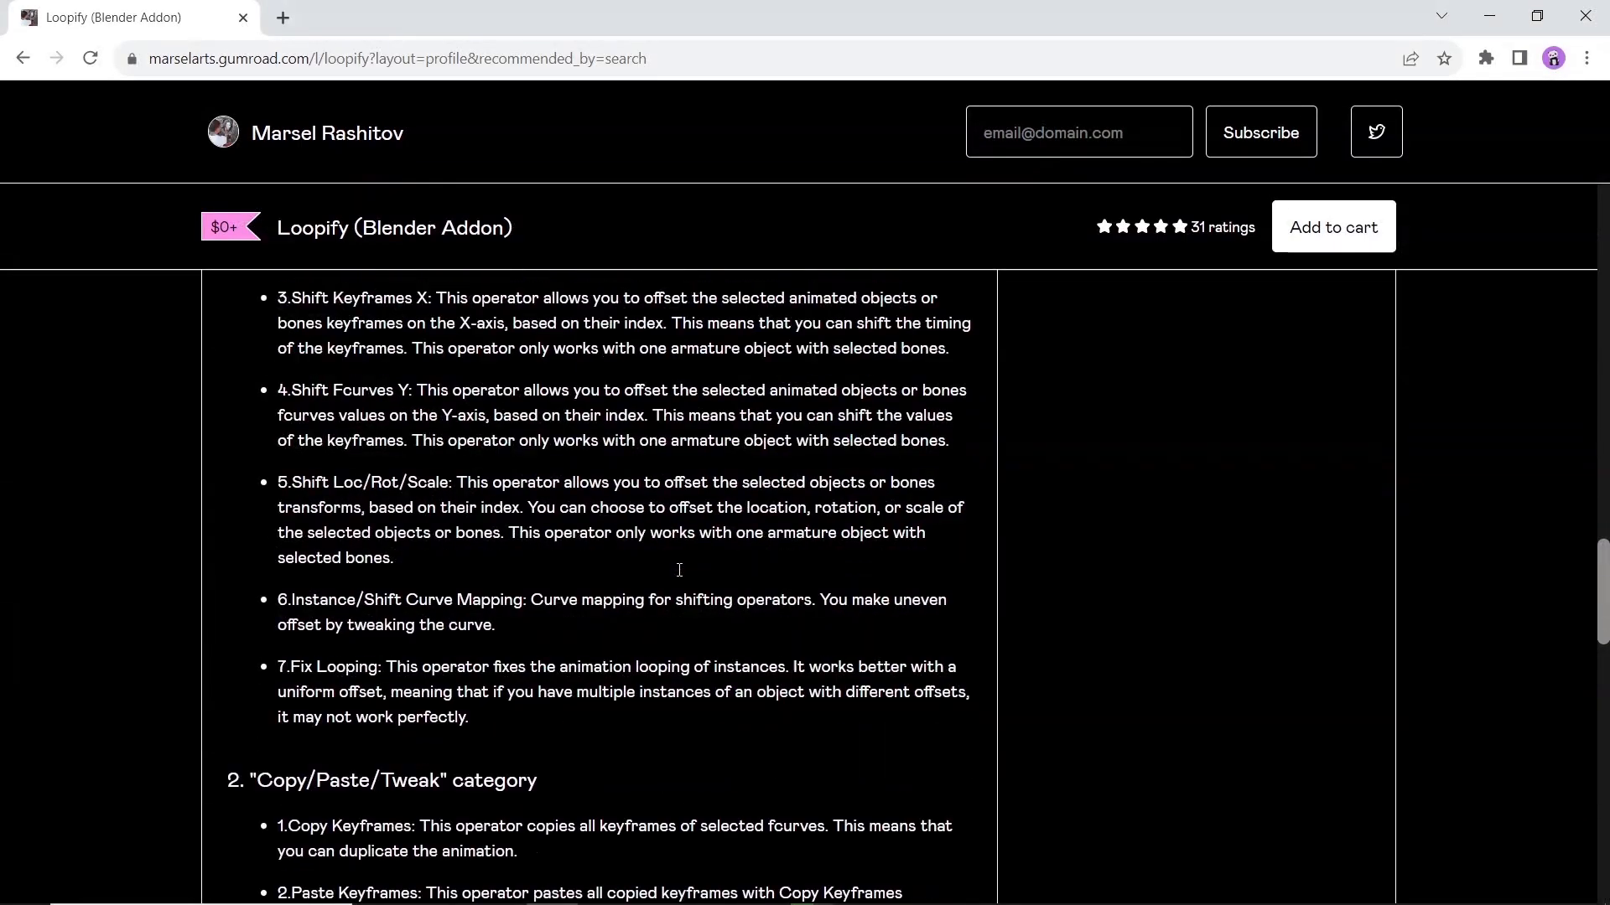
scroll("down", 3)
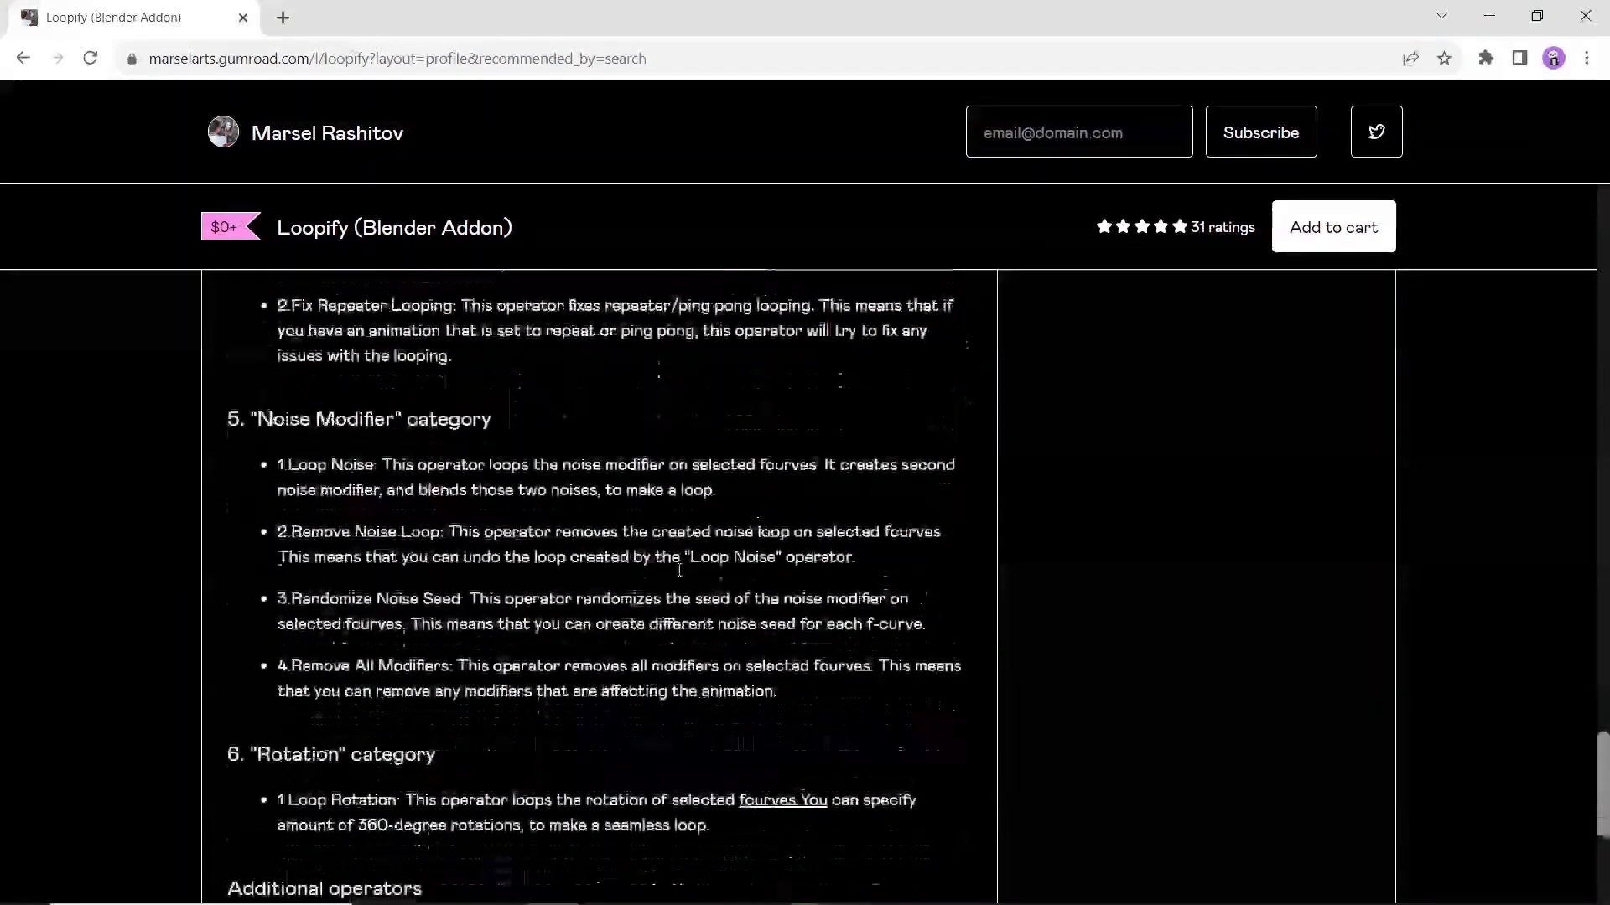
scroll("down", 3)
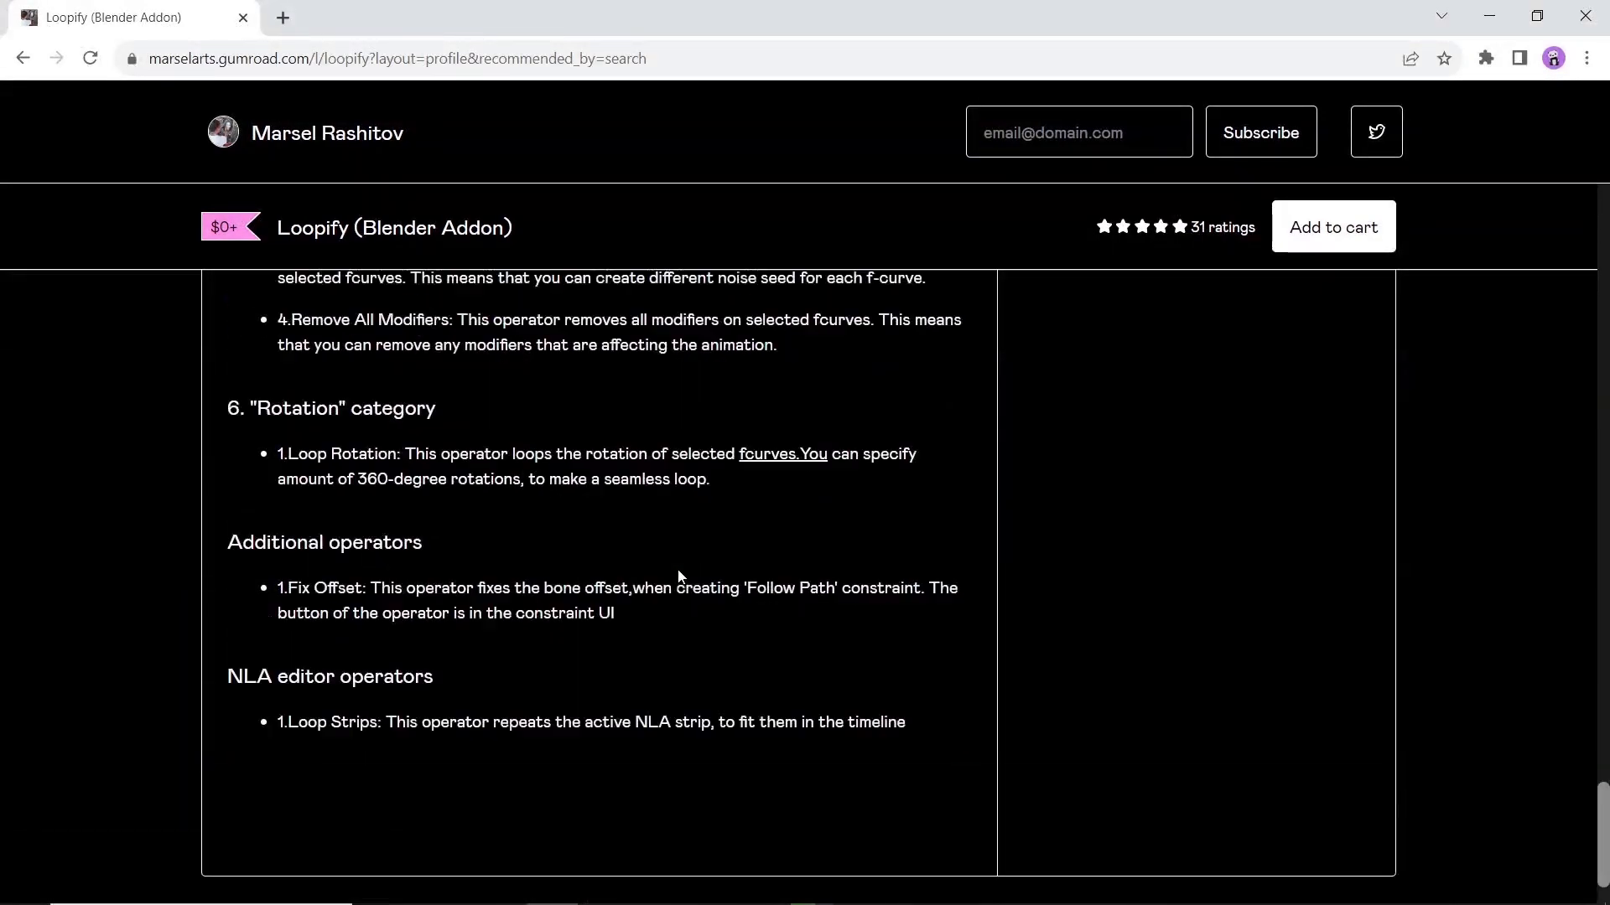
scroll("up", 3)
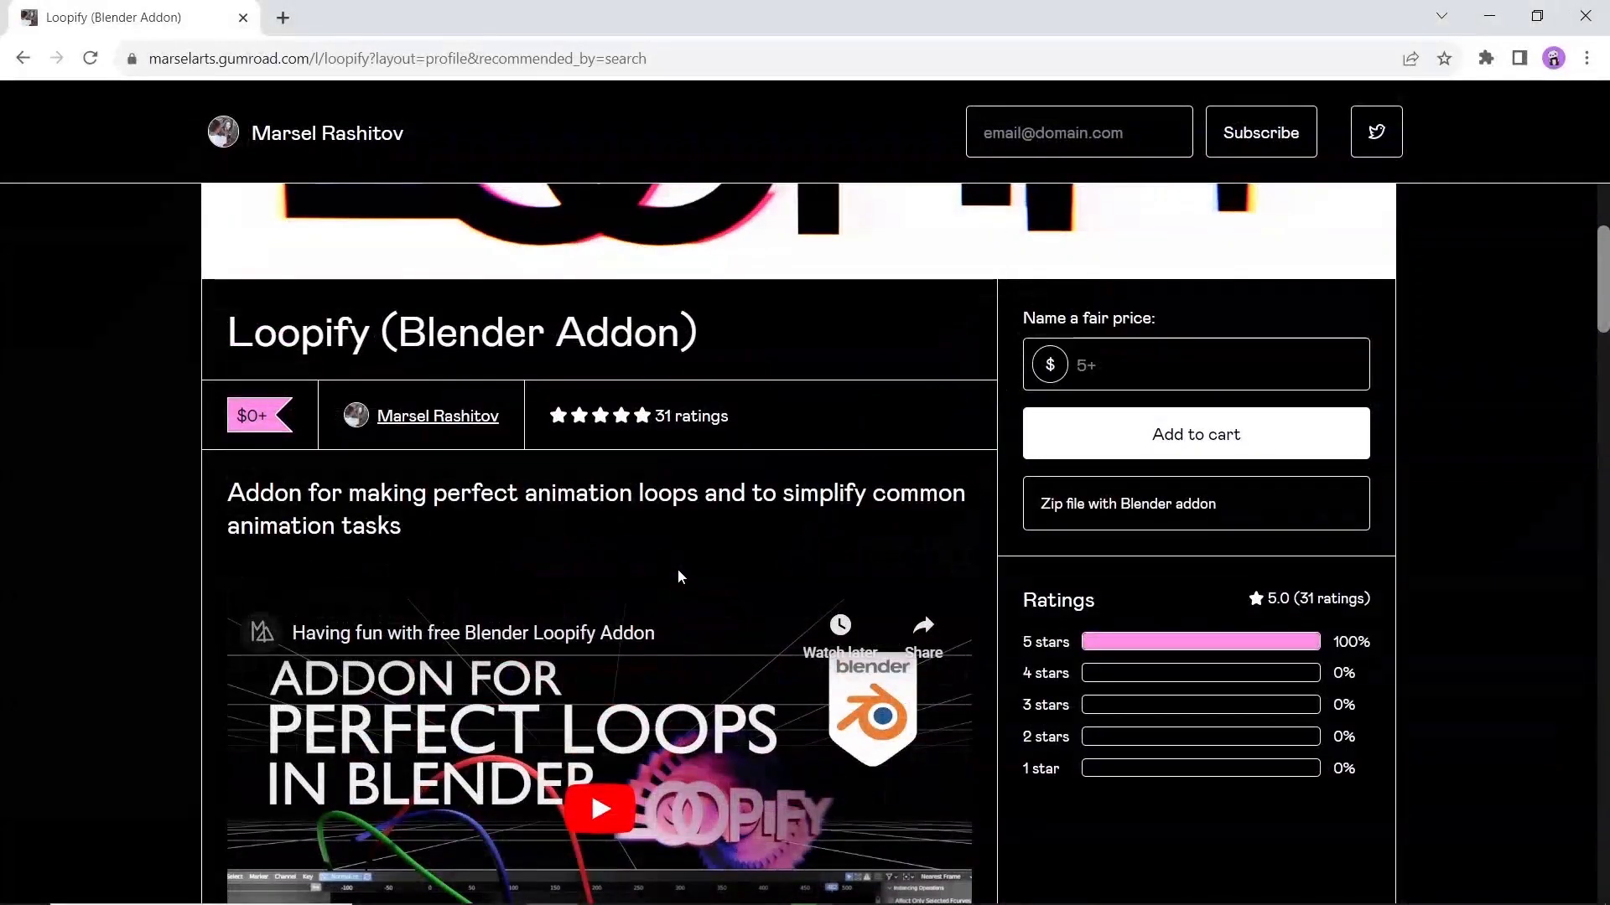
mouse_move(1137, 688)
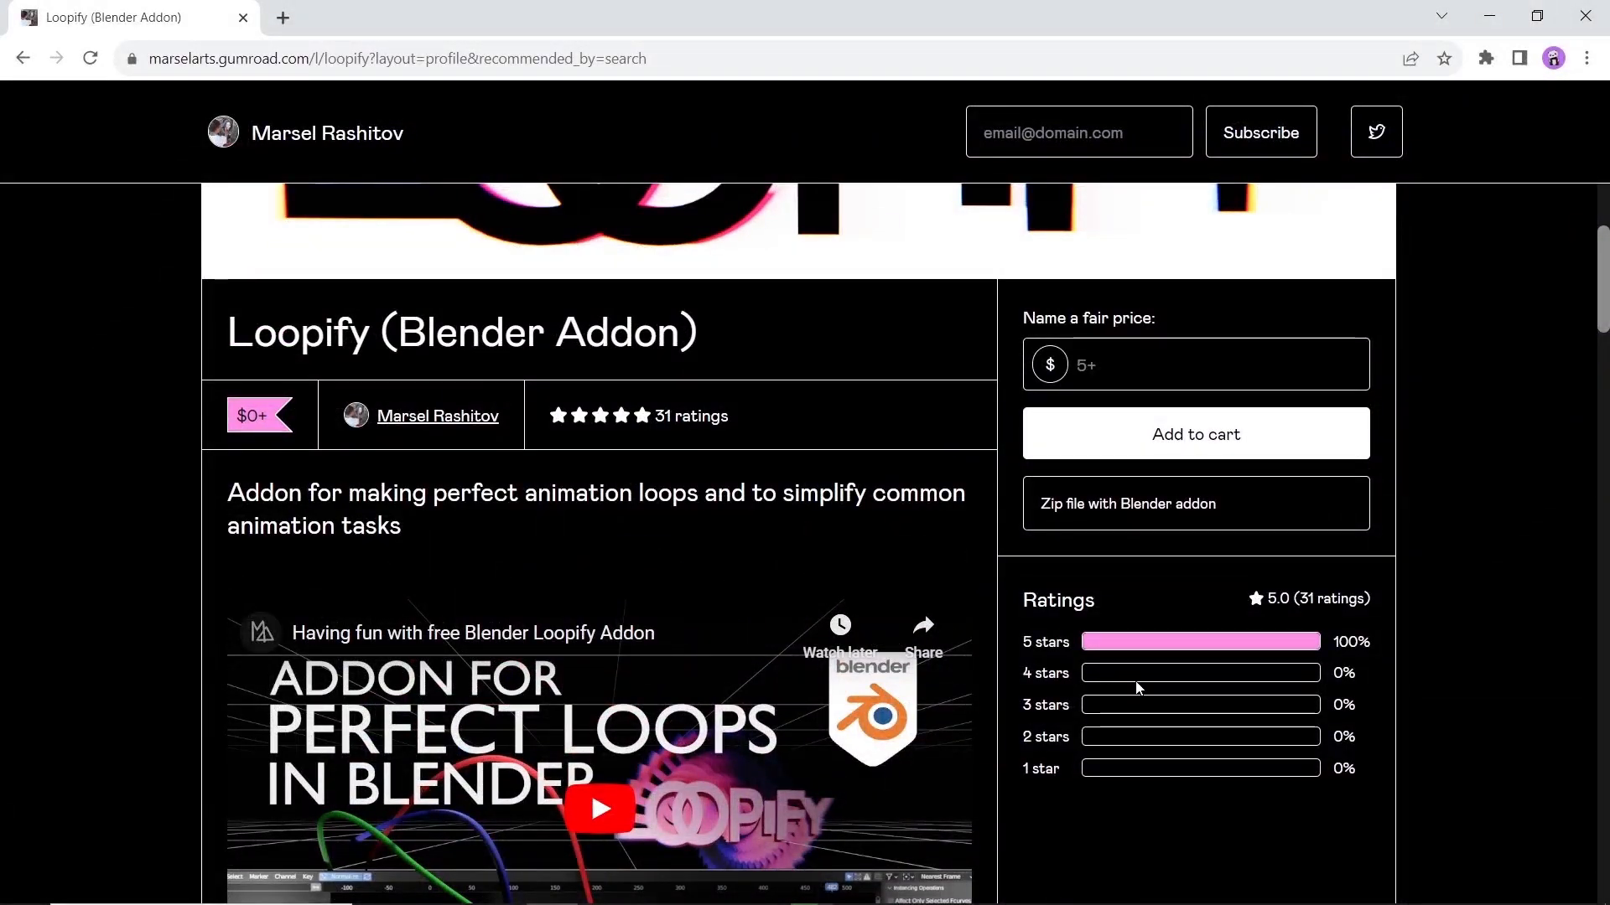
Step: Enter 0 in the 'Name a fair price' box for Loopify
left_click(1180, 364)
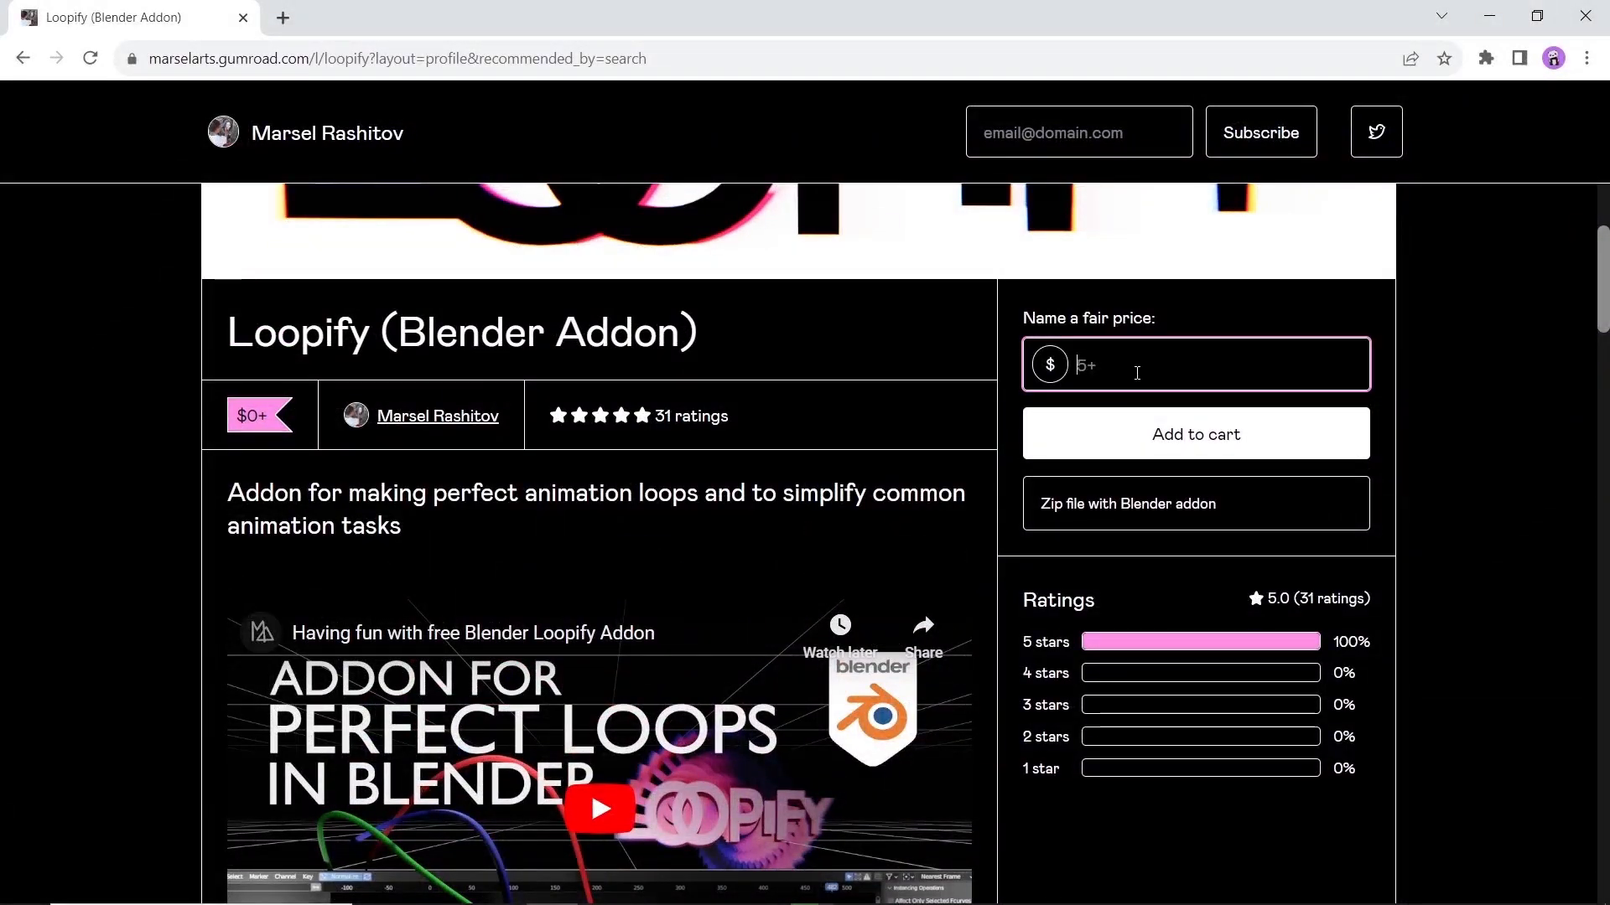
type("0")
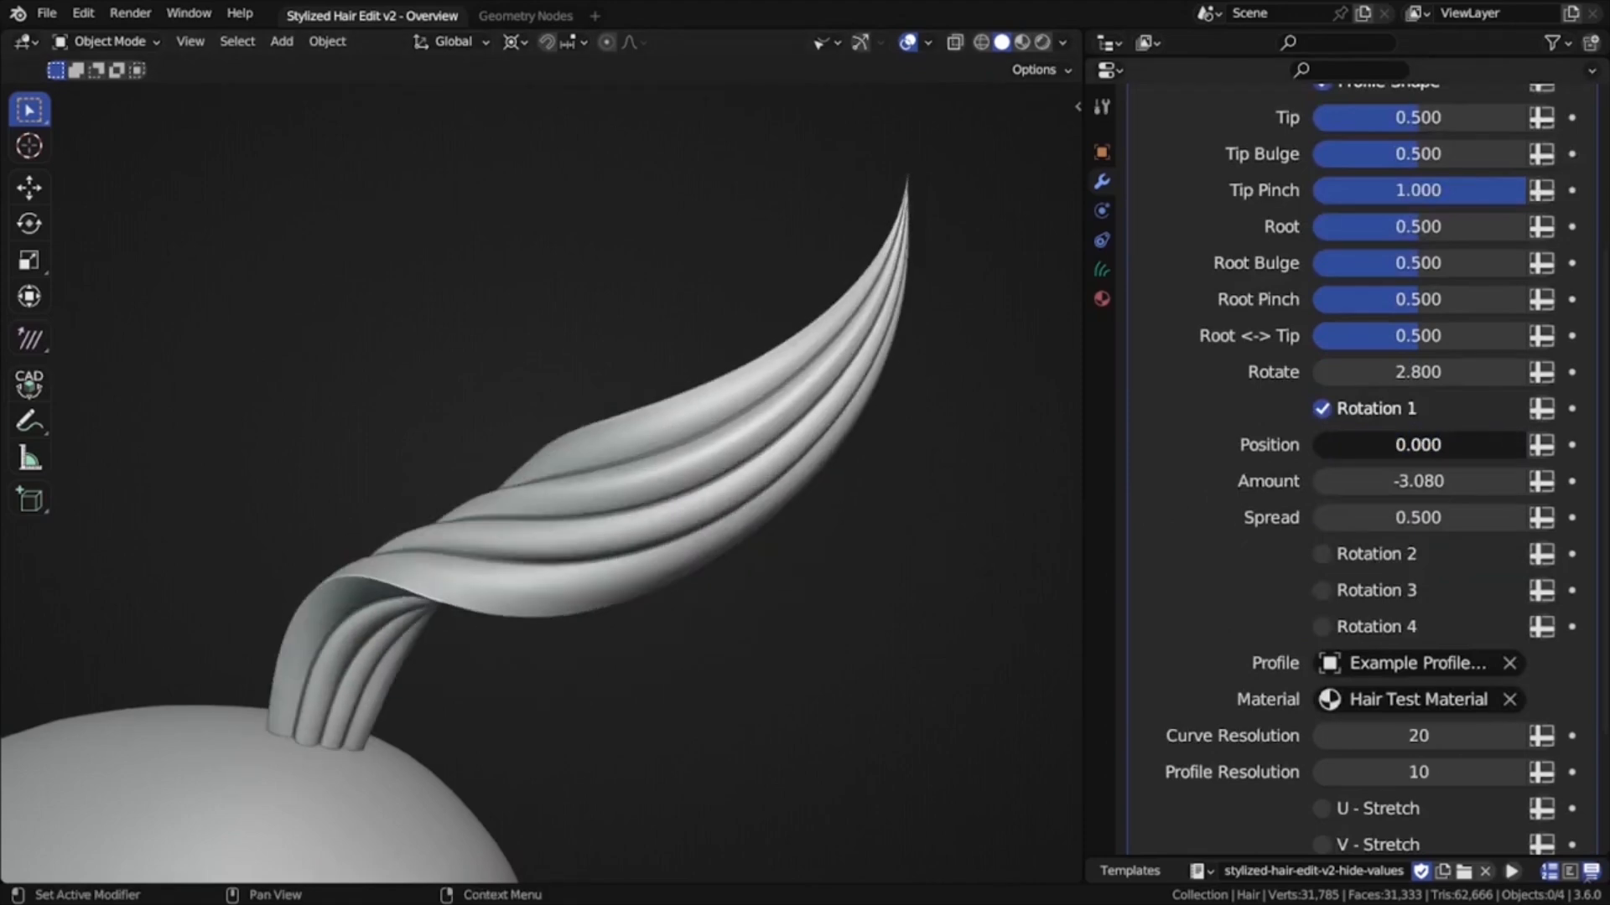
Step: Adjust the Stylized Hair Edit Rotation 1 Amount to twist the hair strand
left_click(1321, 428)
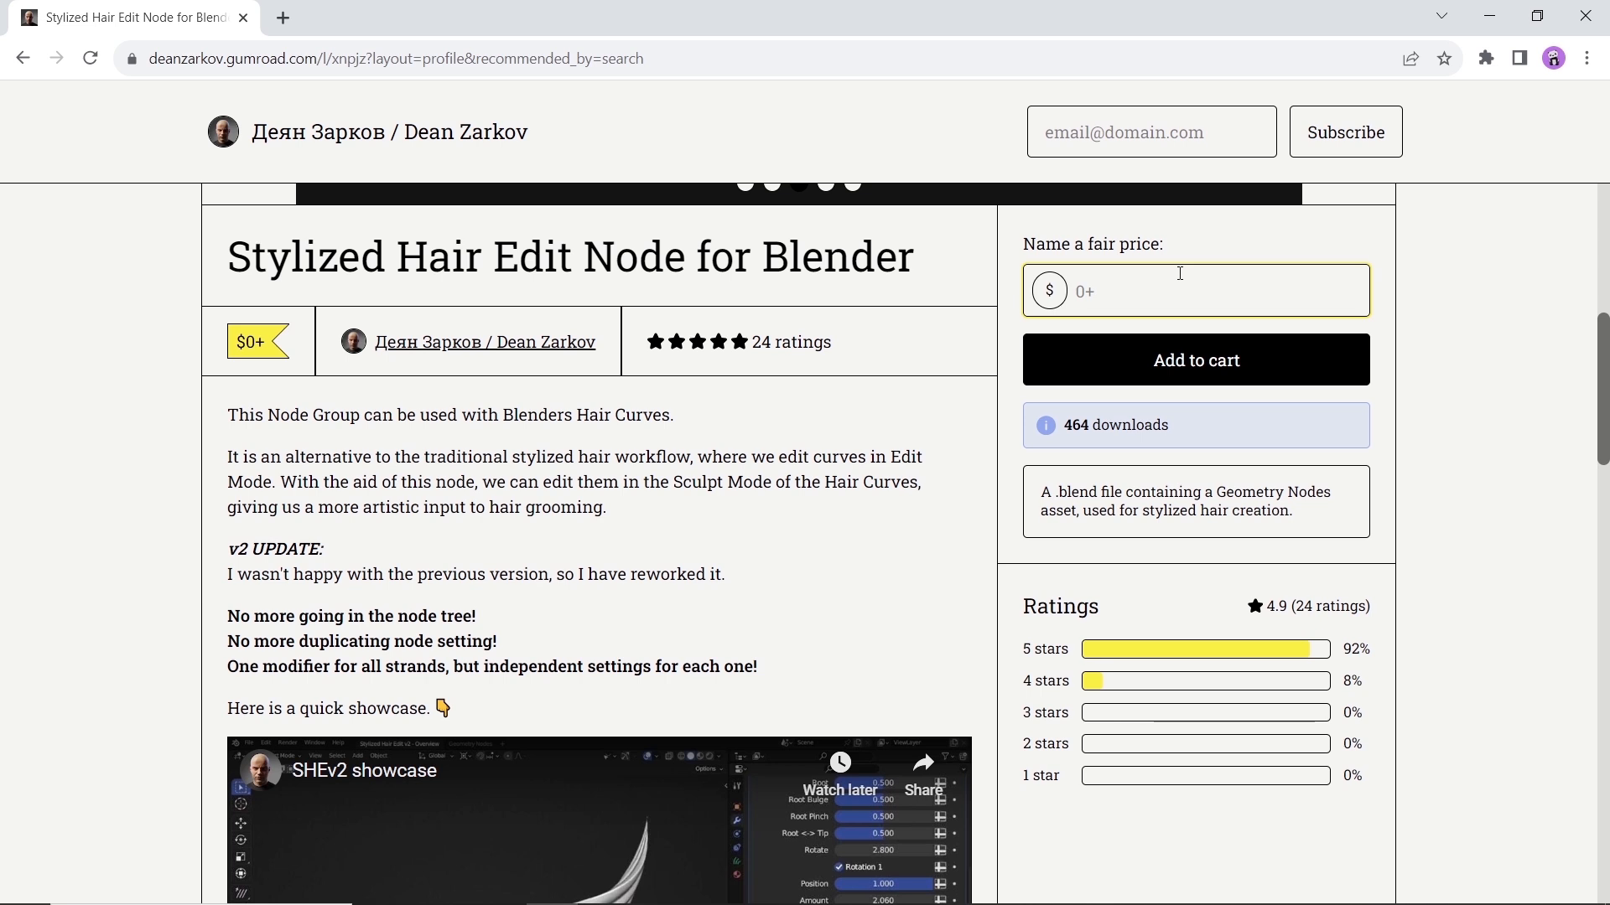
Step: Enter 0 as the fair price for the Stylized Hair Edit Node and scroll down to the Change Log
type("0")
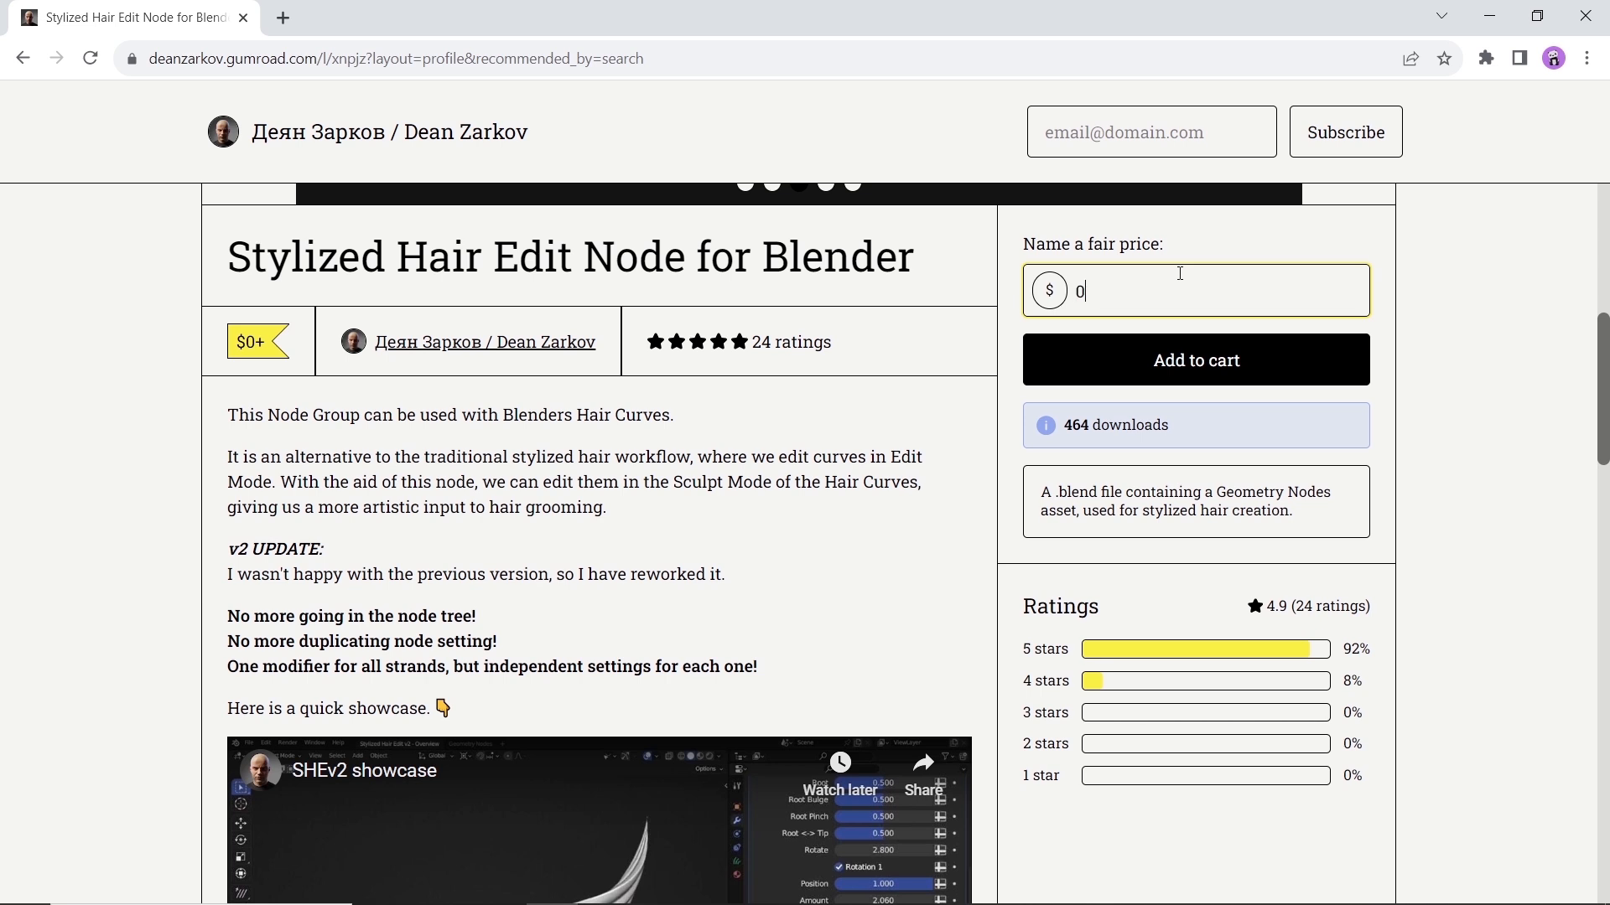
mouse_move(1192, 355)
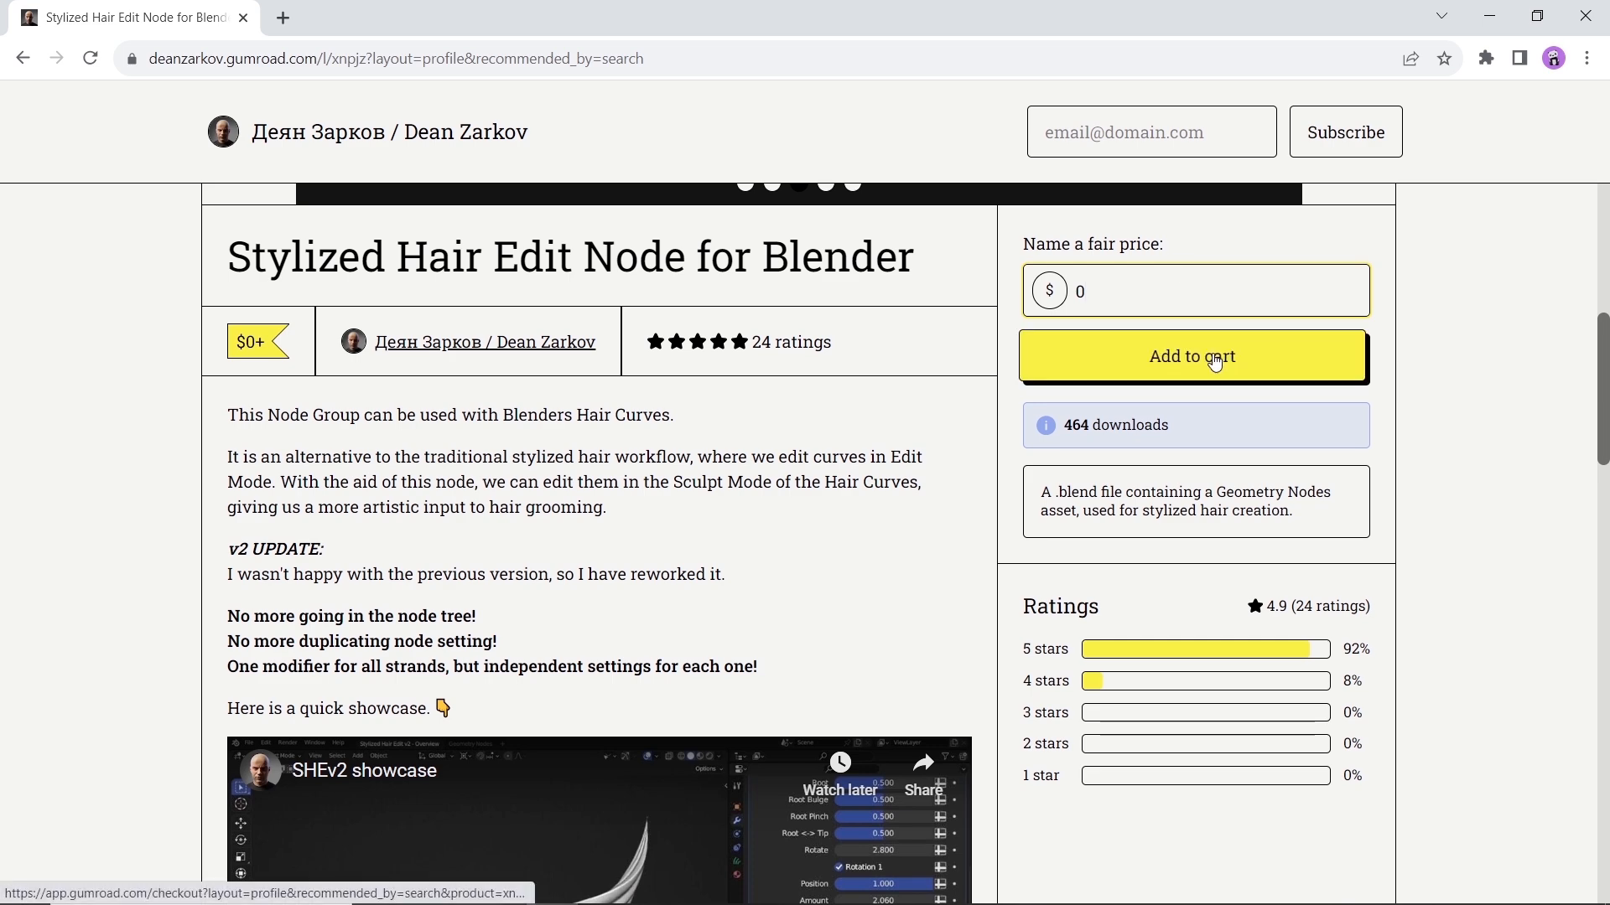
mouse_move(949, 508)
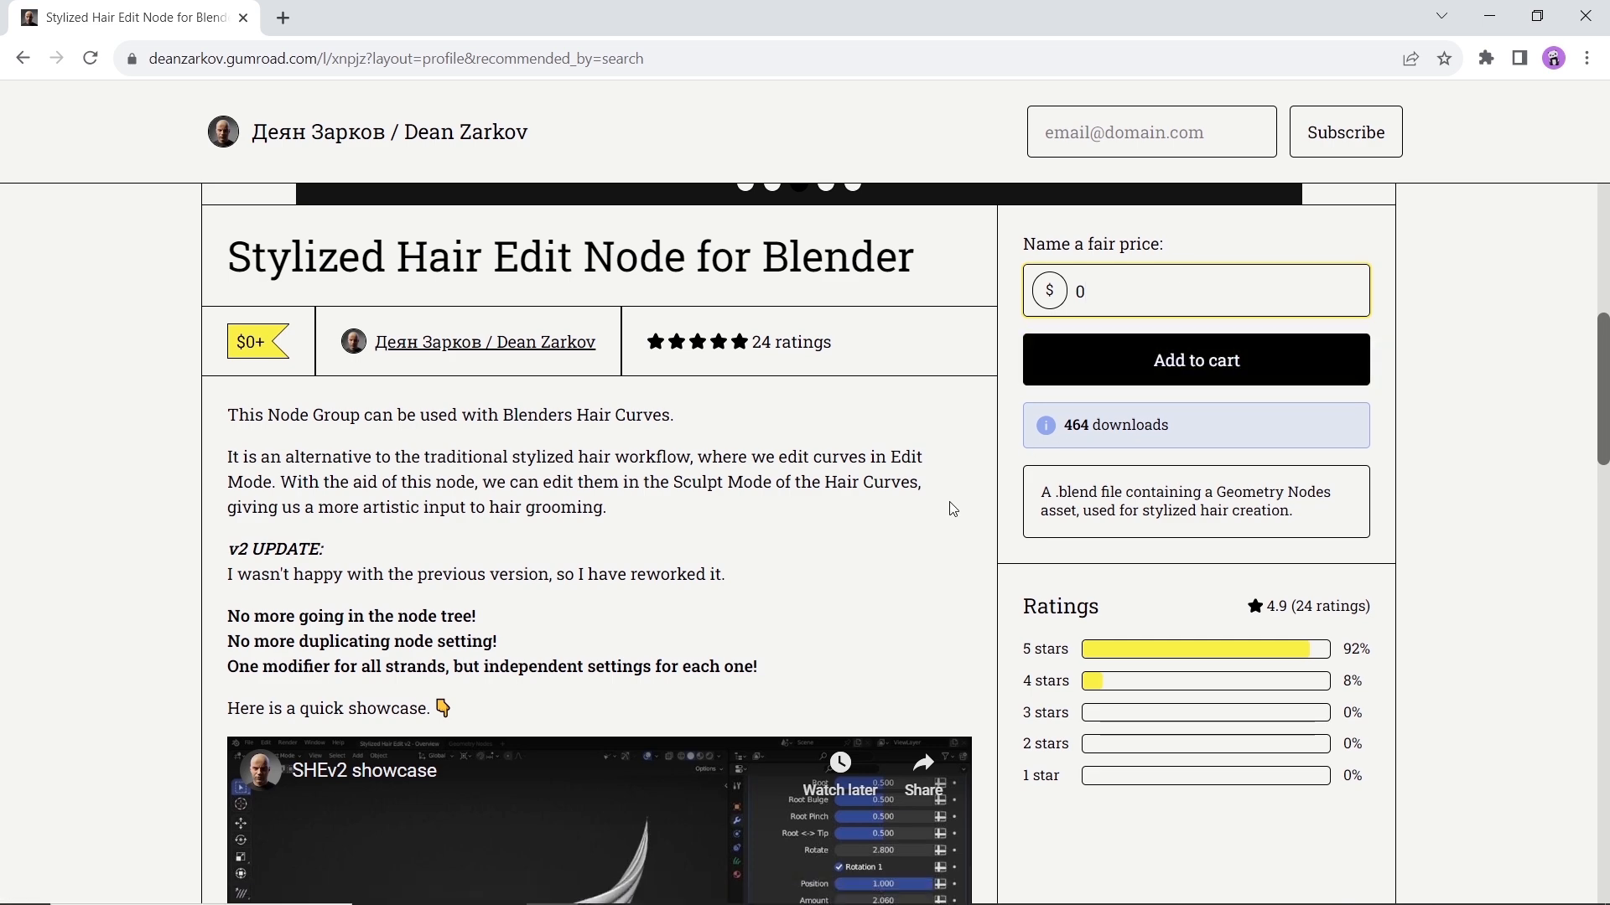
scroll("down", 3)
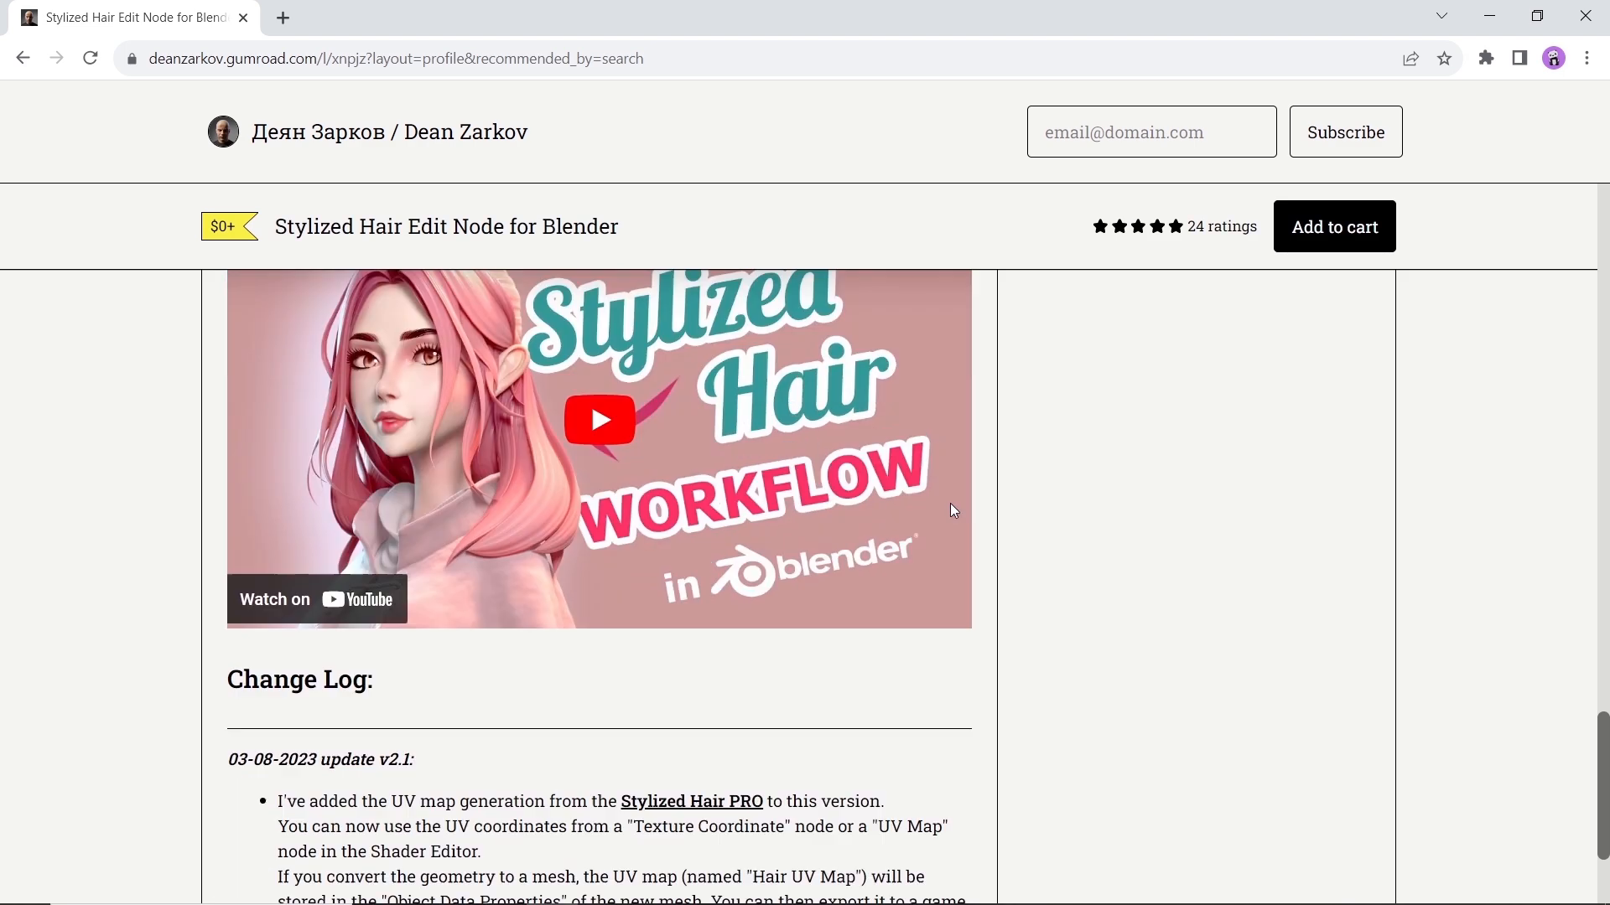
scroll("down", 3)
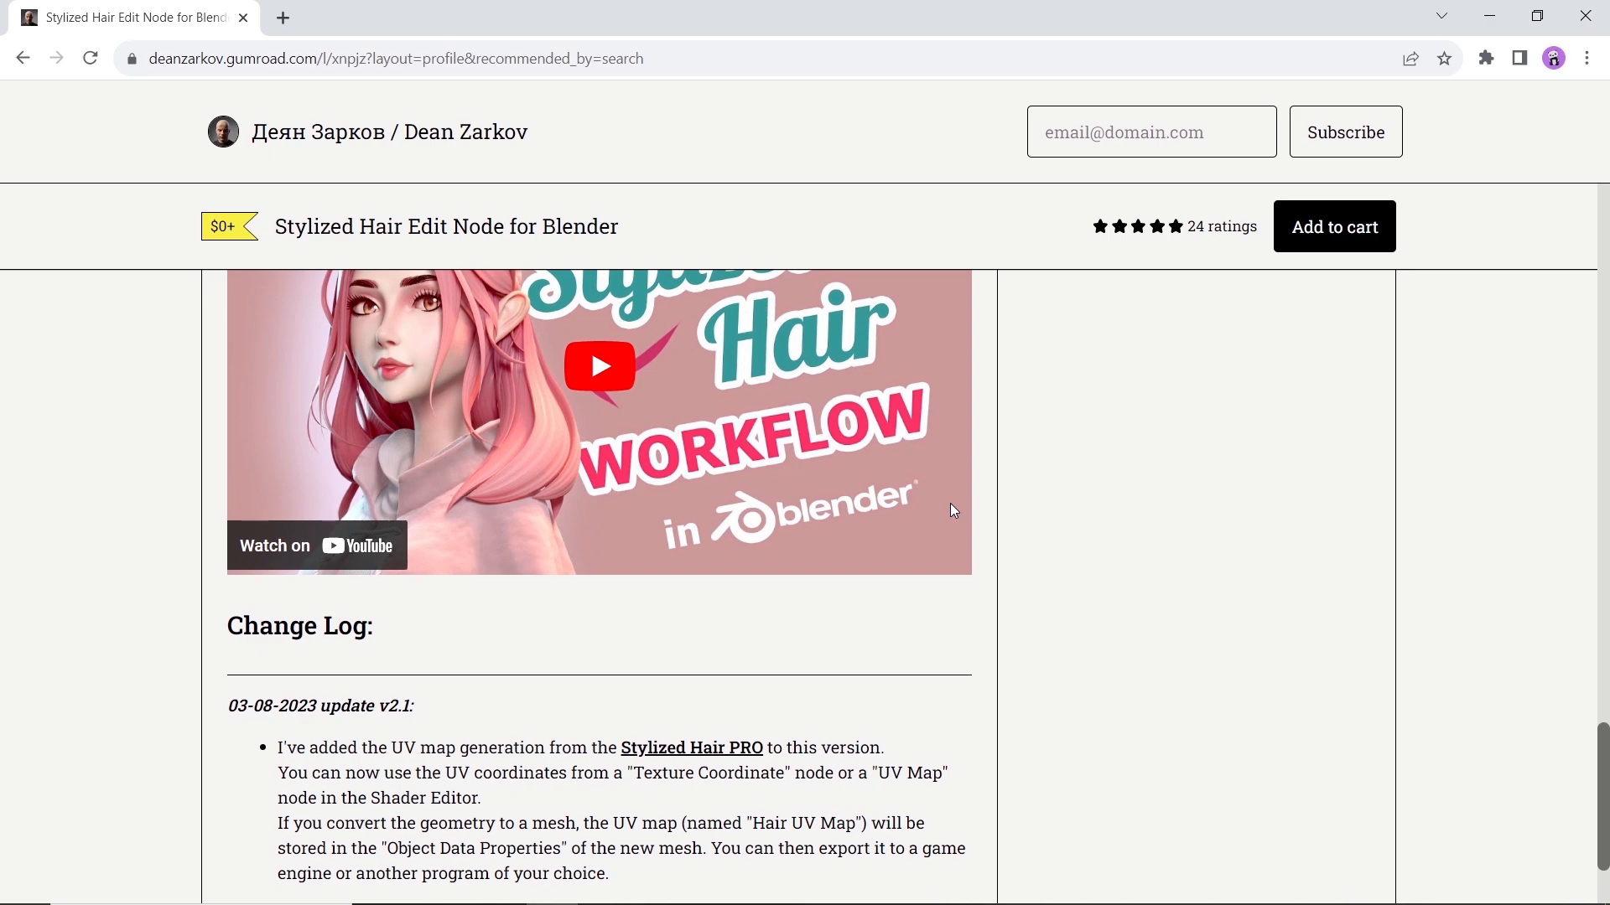
scroll("down", 3)
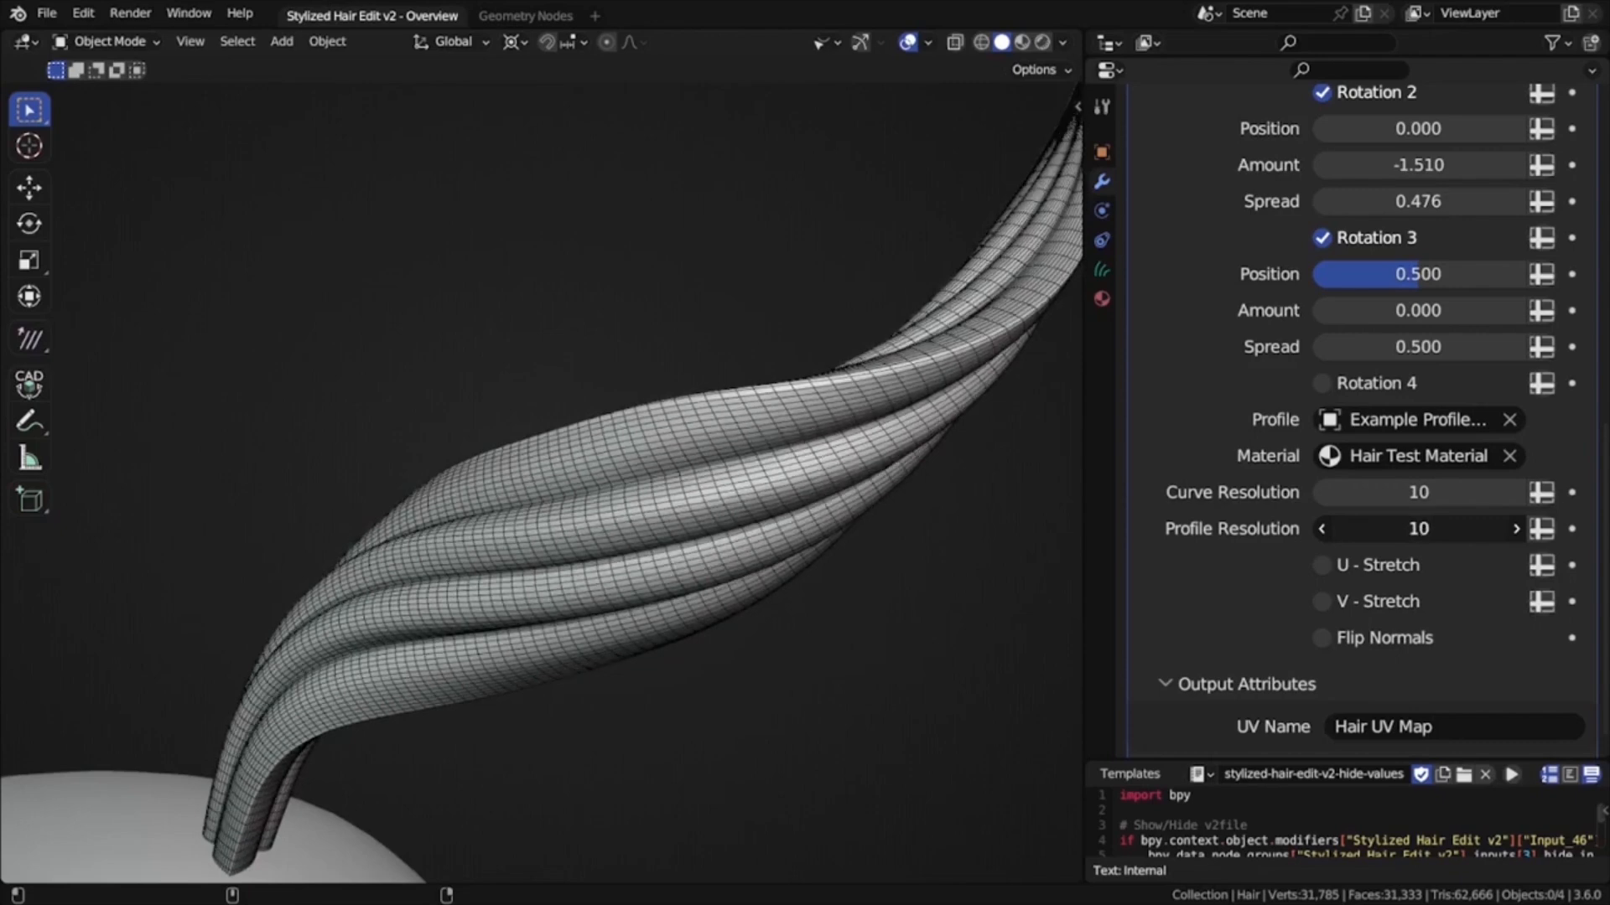
Step: Enable Rotation 2 and Rotation 3 on the hair strand modifier for extra twists
left_click(1021, 42)
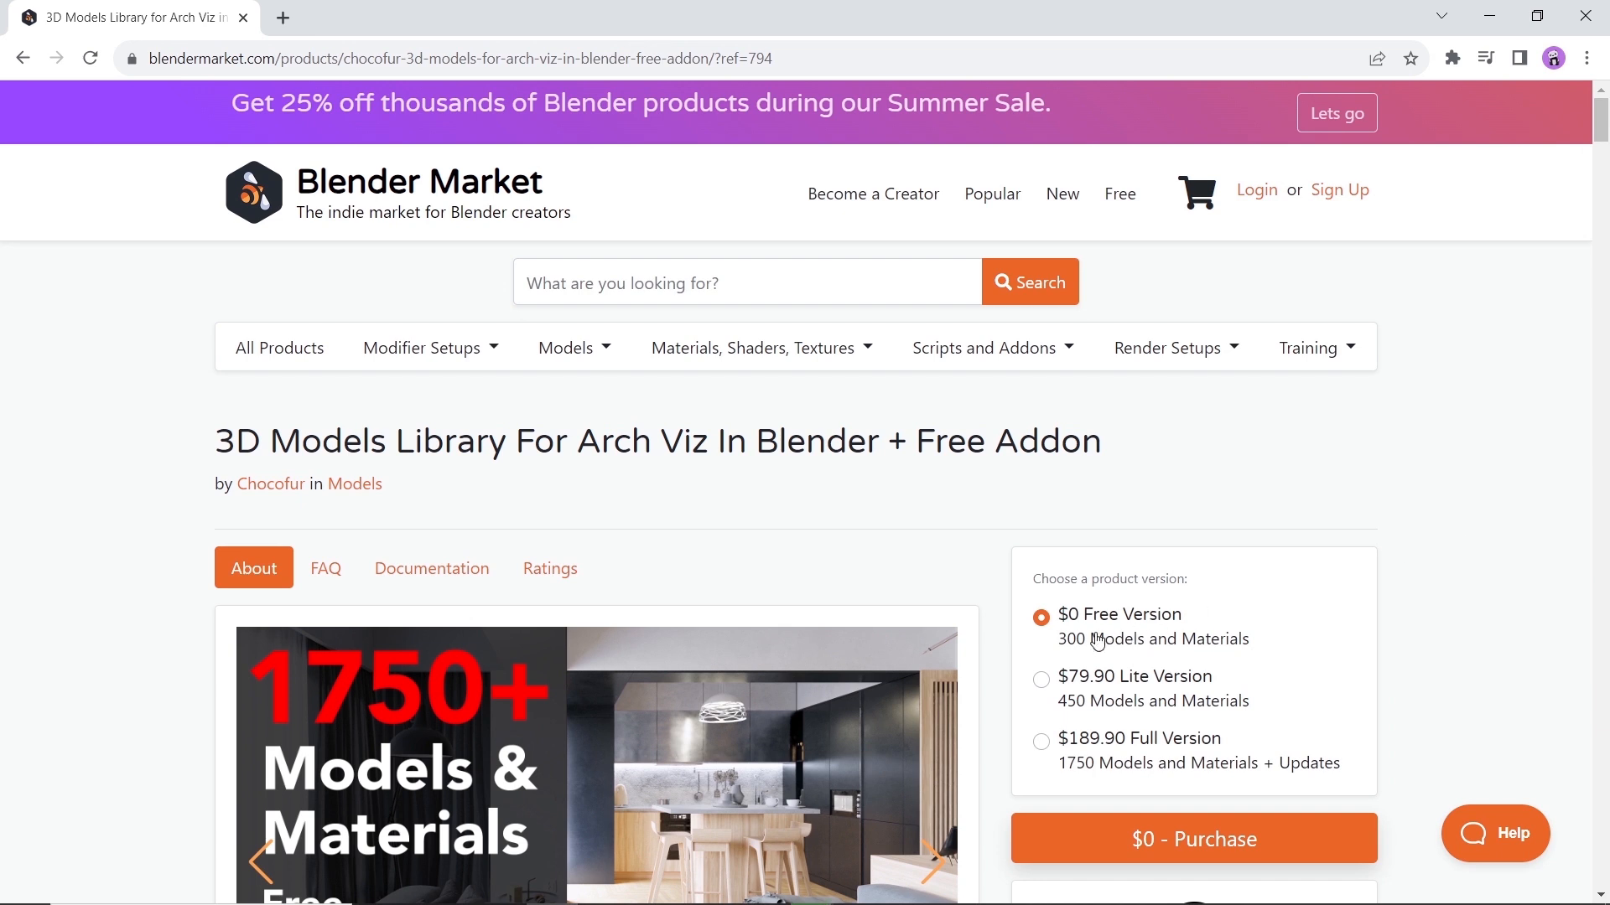
mouse_move(1219, 646)
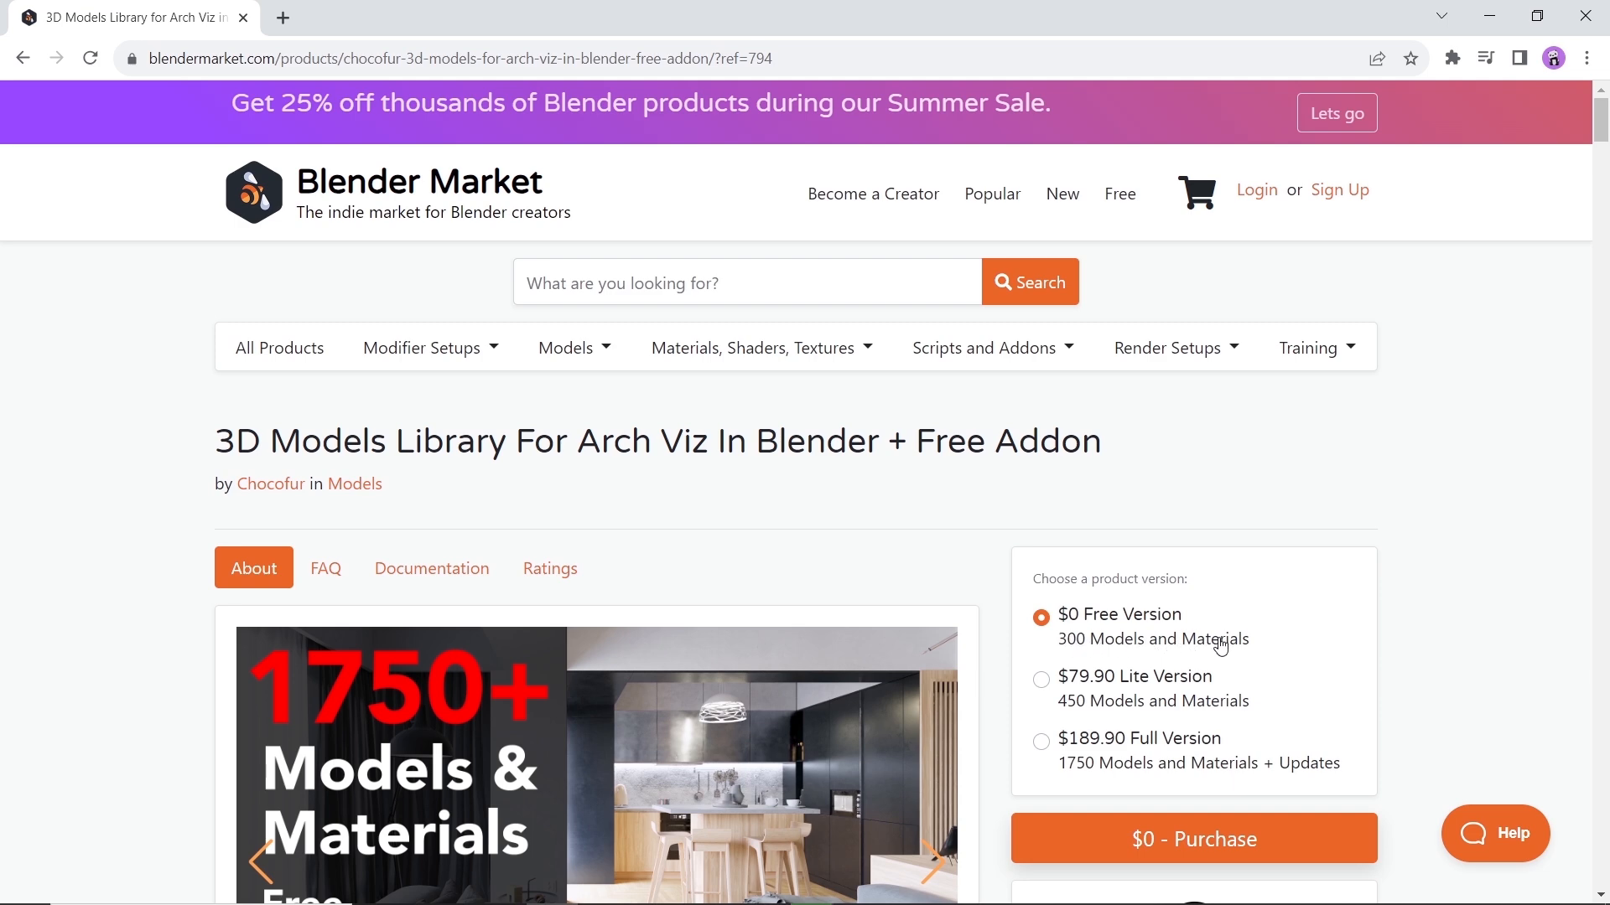
Step: Browse the Chocofur library preview carousel and read the first part of the description
scroll("down", 3)
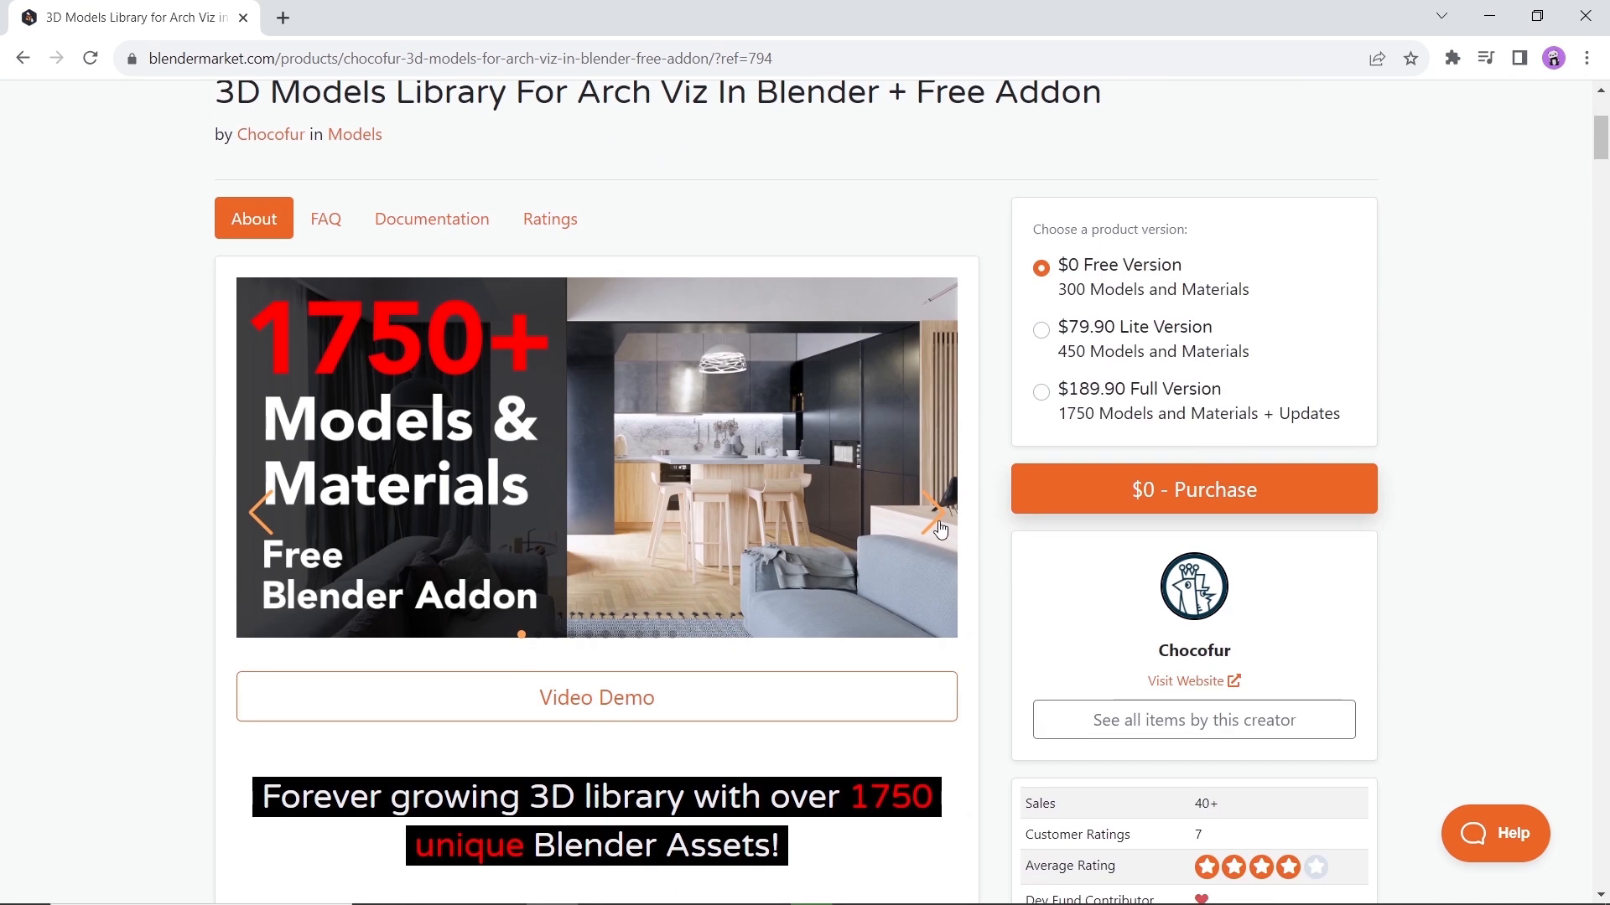
left_click(932, 513)
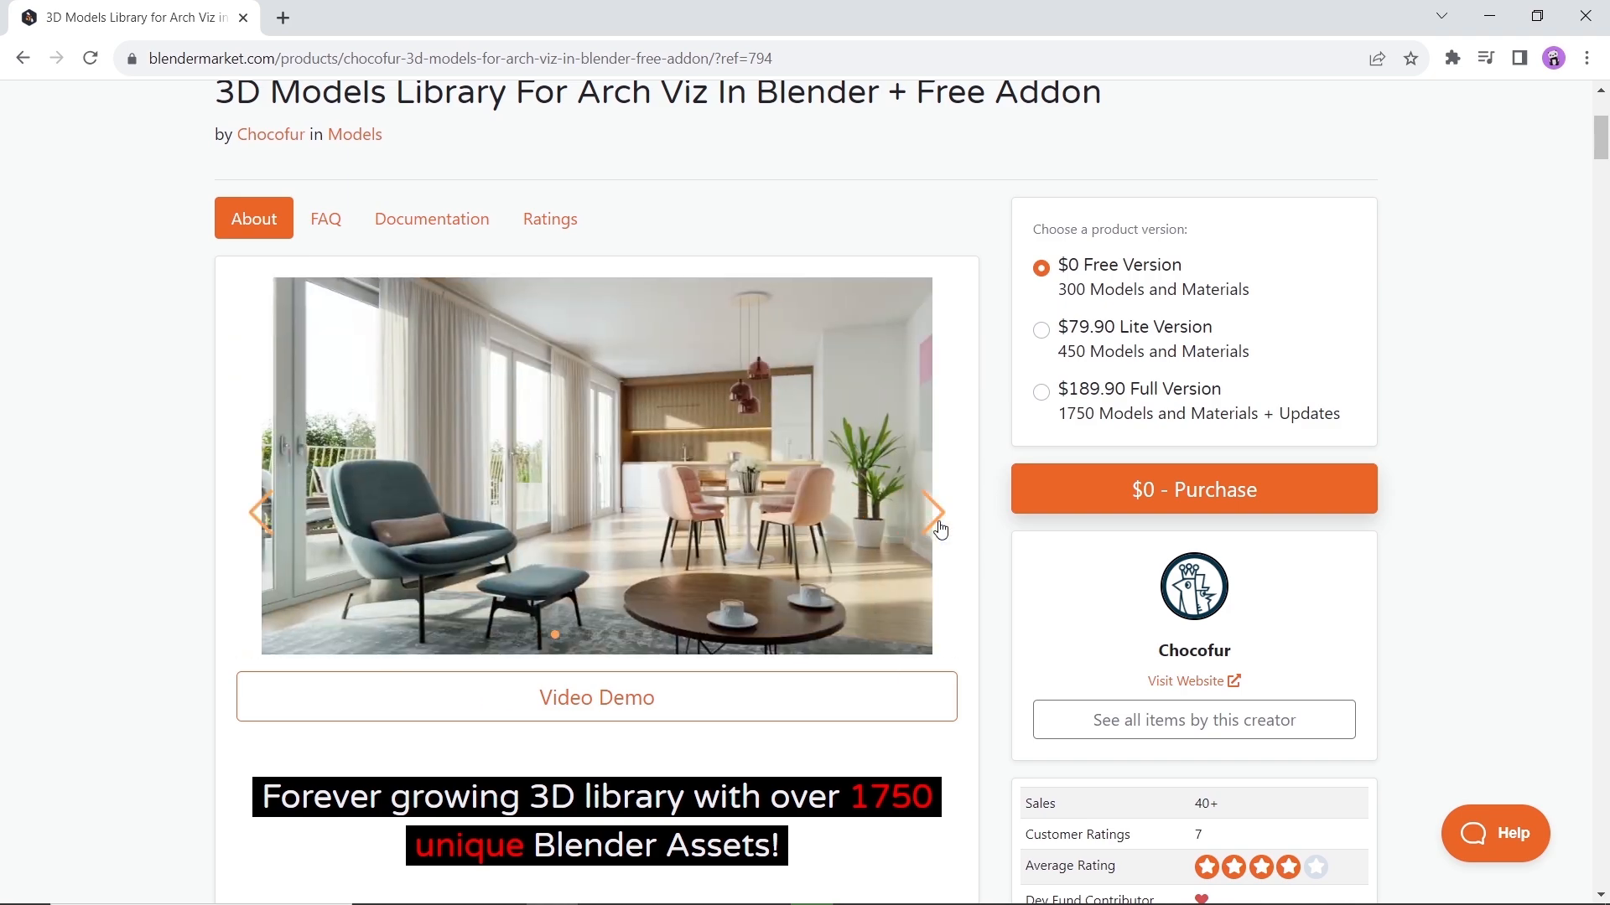
left_click(933, 513)
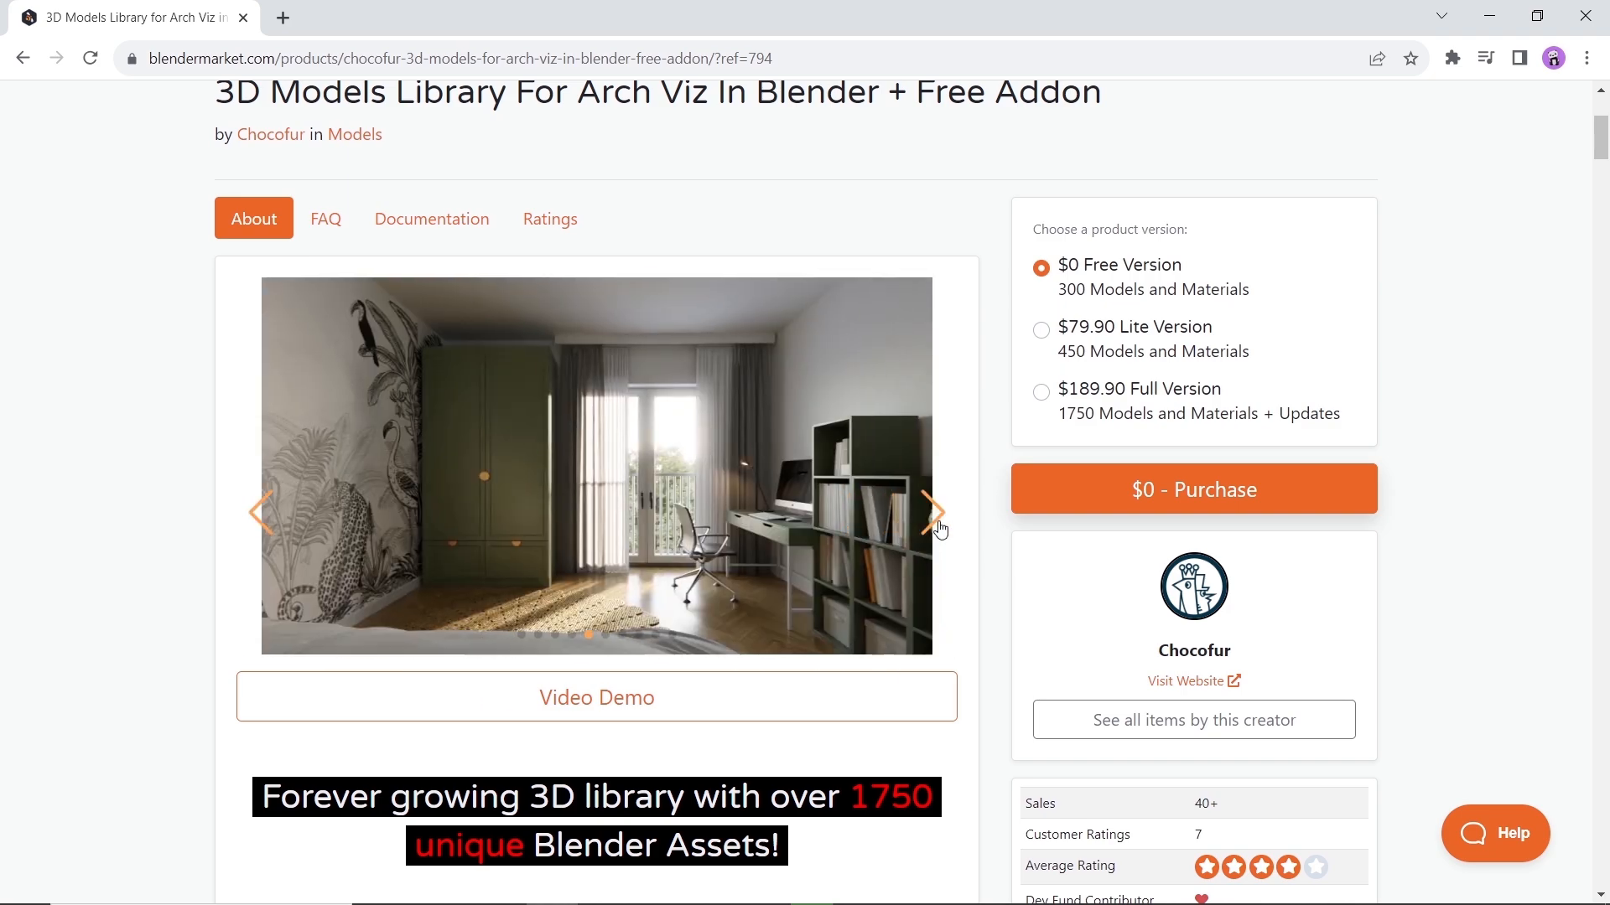
scroll("down", 3)
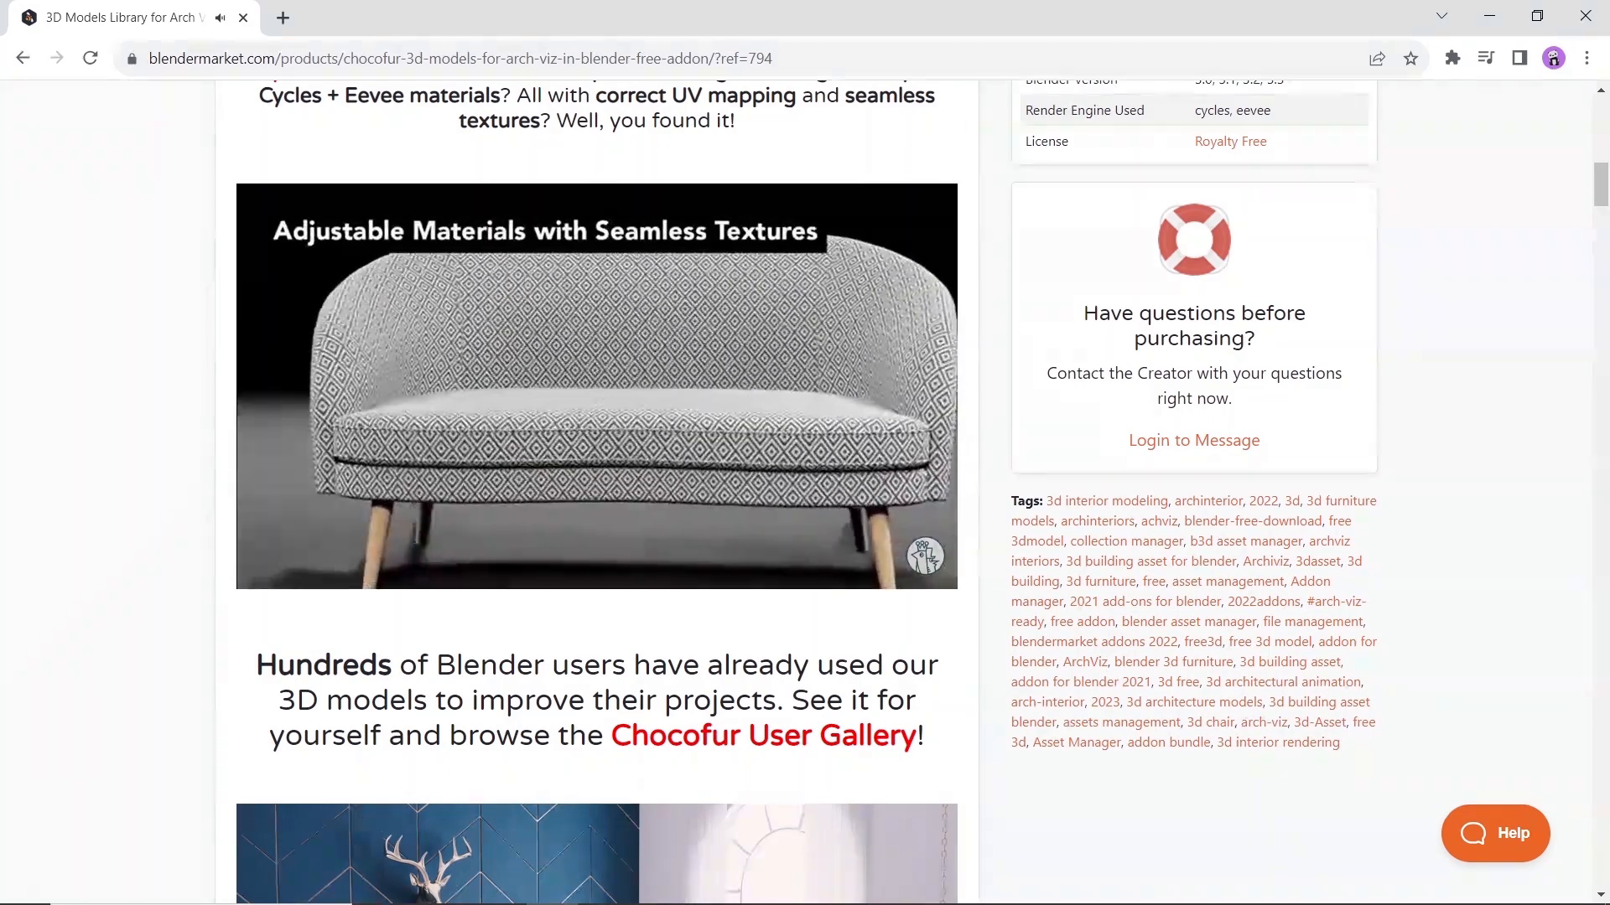
scroll("down", 3)
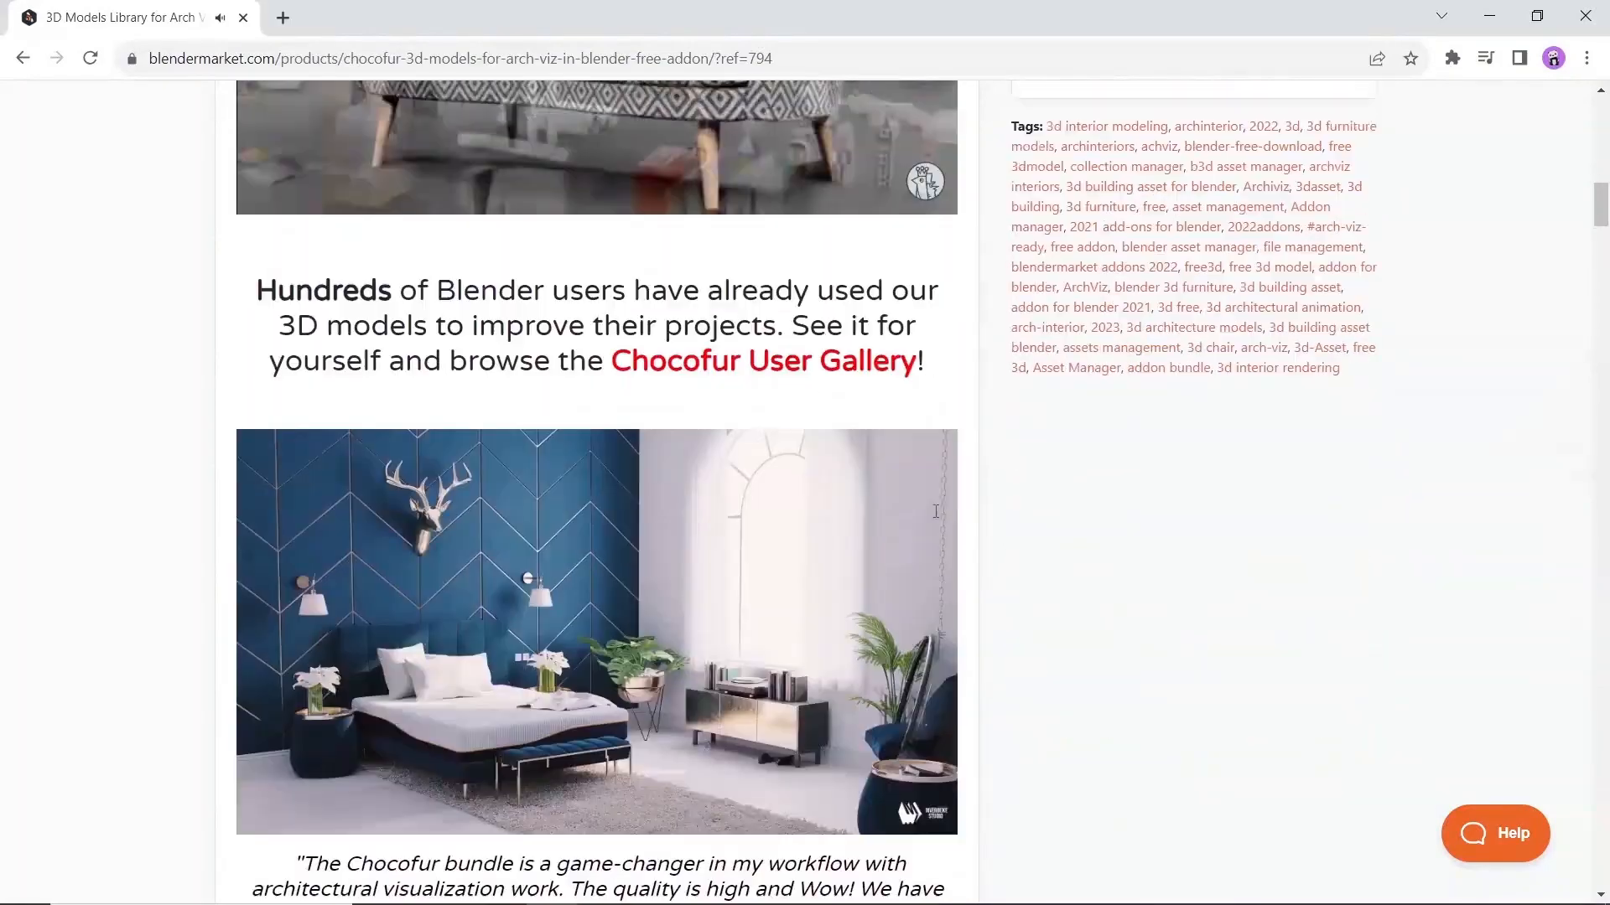
scroll("down", 3)
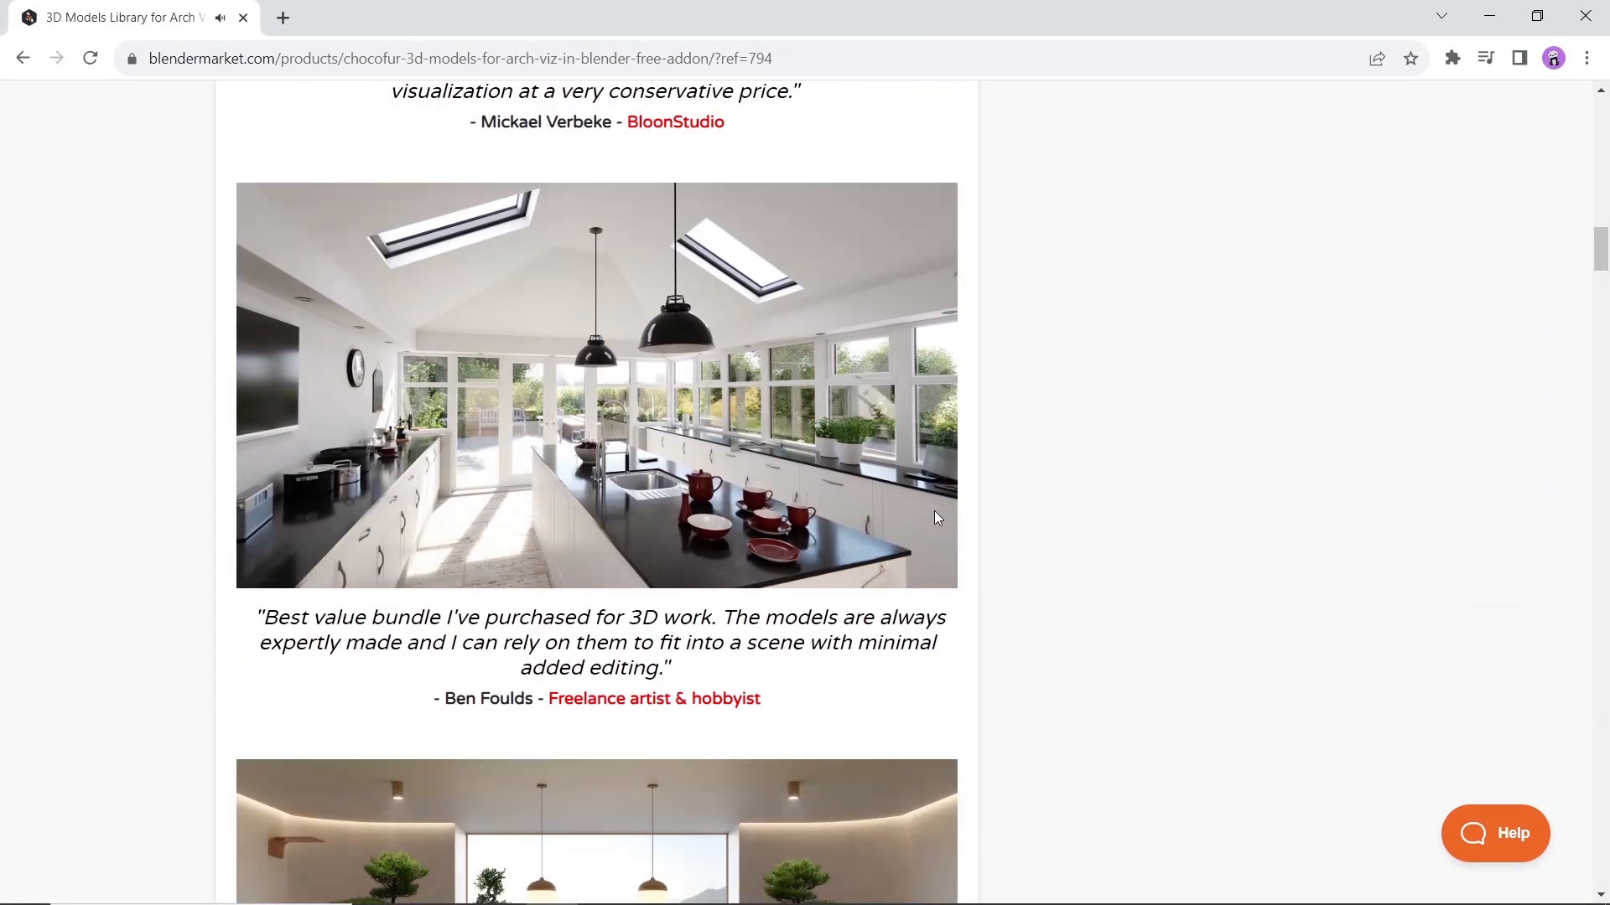
scroll("down", 3)
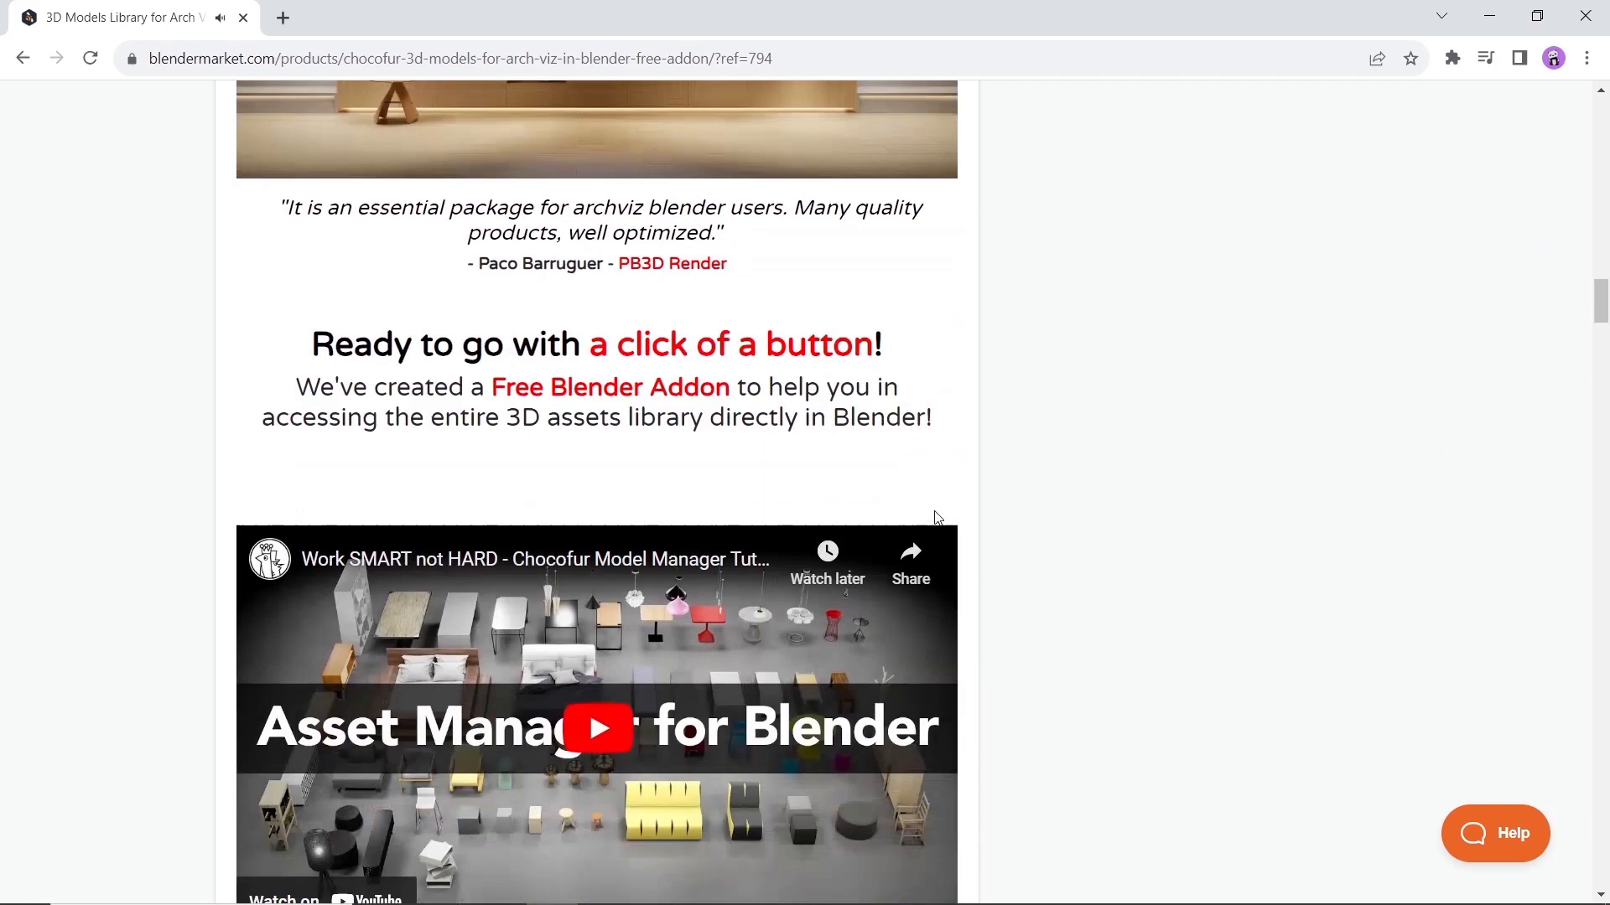
scroll("down", 3)
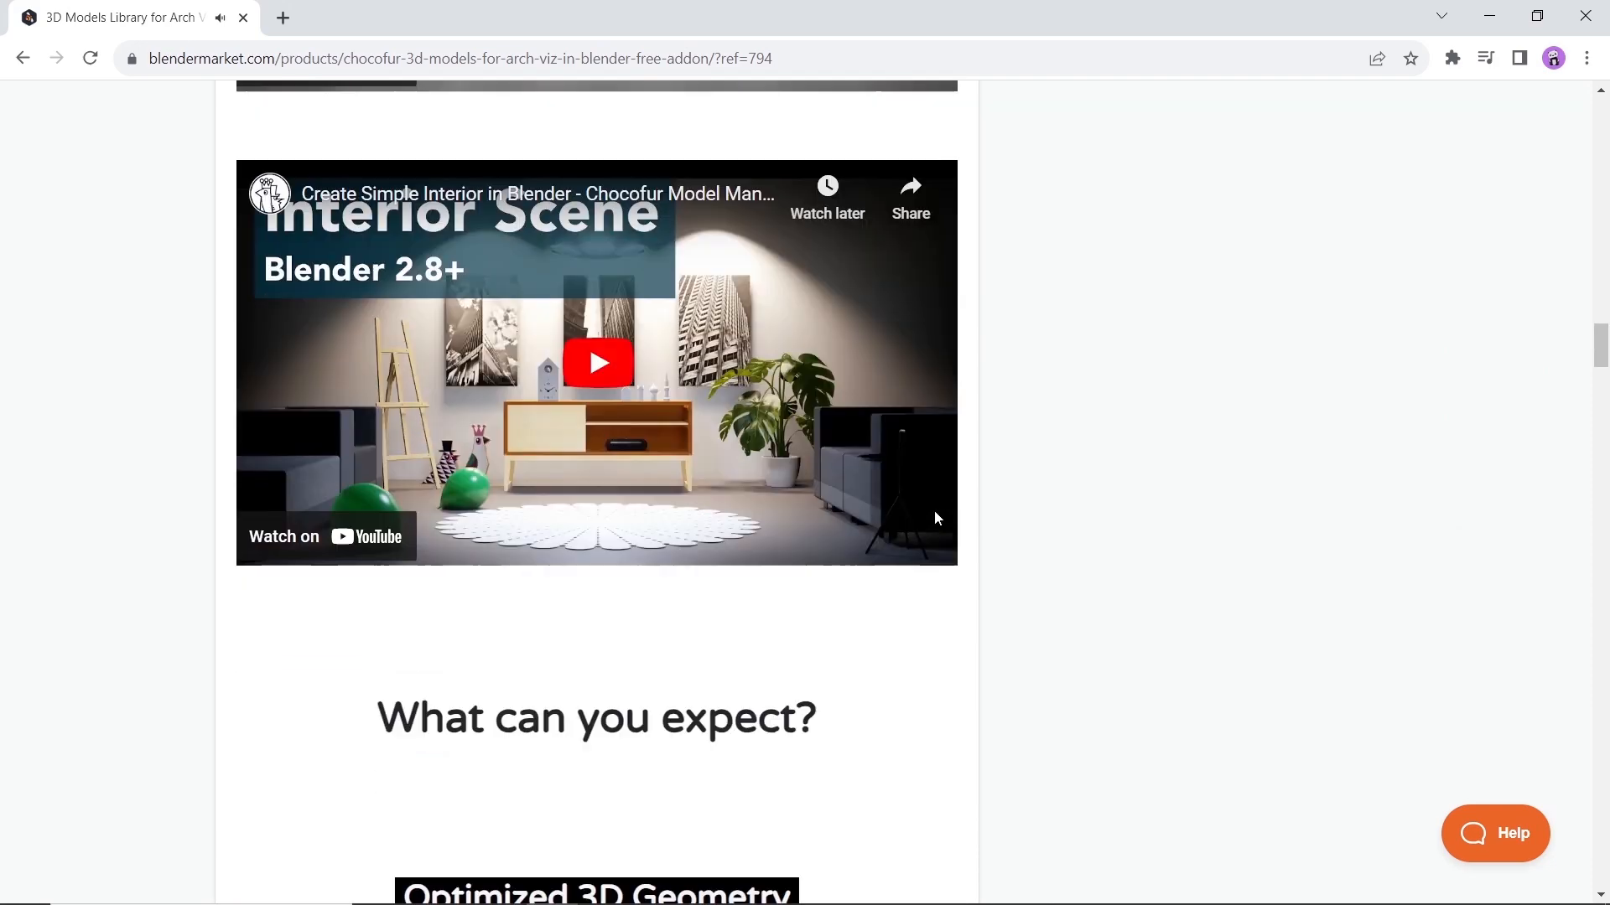
Step: Read down the rest of the Chocofur arch viz model library page to the bottom
scroll("down", 3)
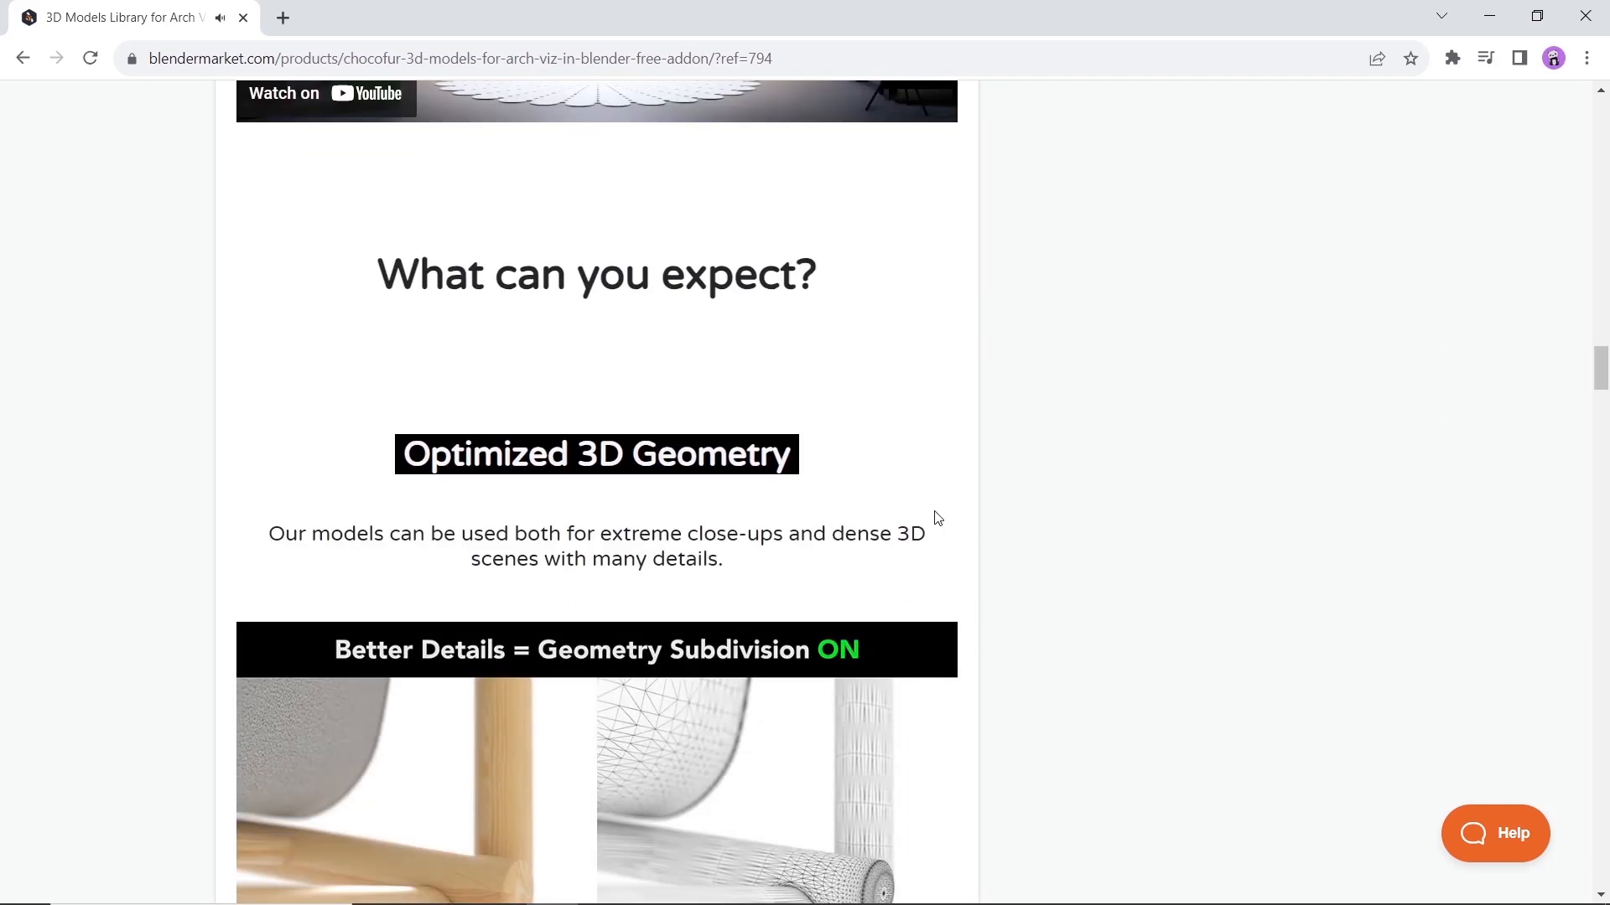
scroll("down", 3)
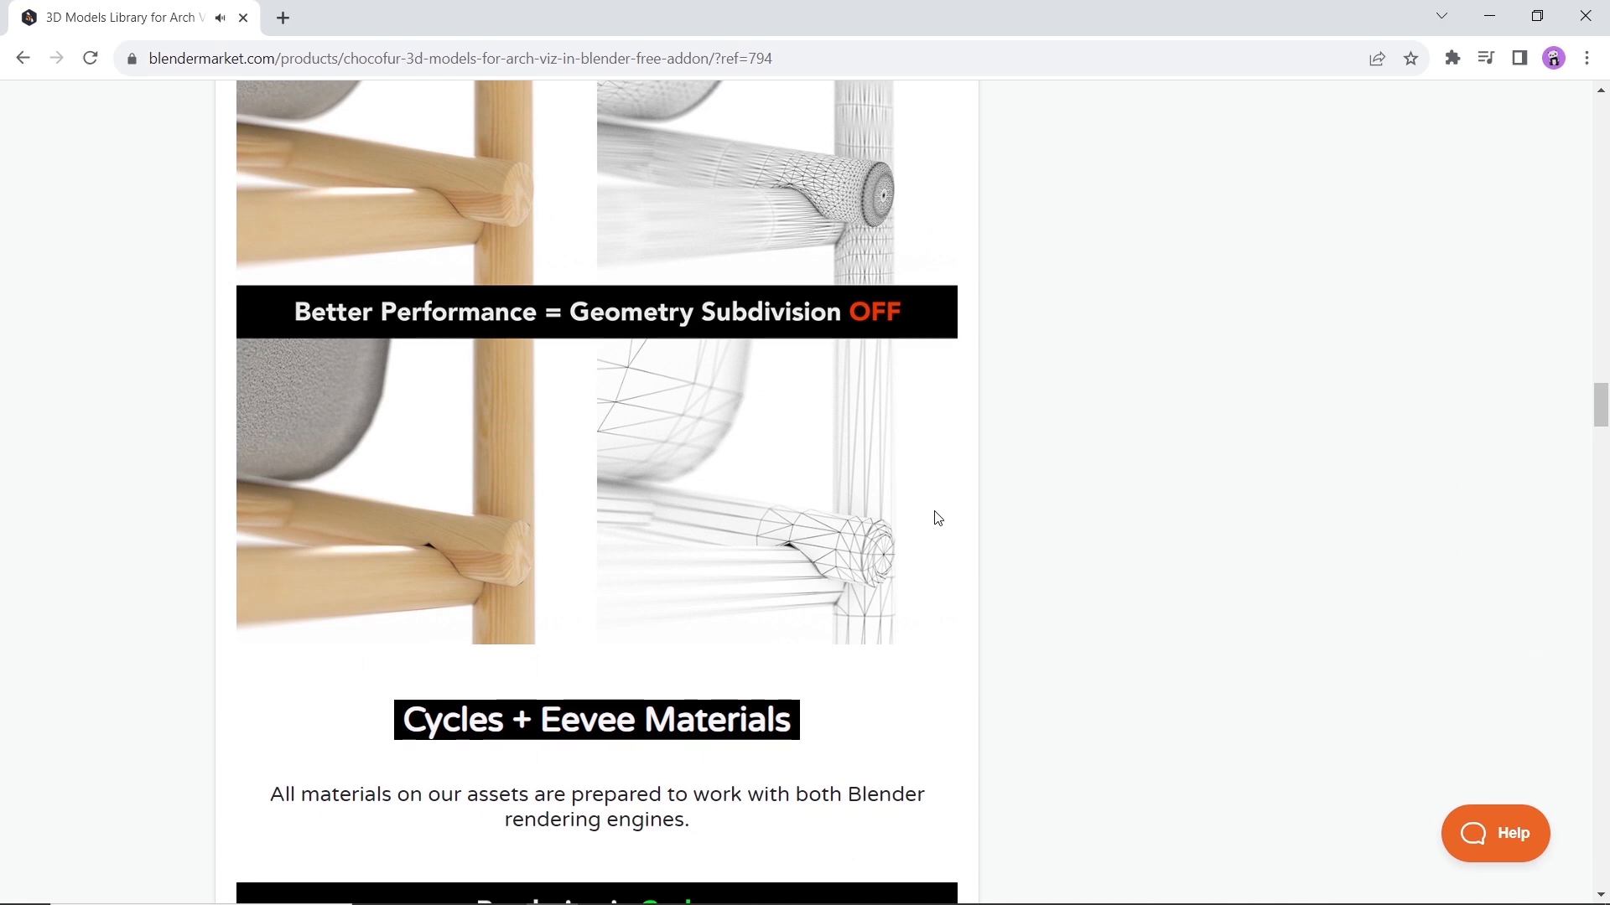
scroll("down", 3)
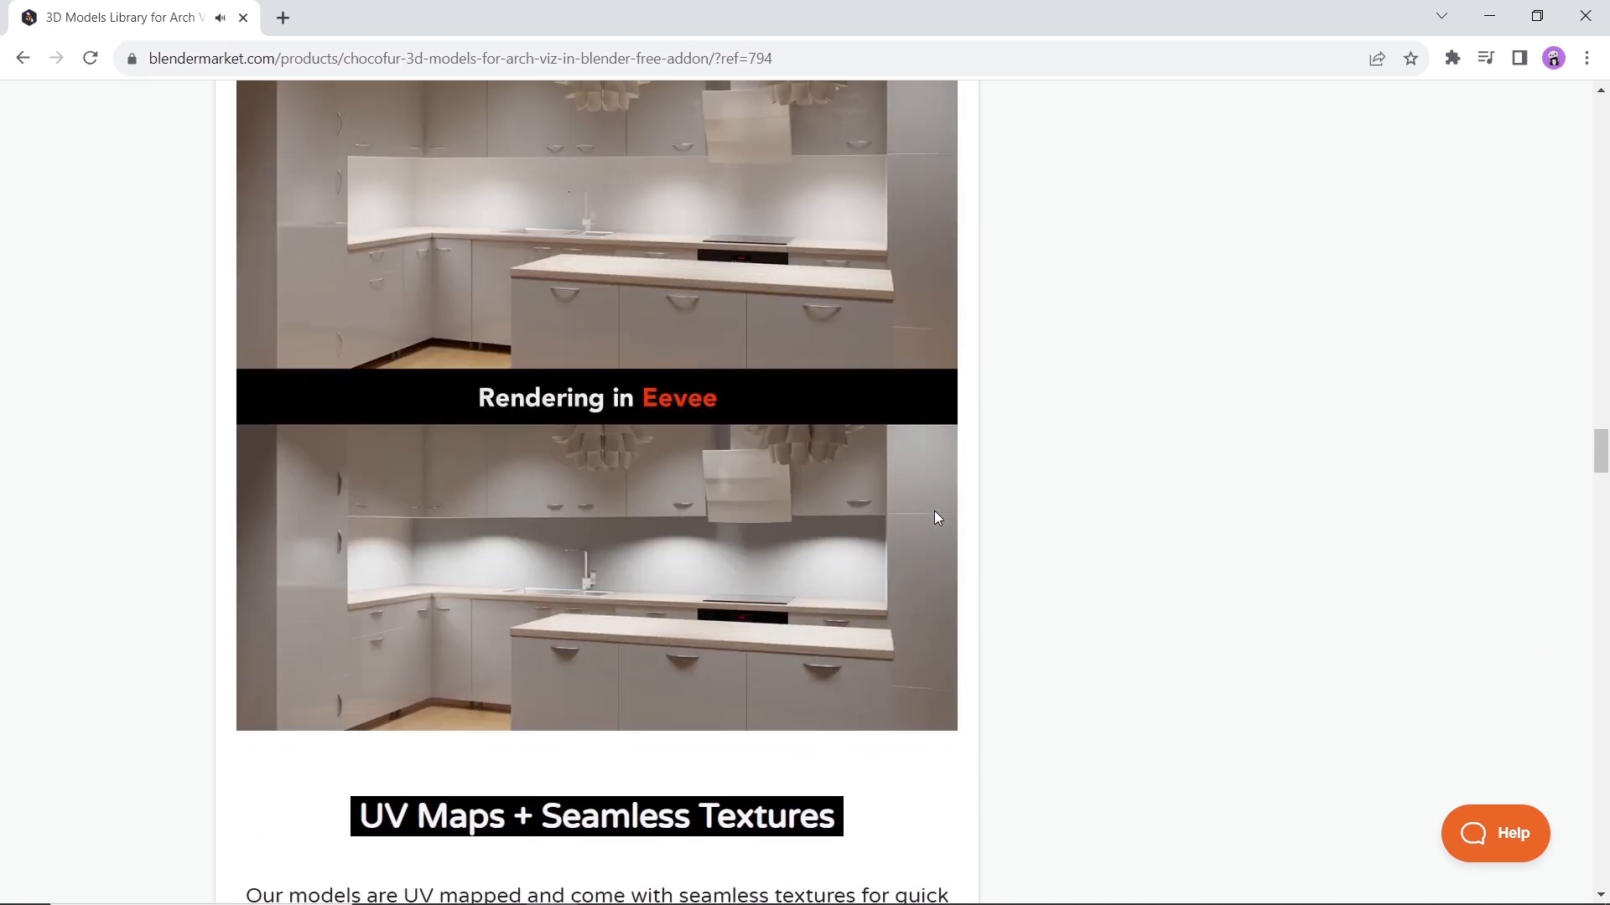
scroll("down", 3)
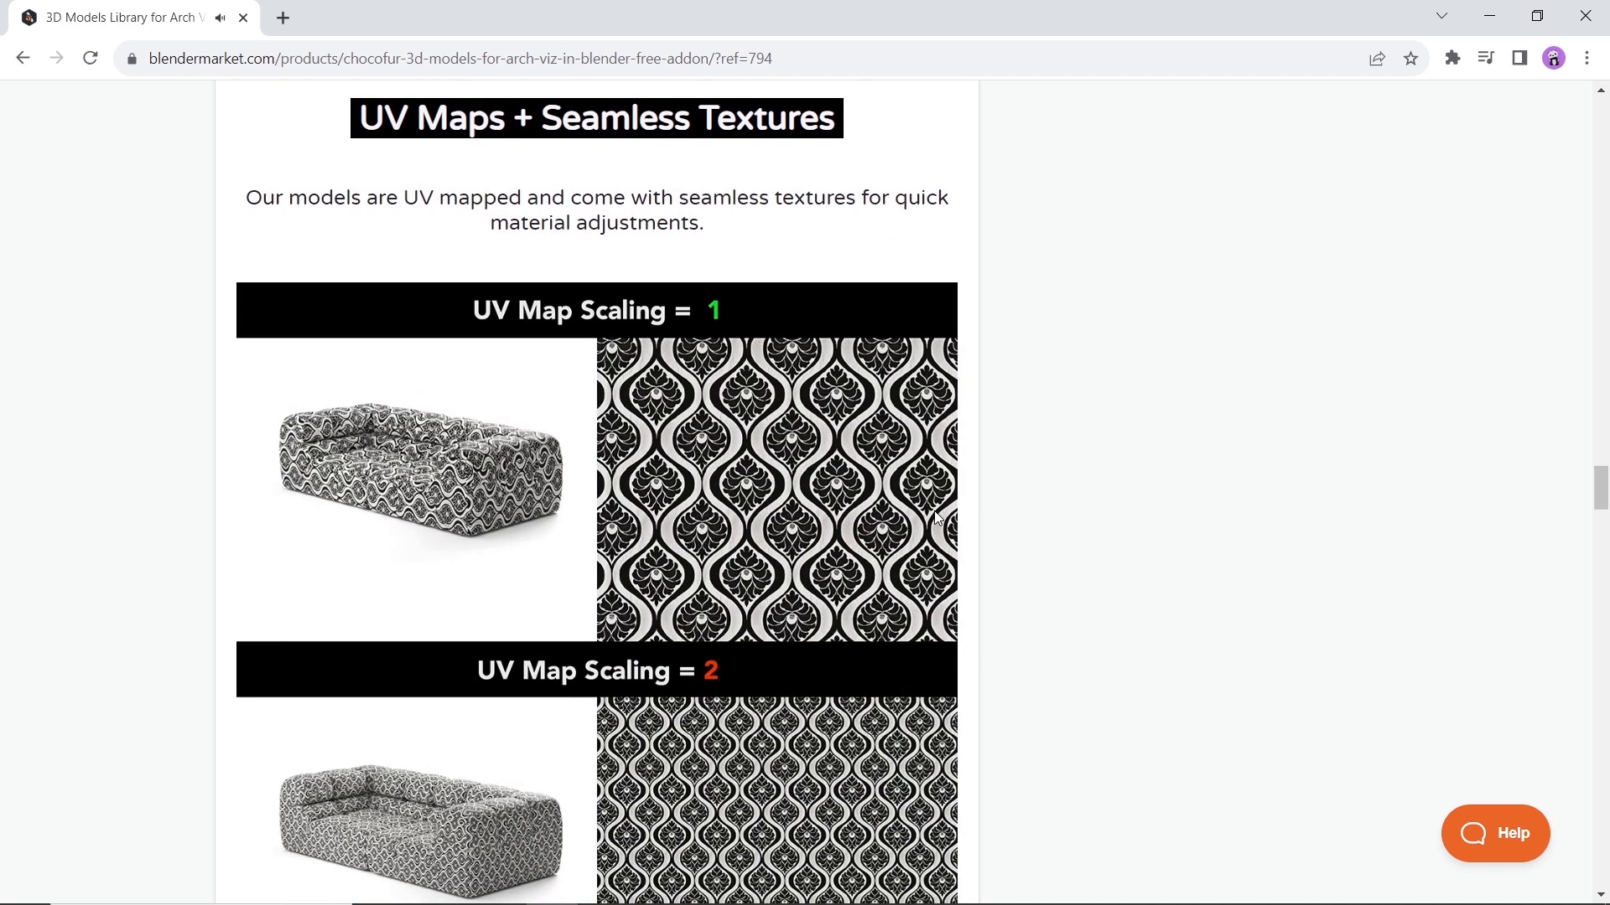
scroll("down", 3)
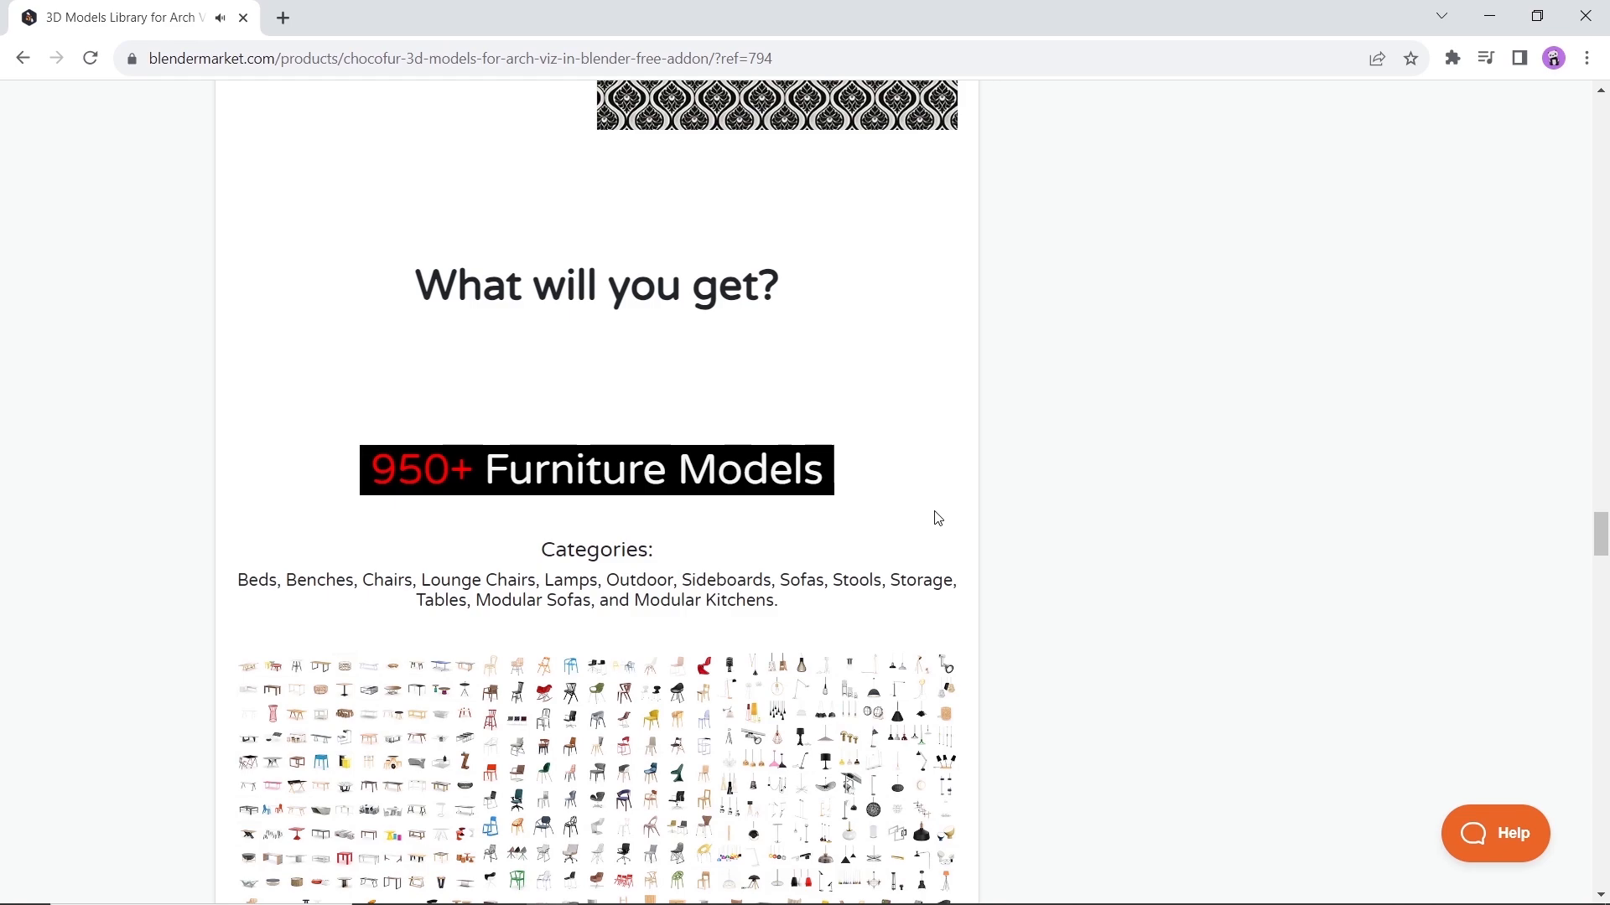
scroll("down", 3)
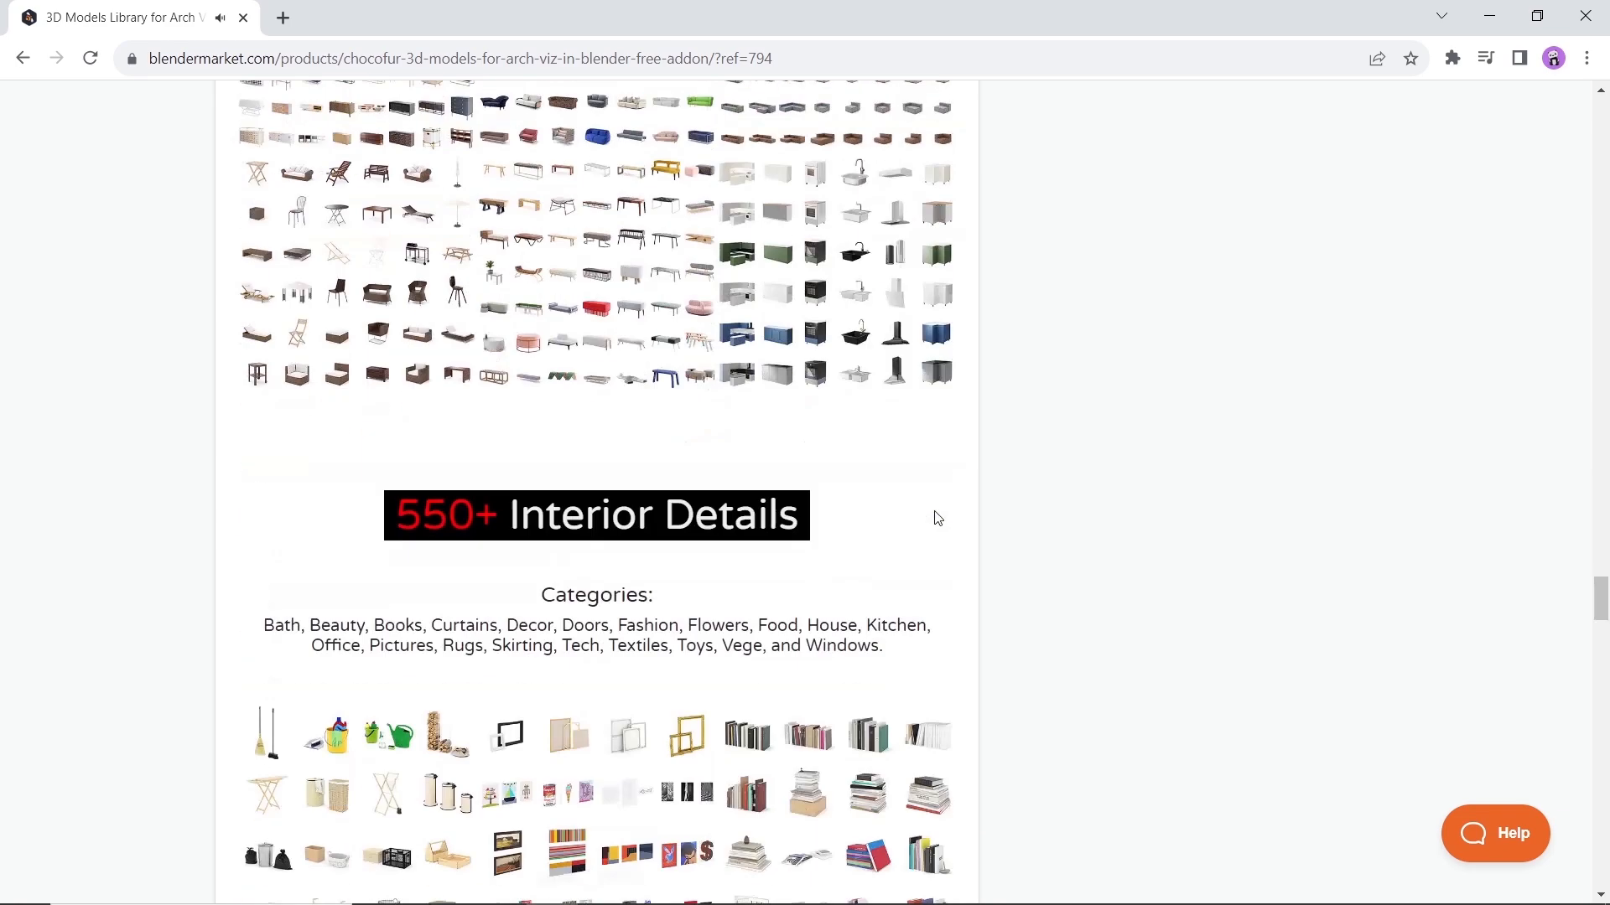
scroll("down", 3)
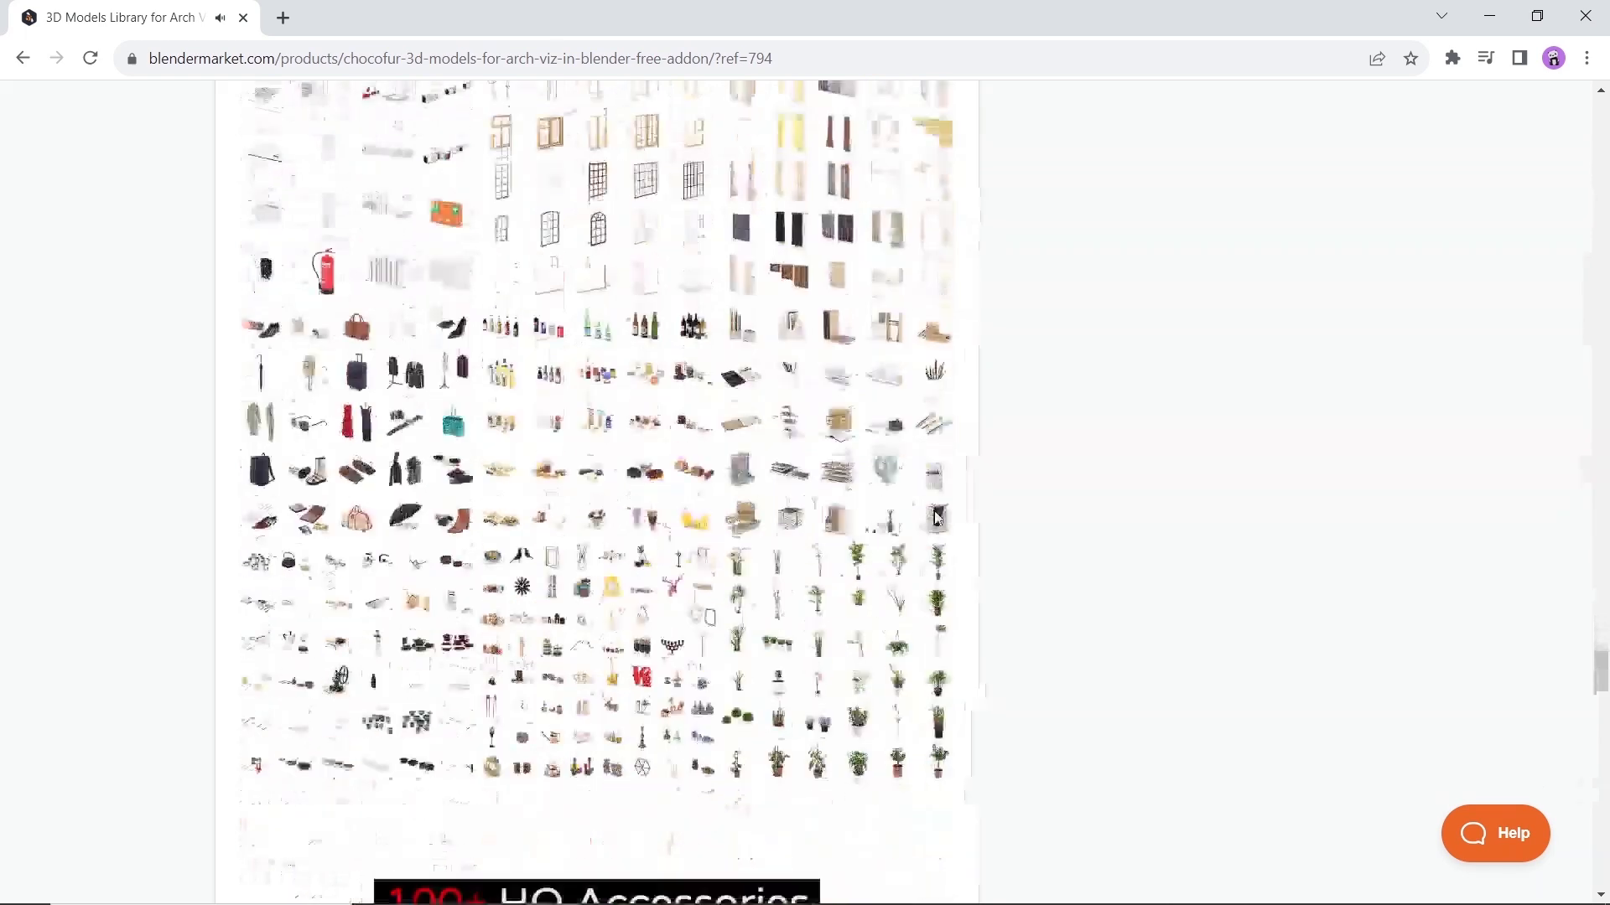
scroll("down", 3)
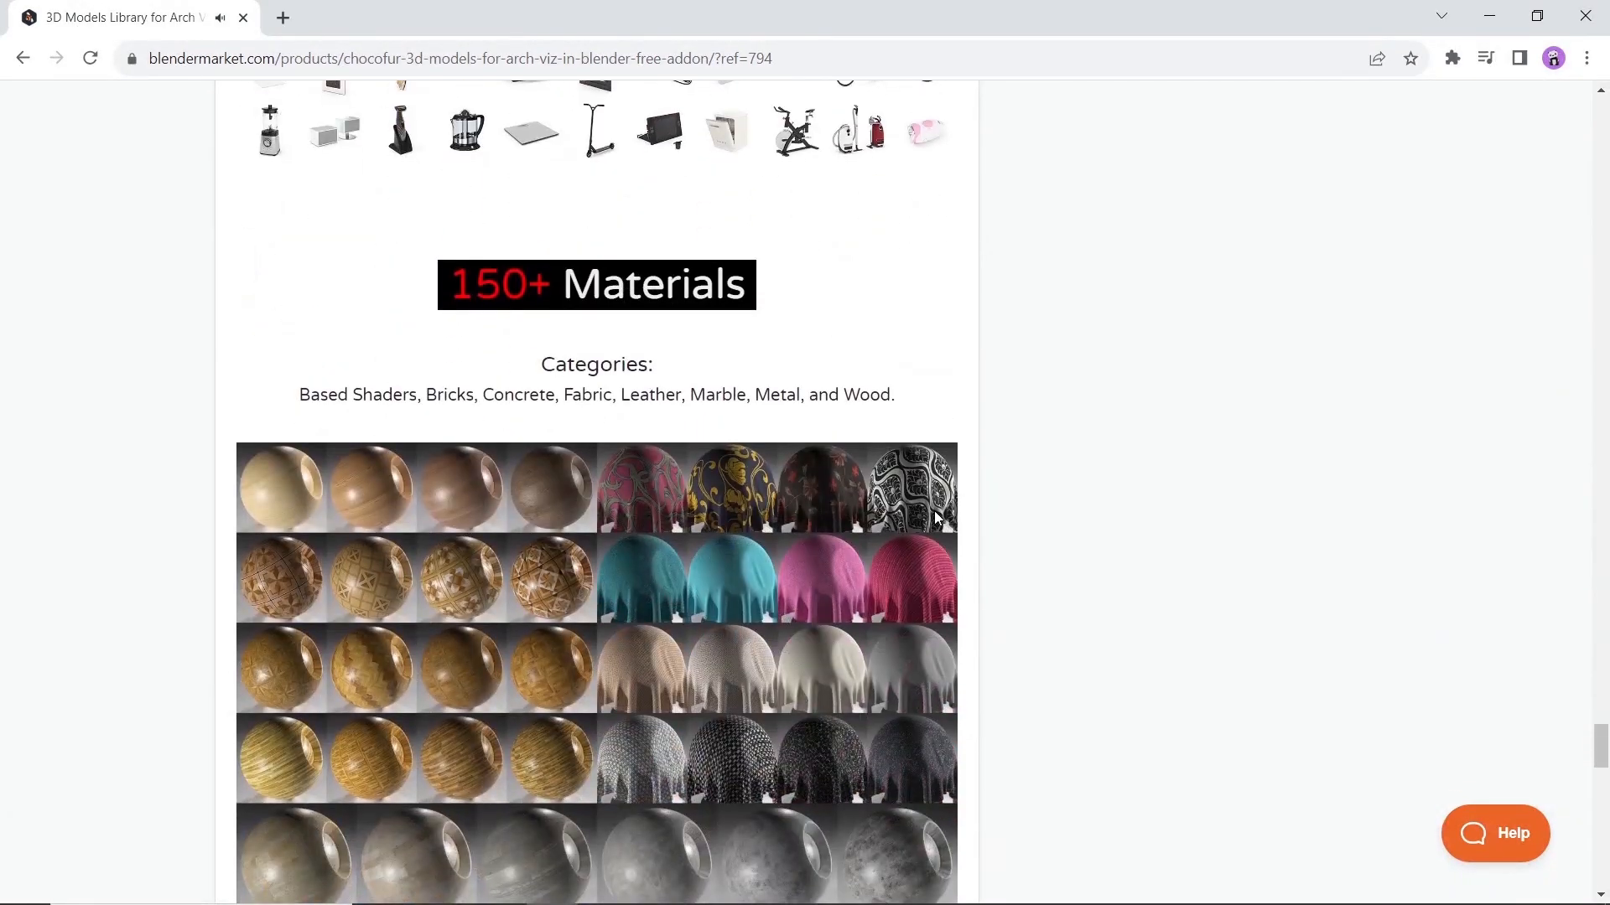
scroll("down", 3)
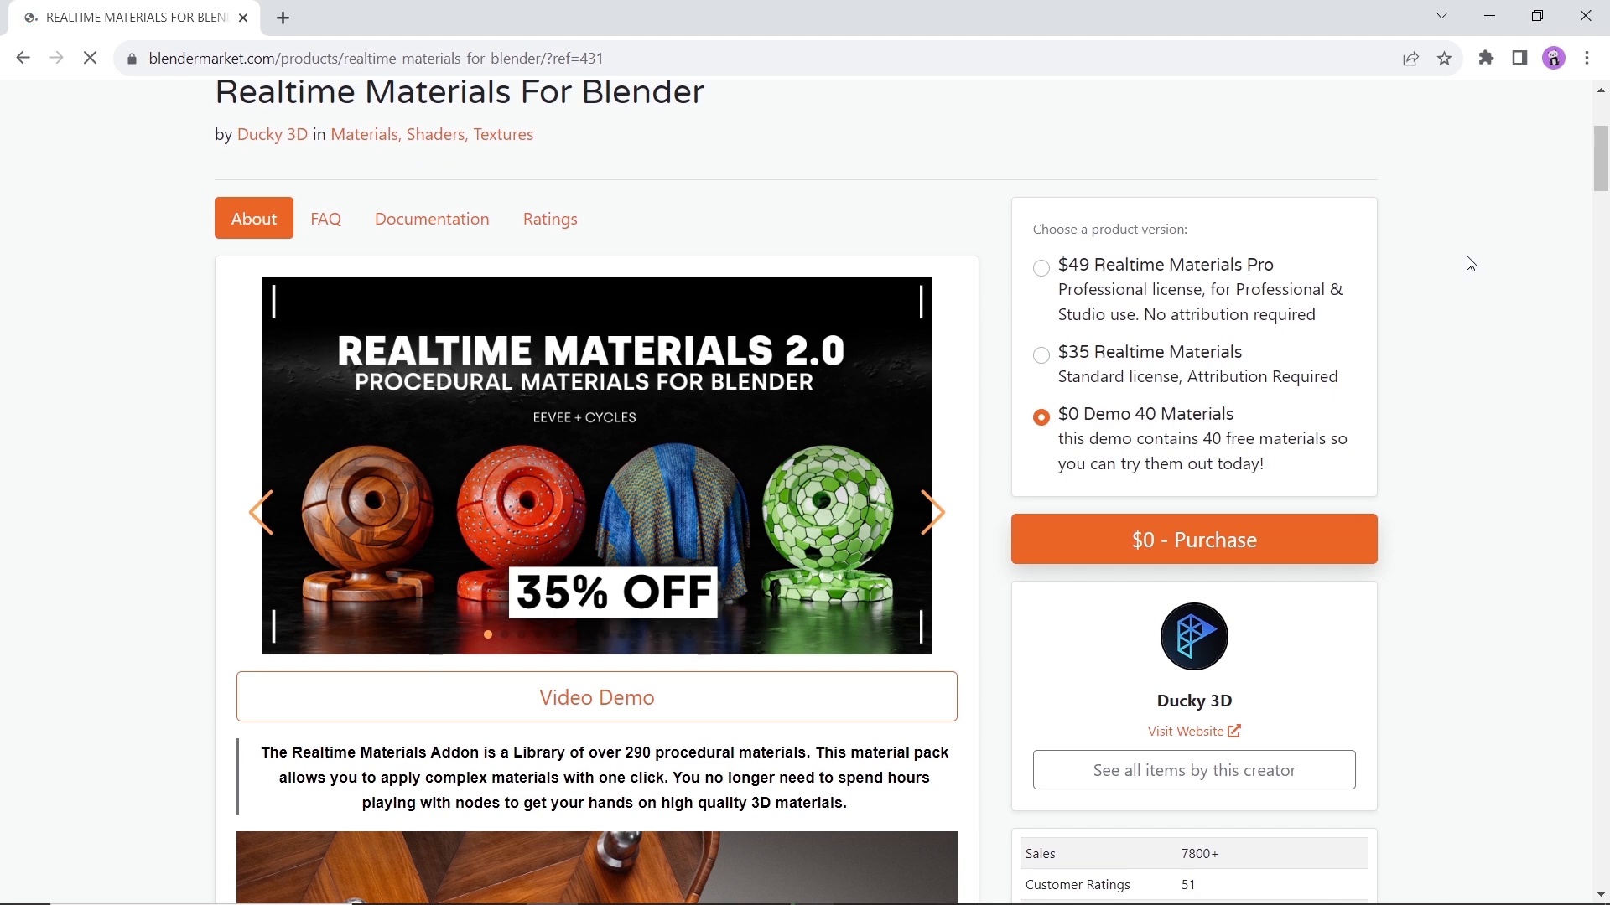
Step: Flip through the Realtime Materials preview carousel and start reading the description
left_click(932, 513)
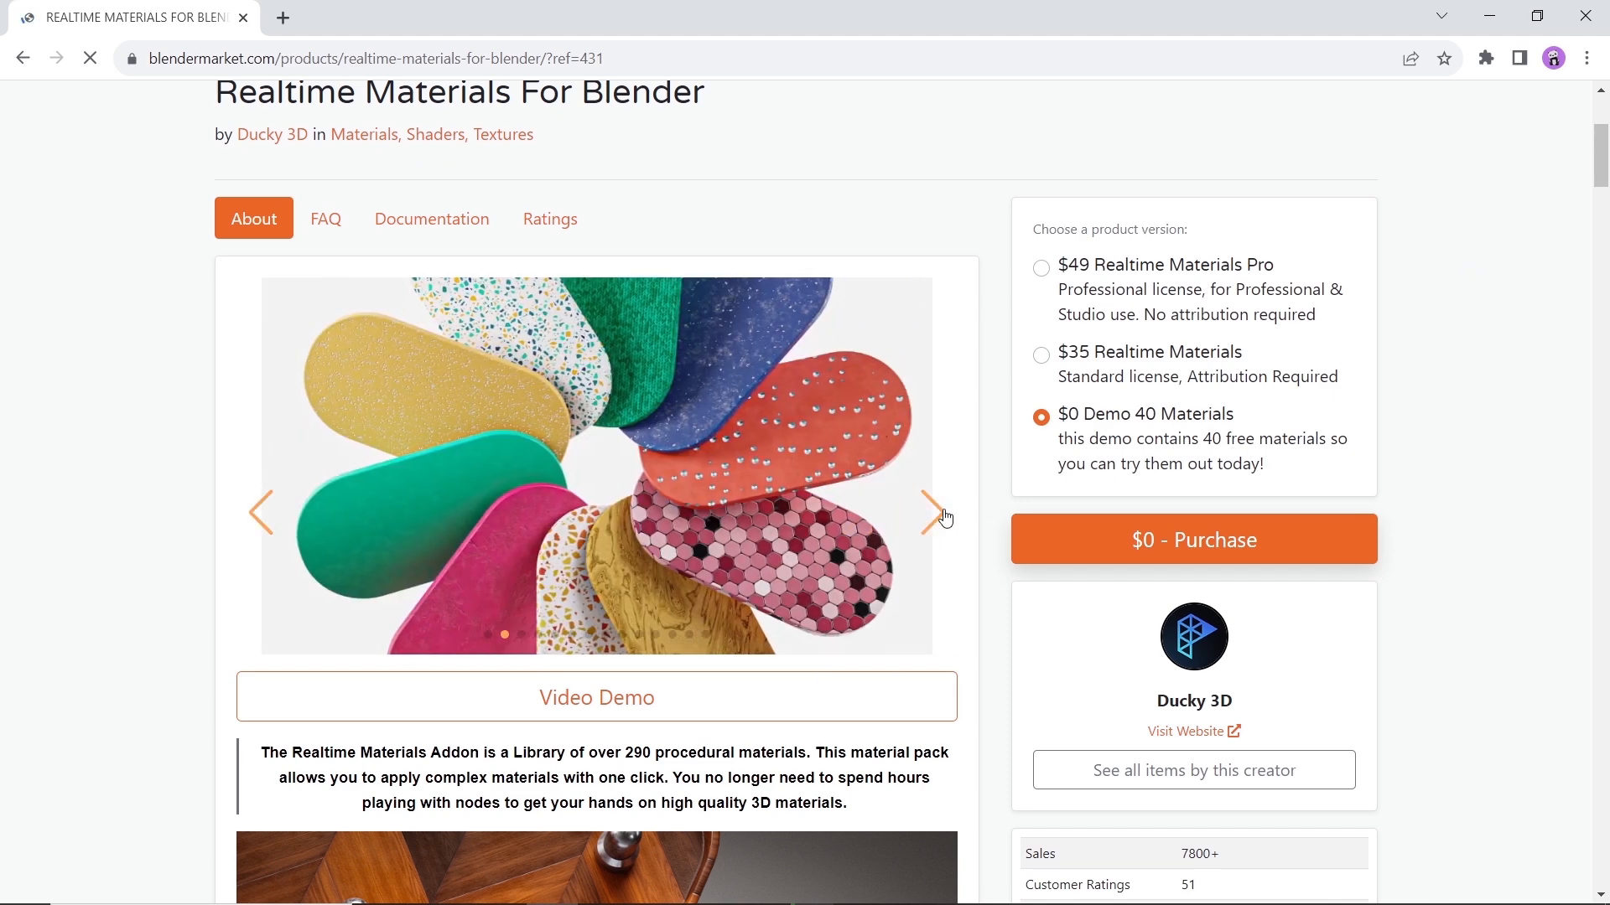
left_click(938, 513)
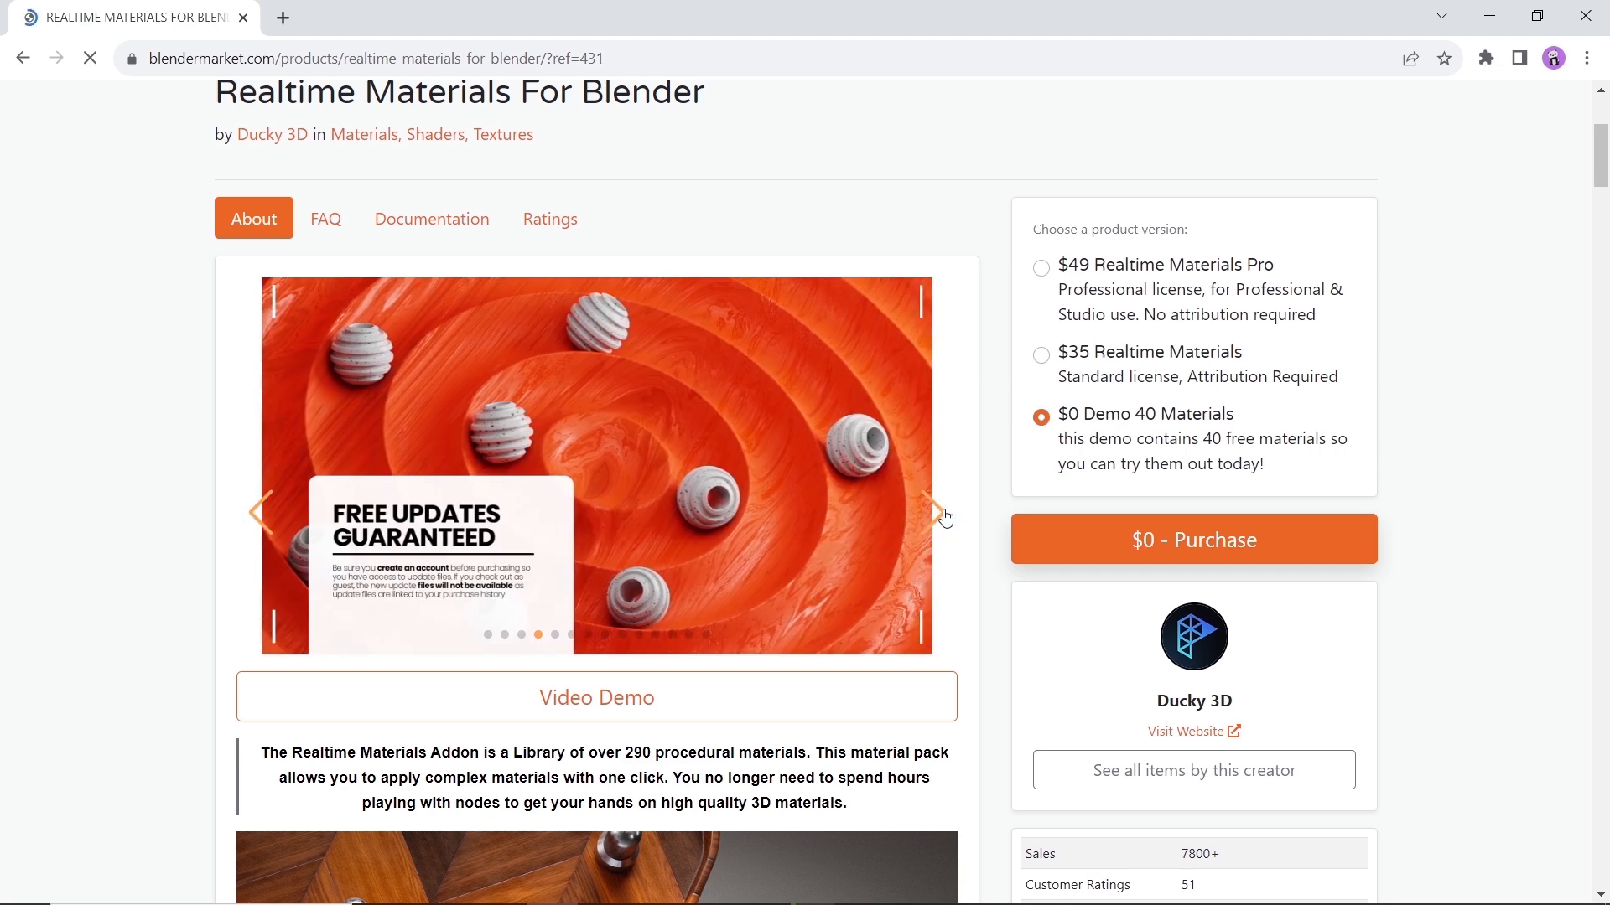
left_click(939, 513)
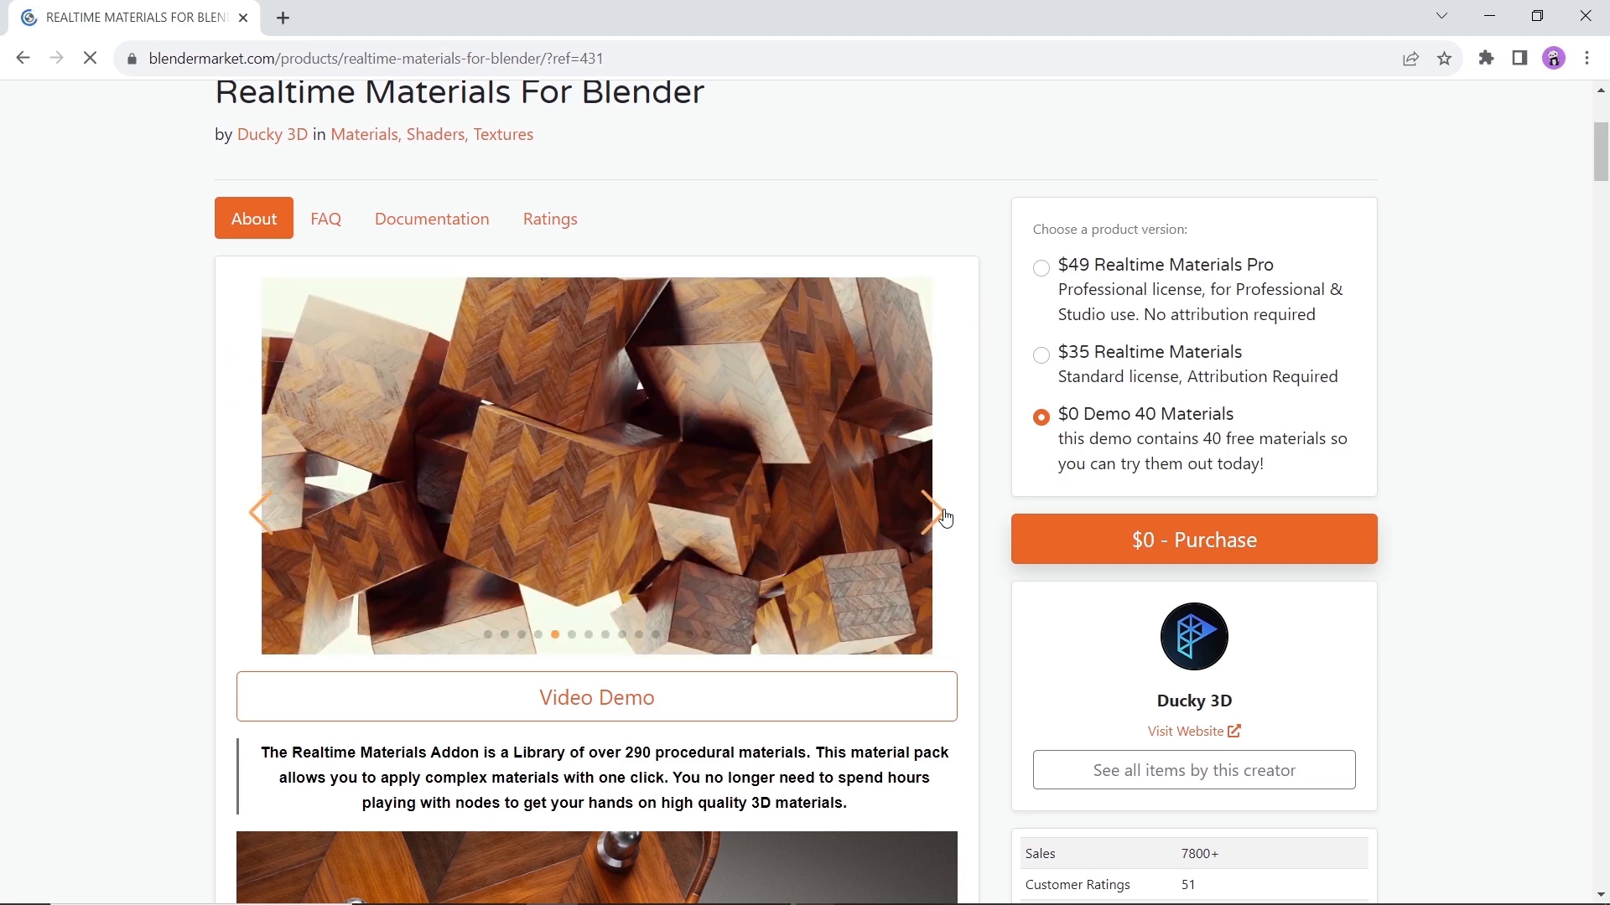
mouse_move(1196, 428)
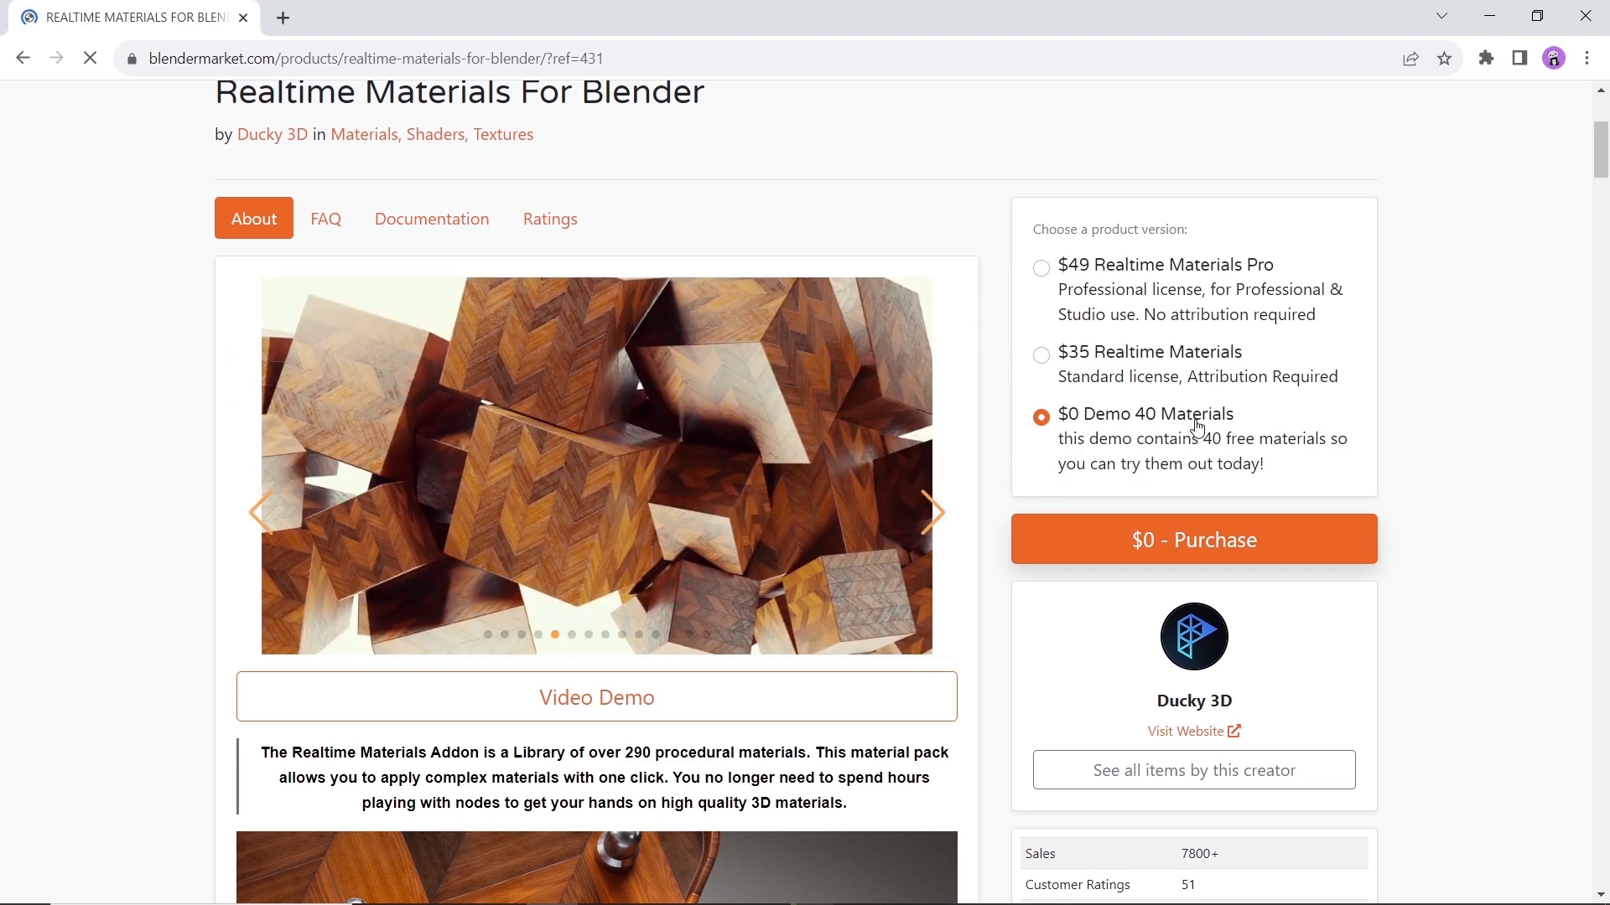
scroll("down", 3)
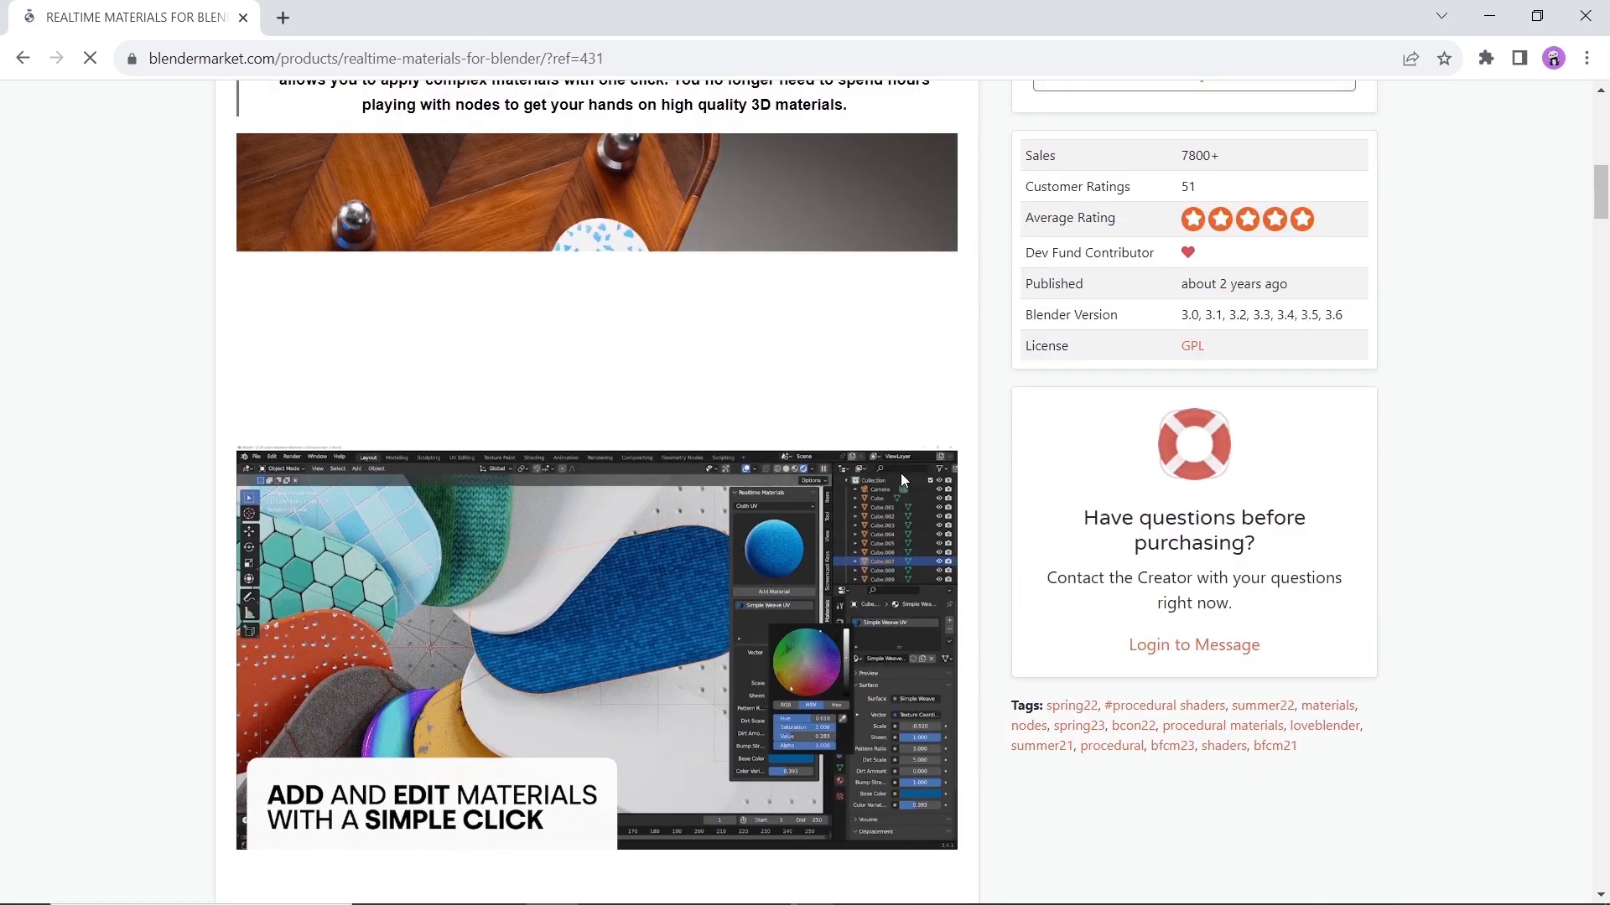
scroll("down", 3)
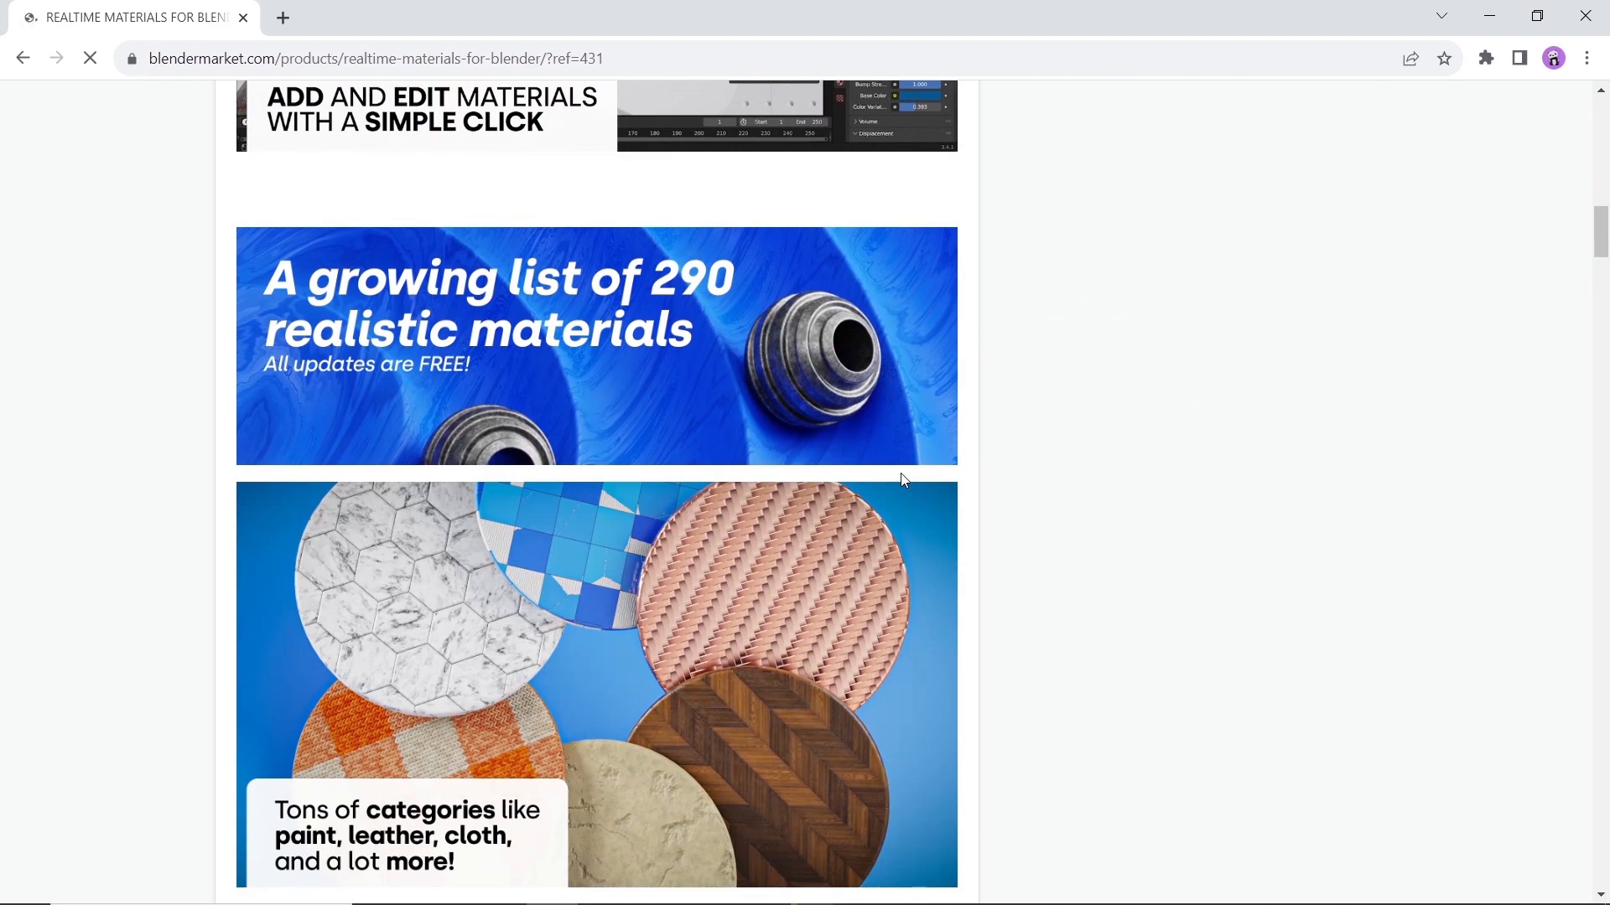
scroll("down", 3)
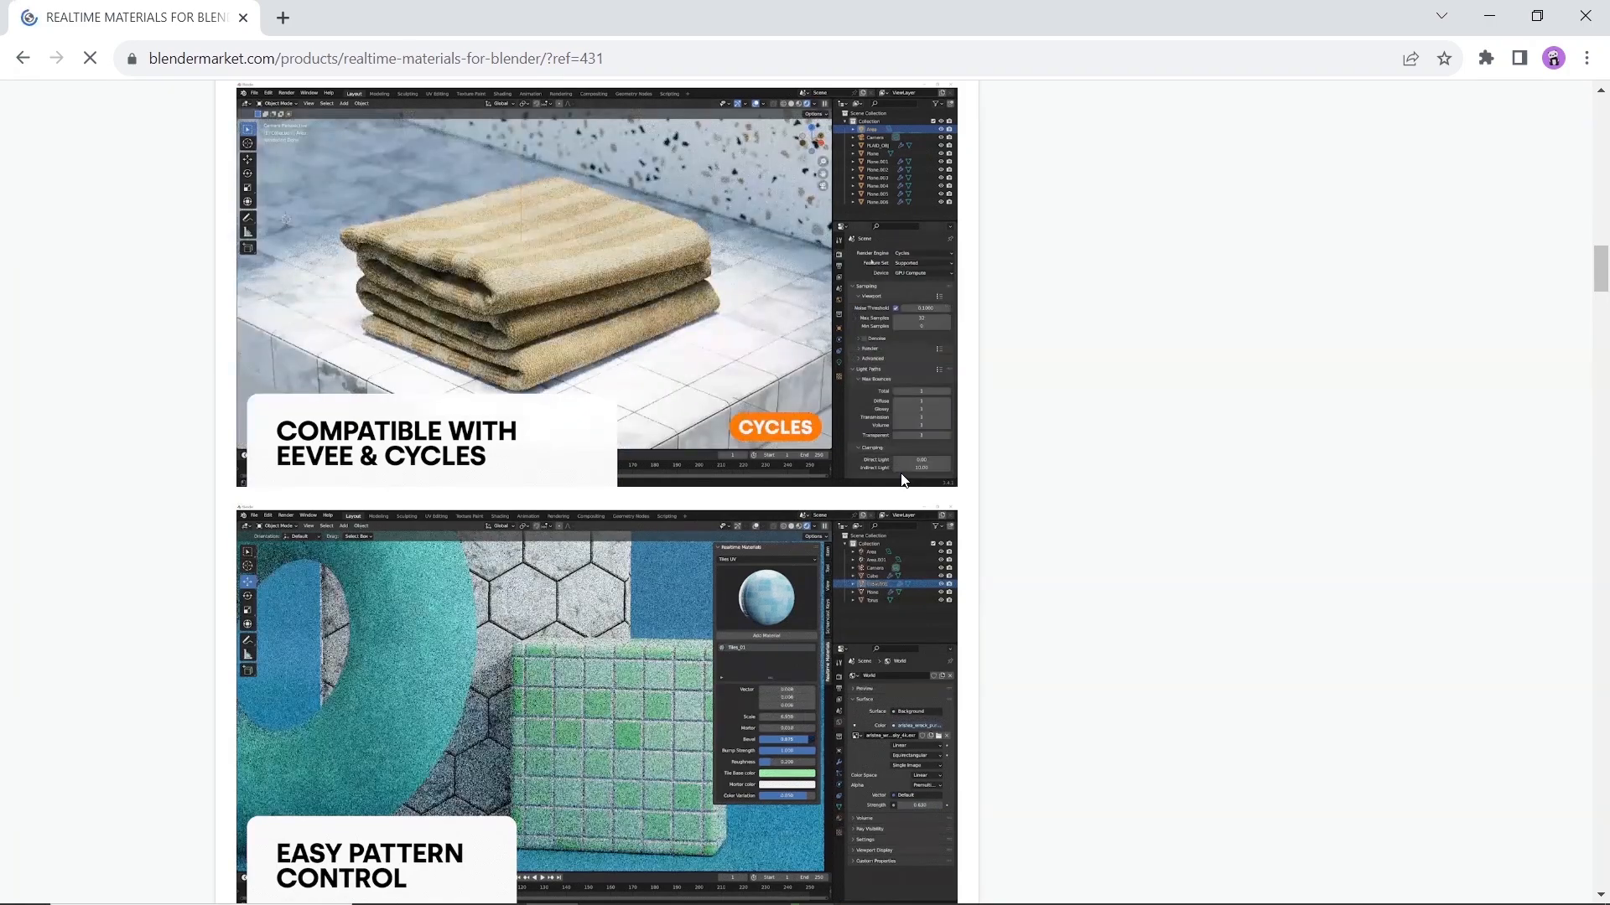
scroll("down", 3)
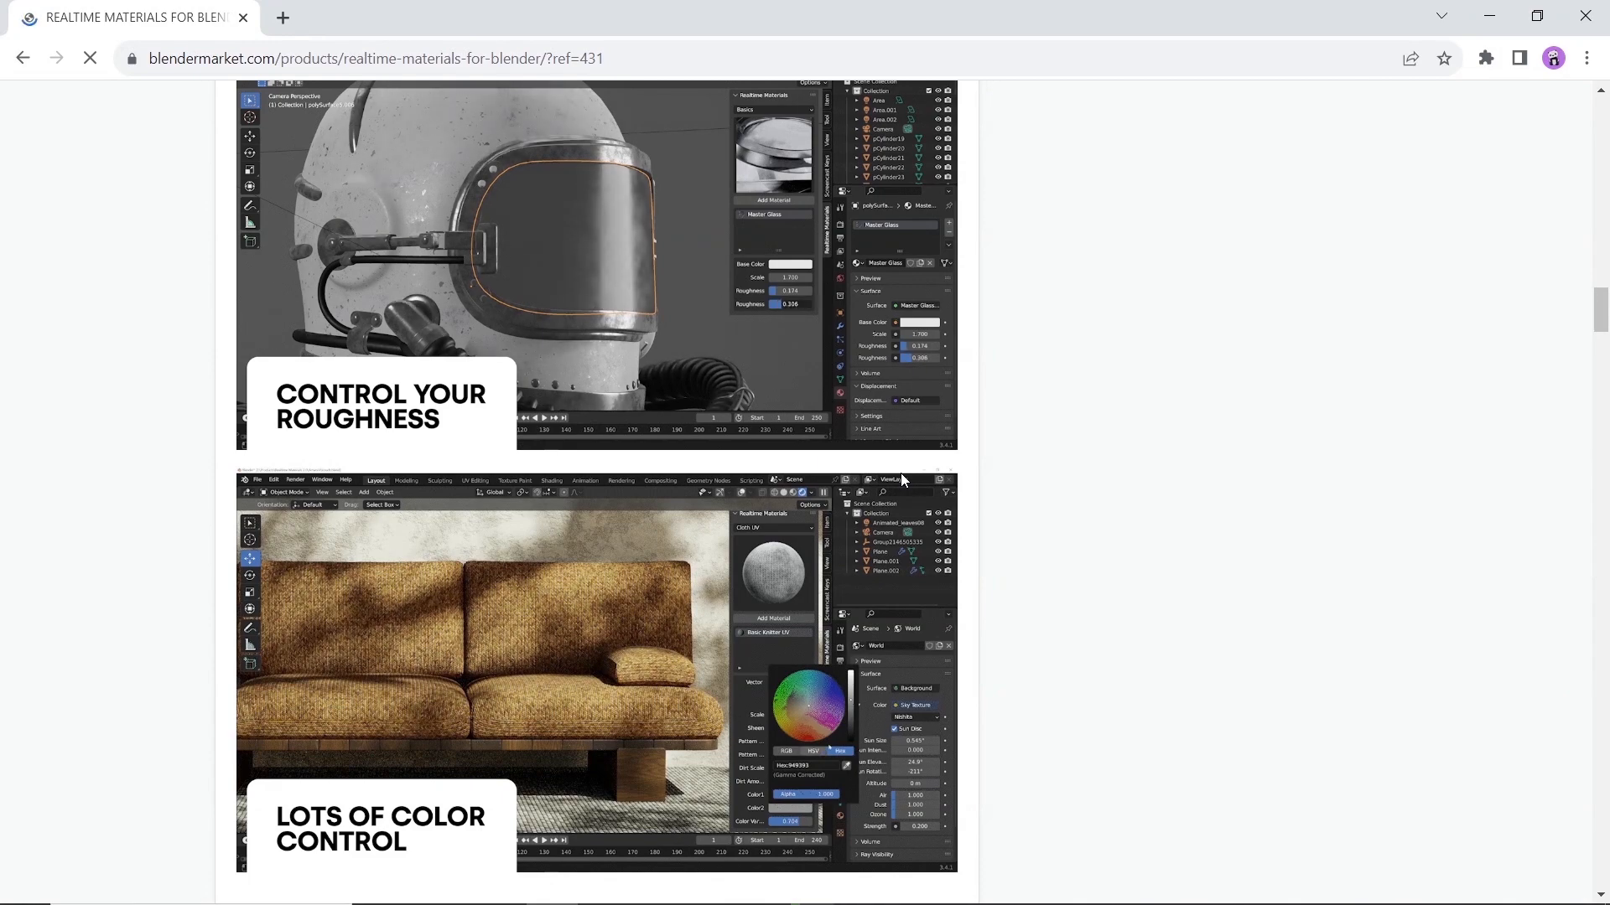
Step: Read down through the Terrazzo, Paint, Leather, Metallic and Exterior material sections
scroll("down", 3)
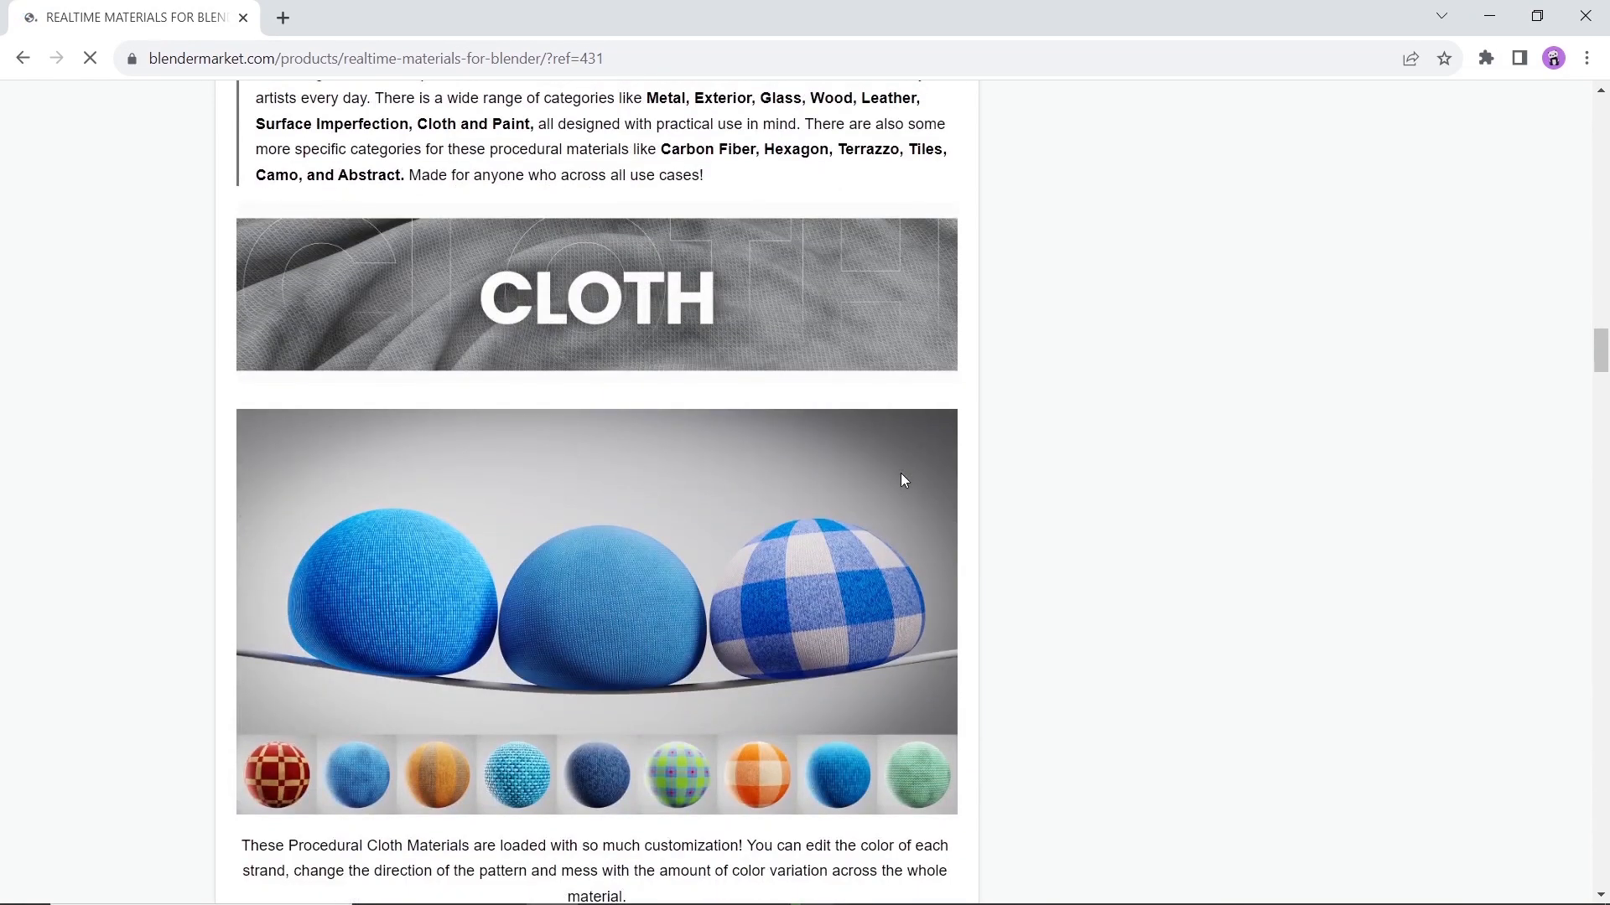
scroll("down", 3)
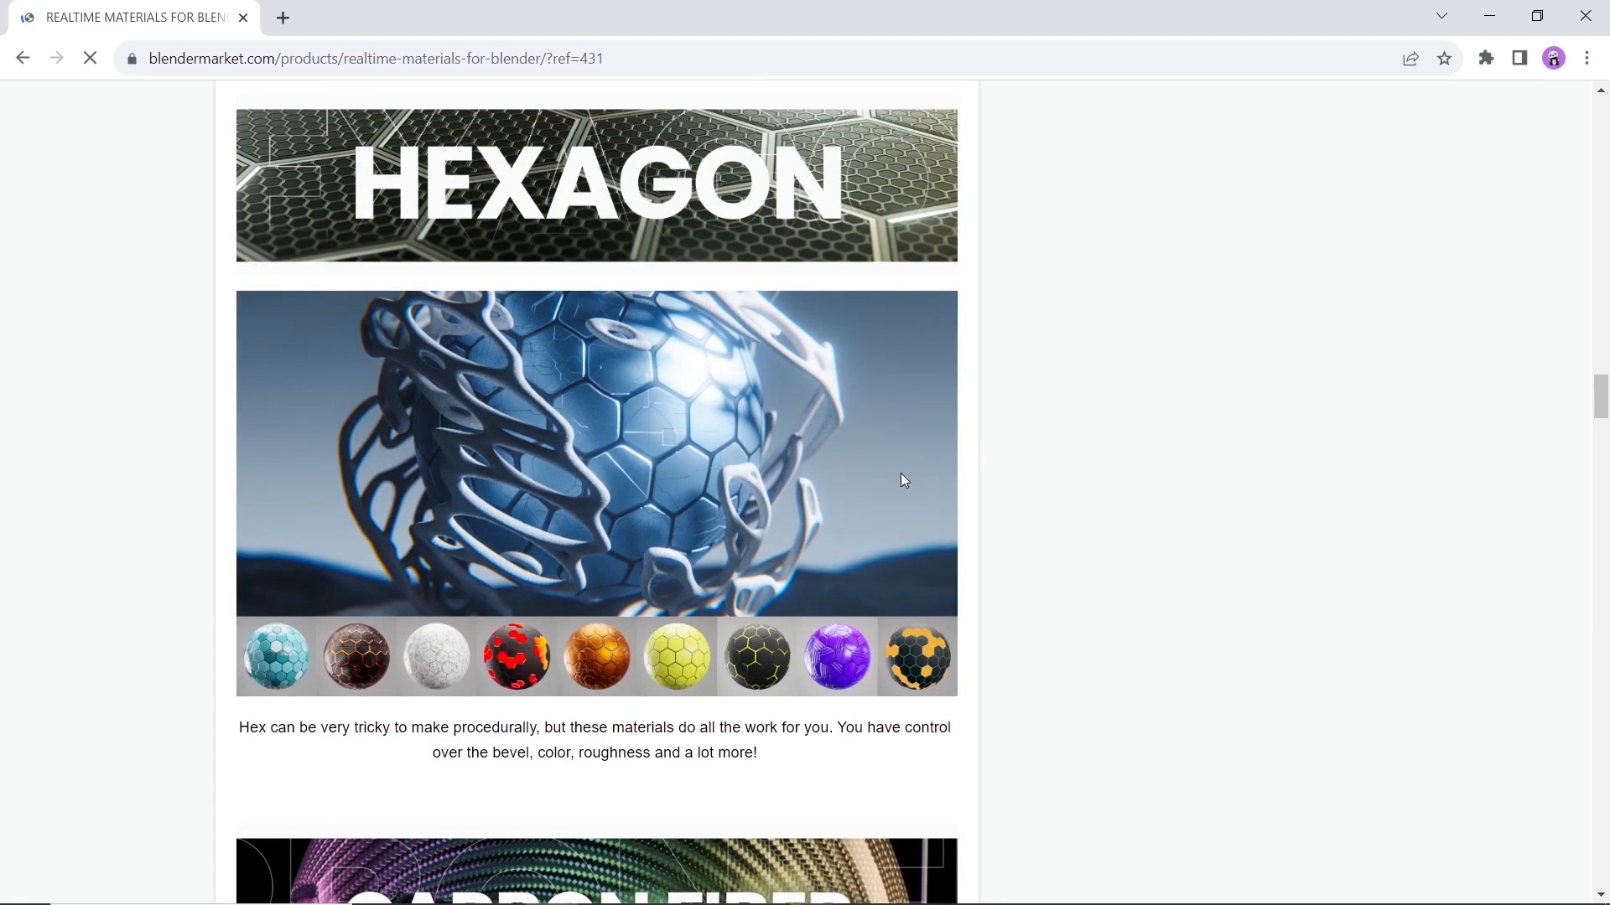
scroll("down", 3)
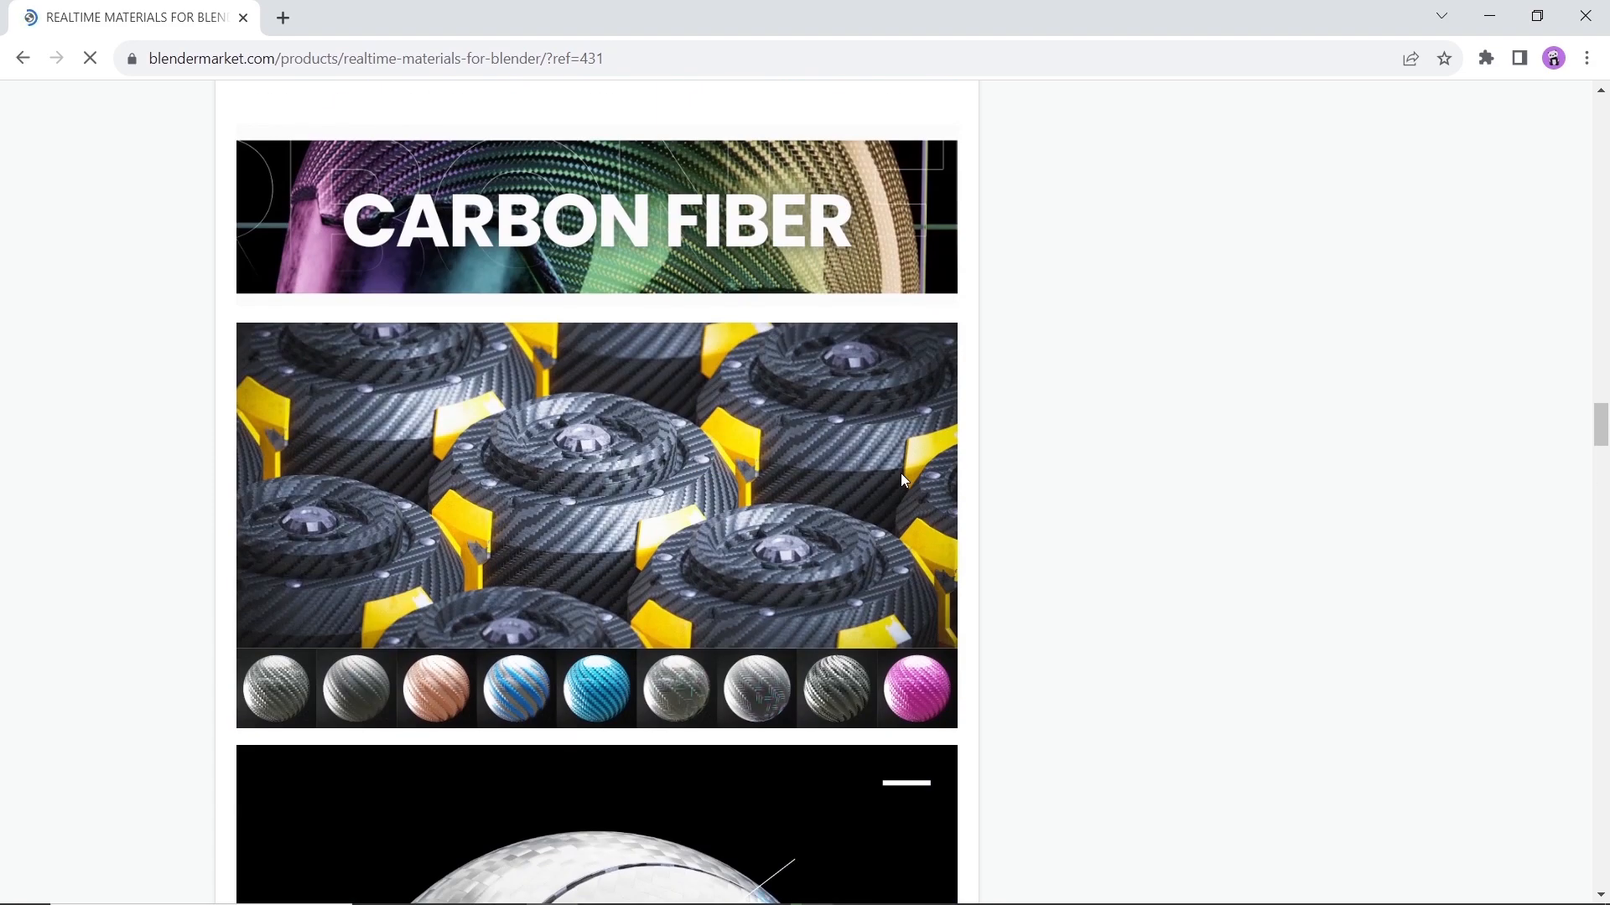
scroll("down", 3)
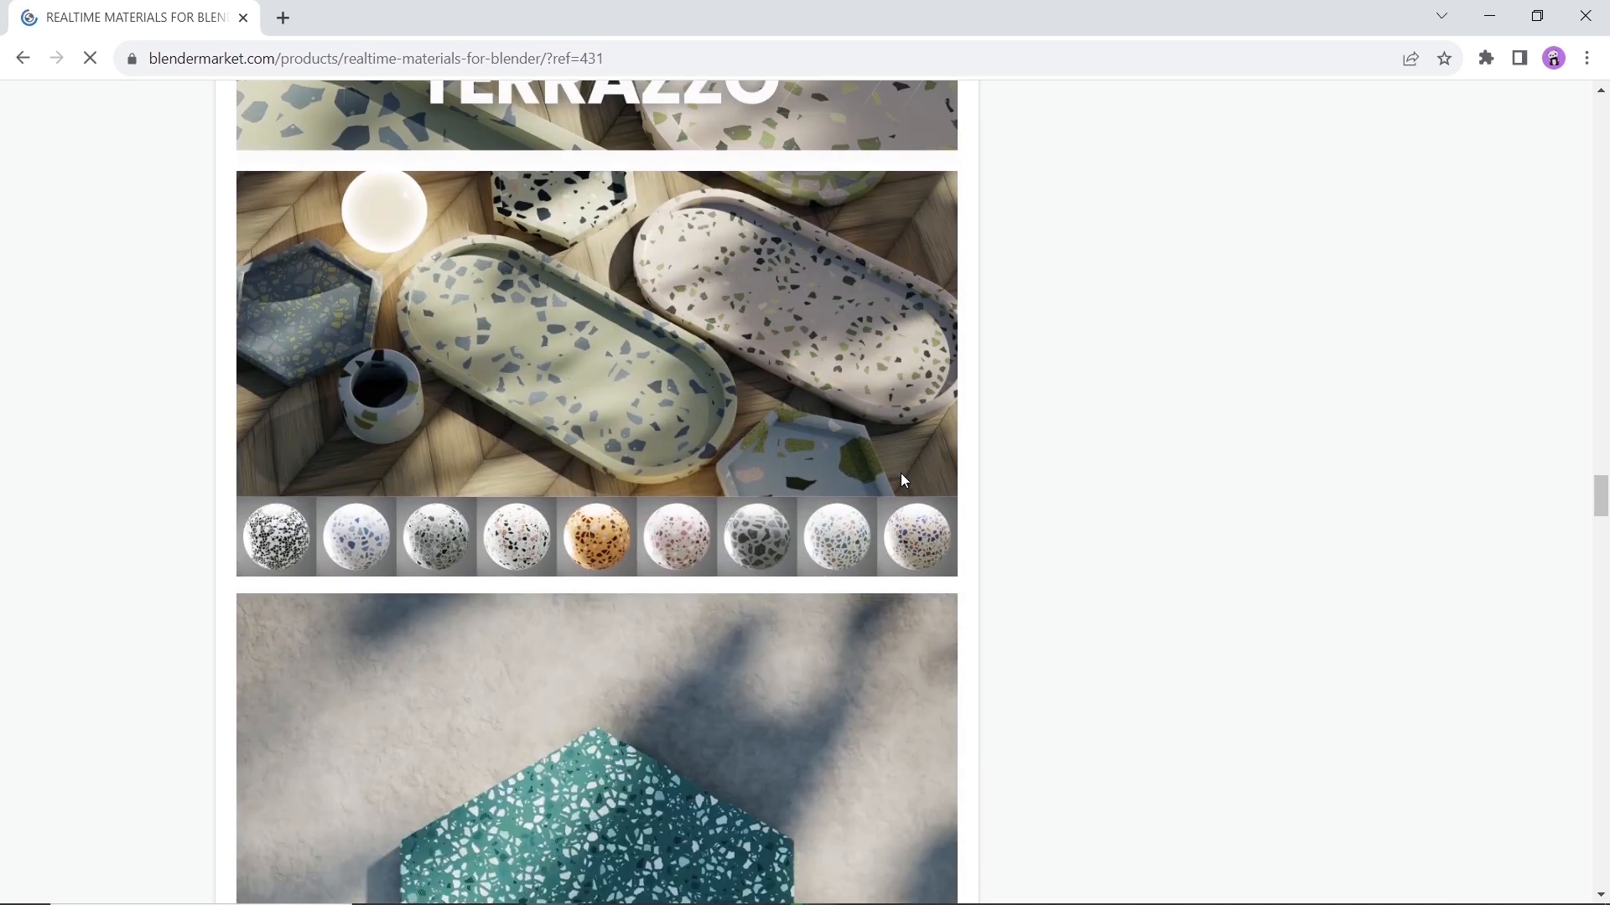
scroll("down", 3)
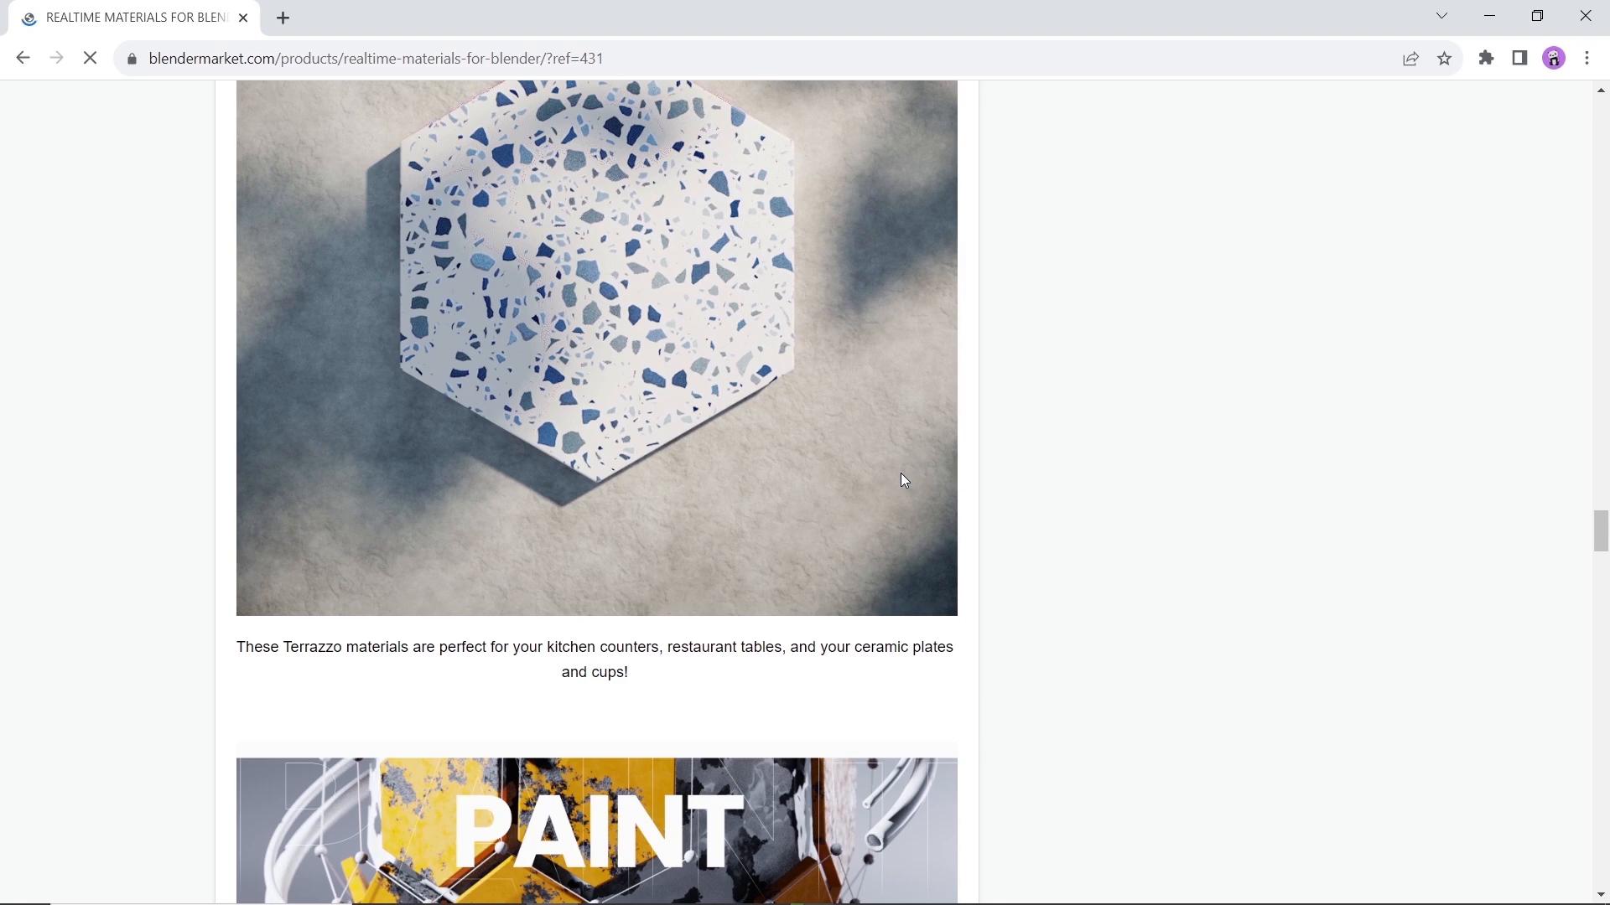
scroll("down", 3)
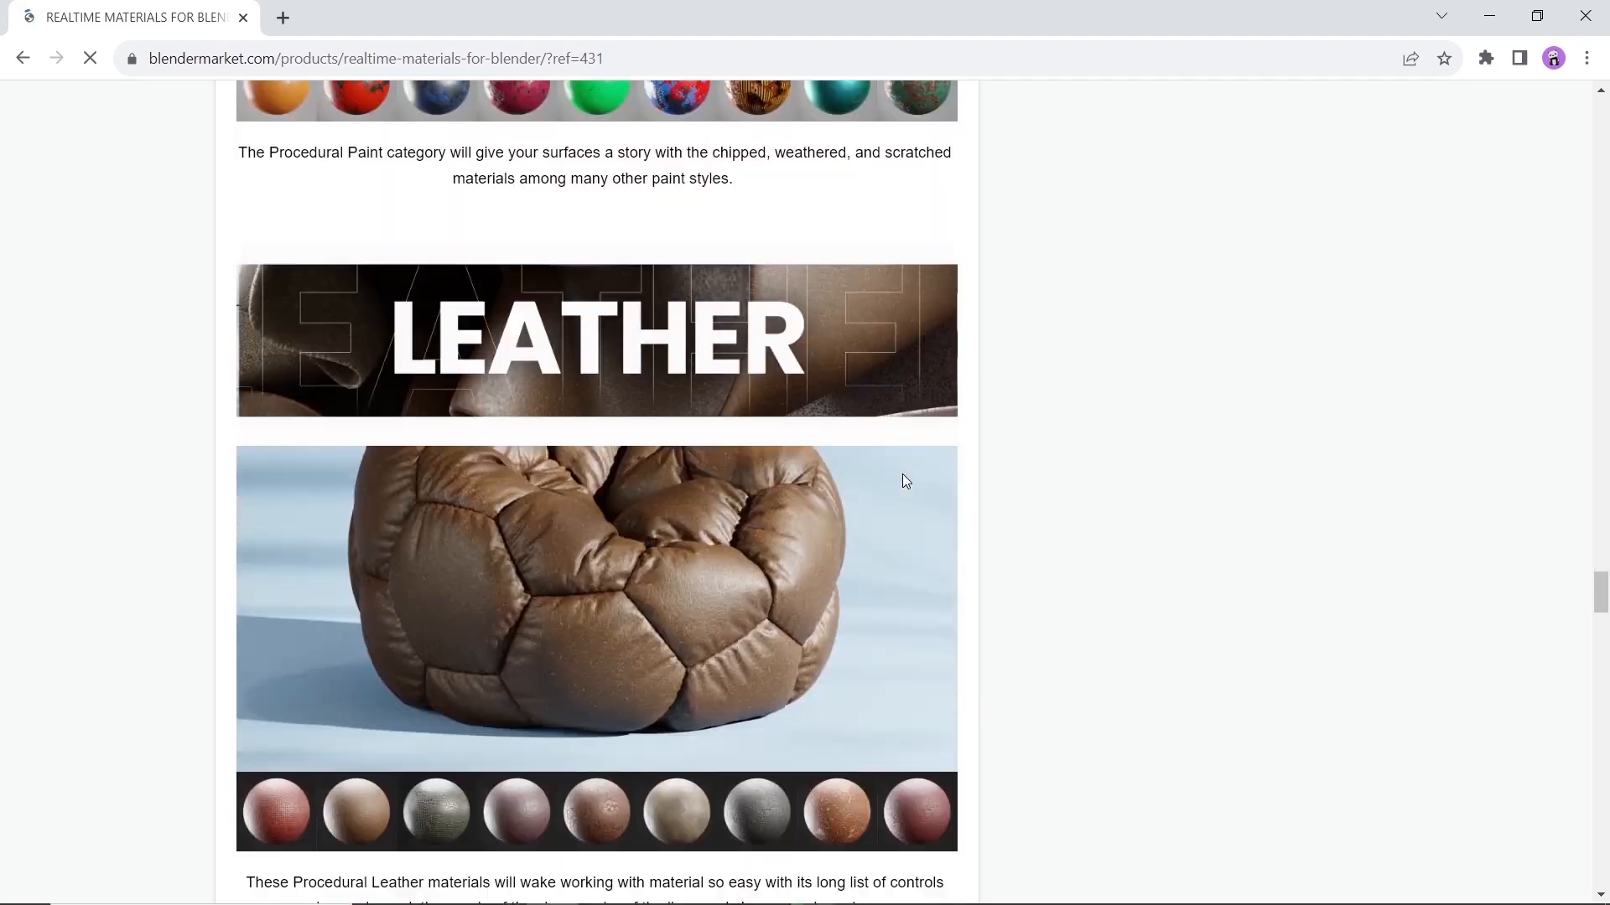
scroll("down", 3)
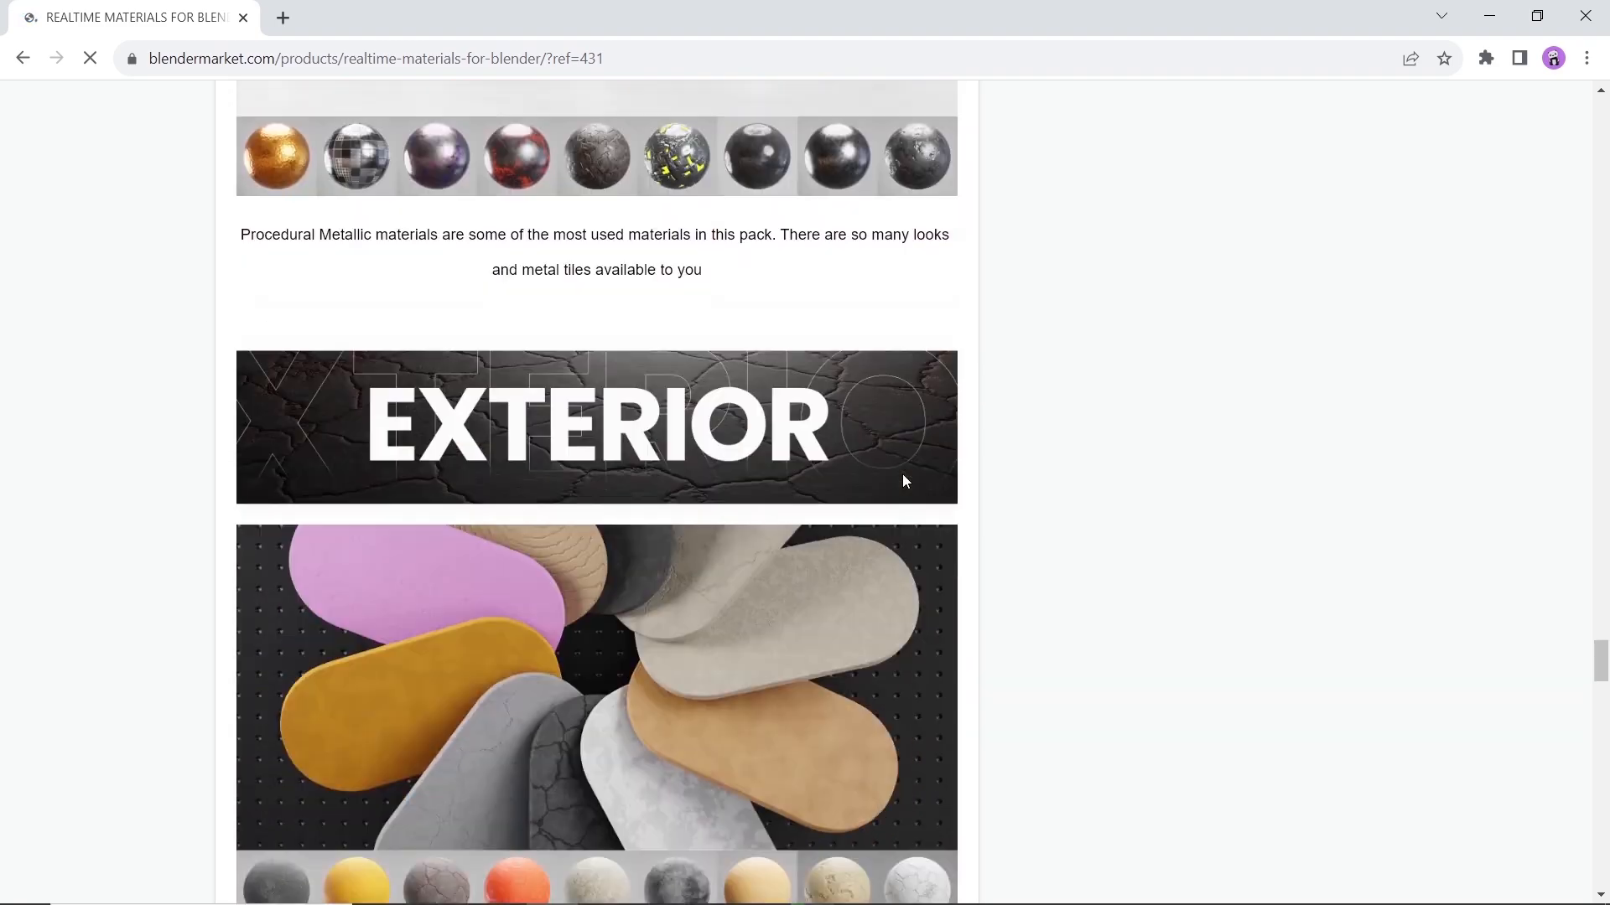
scroll("down", 3)
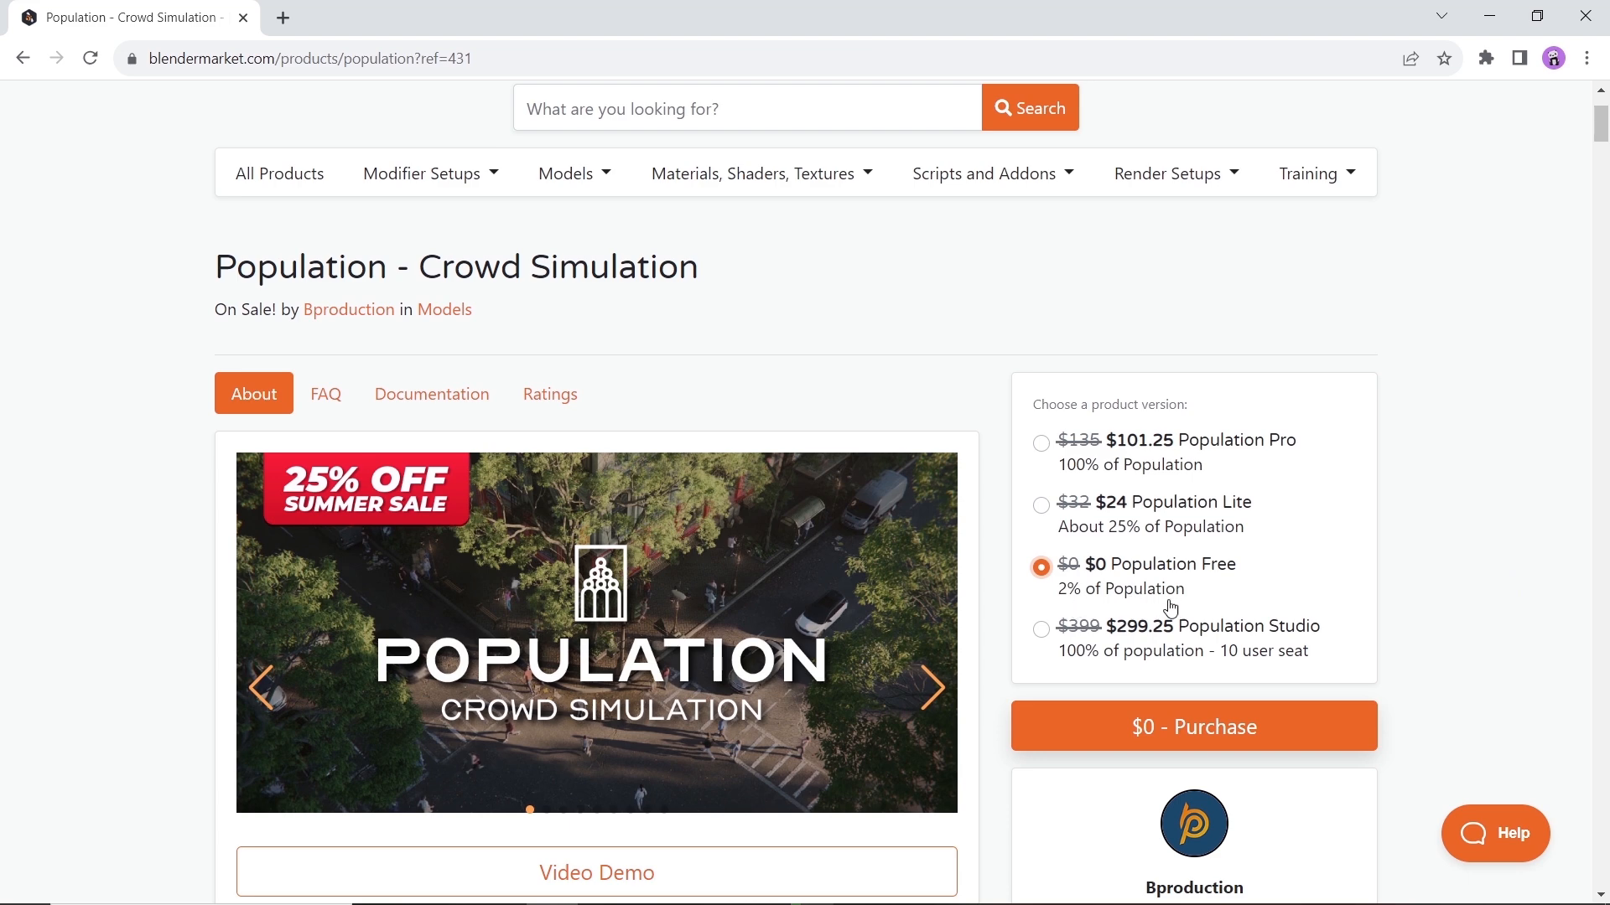
Step: Advance the Population slideshow and read through its description and motion-capture mode sections
left_click(928, 689)
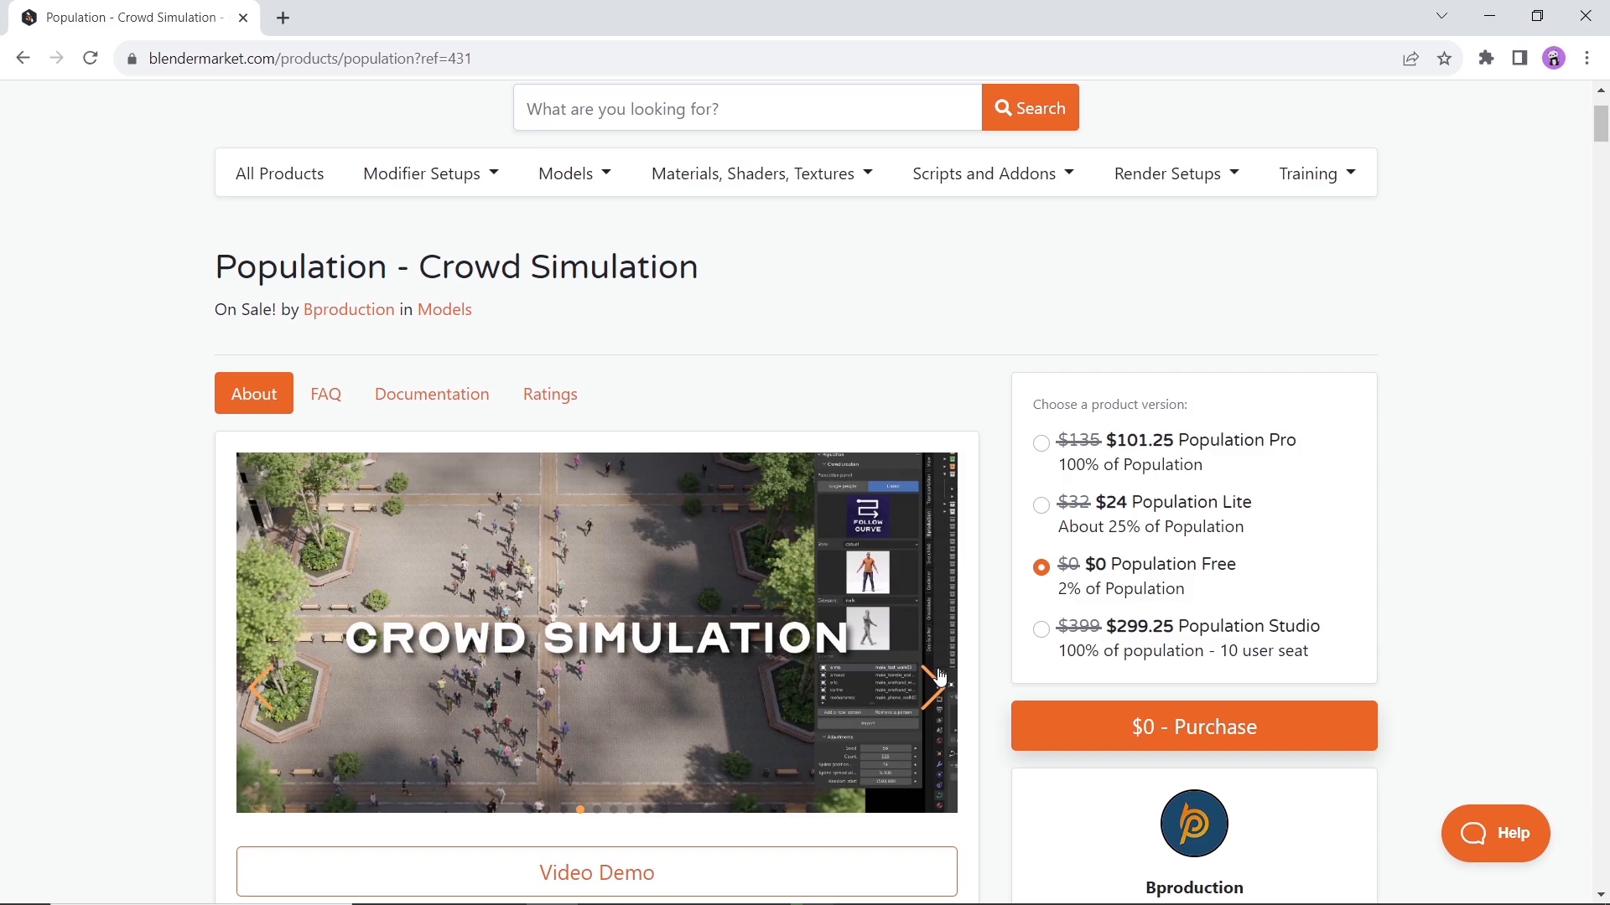
scroll("down", 3)
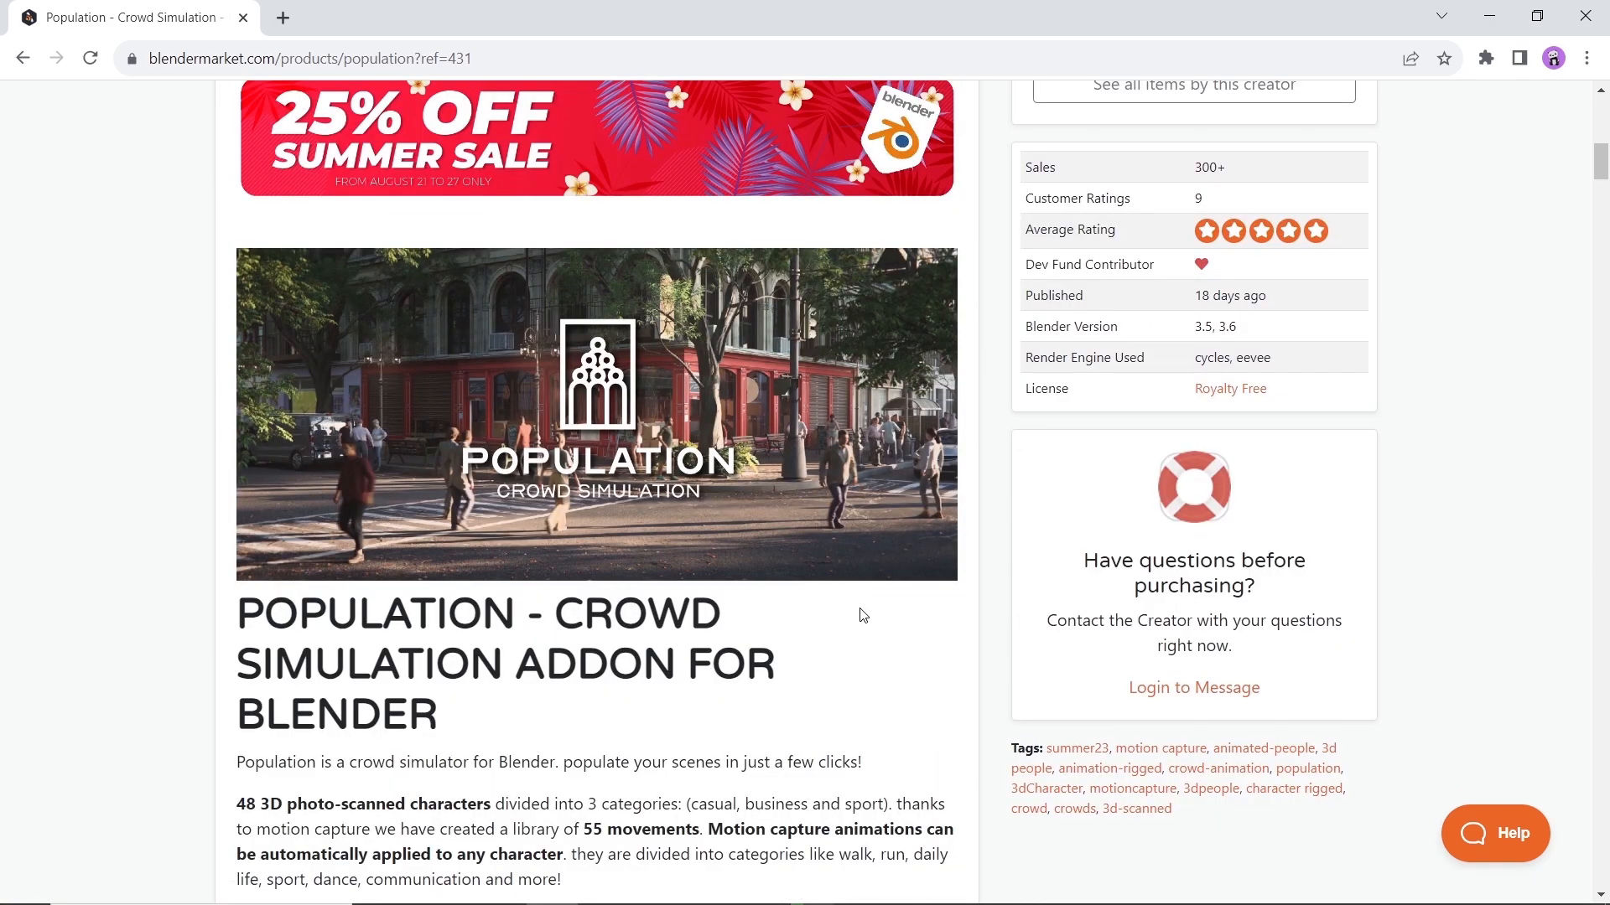
scroll("down", 3)
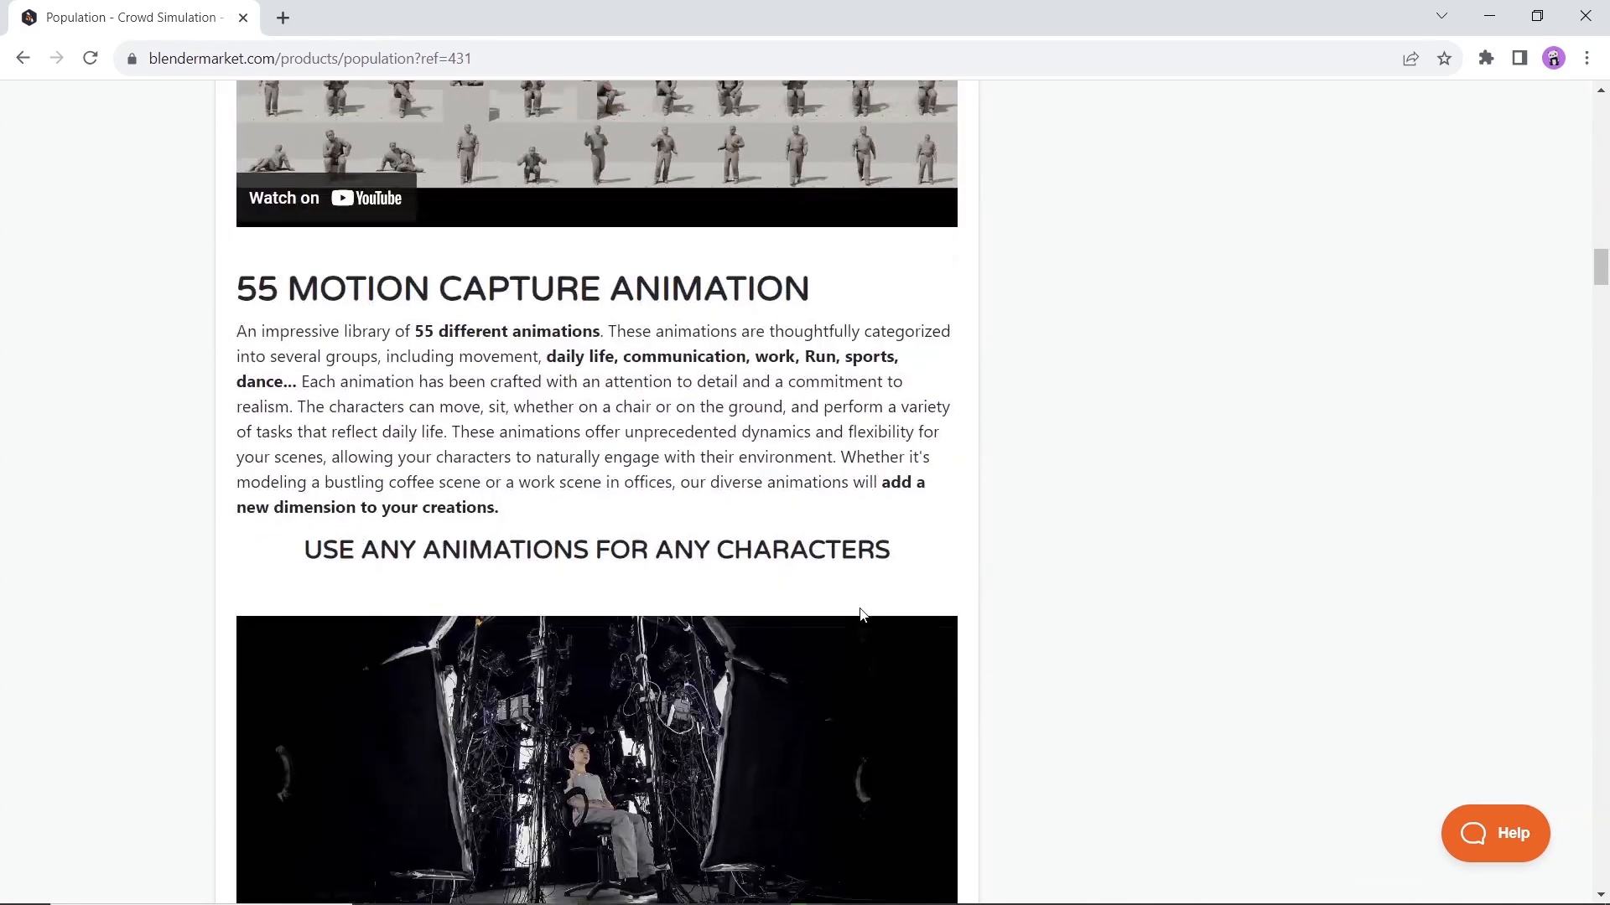
scroll("down", 3)
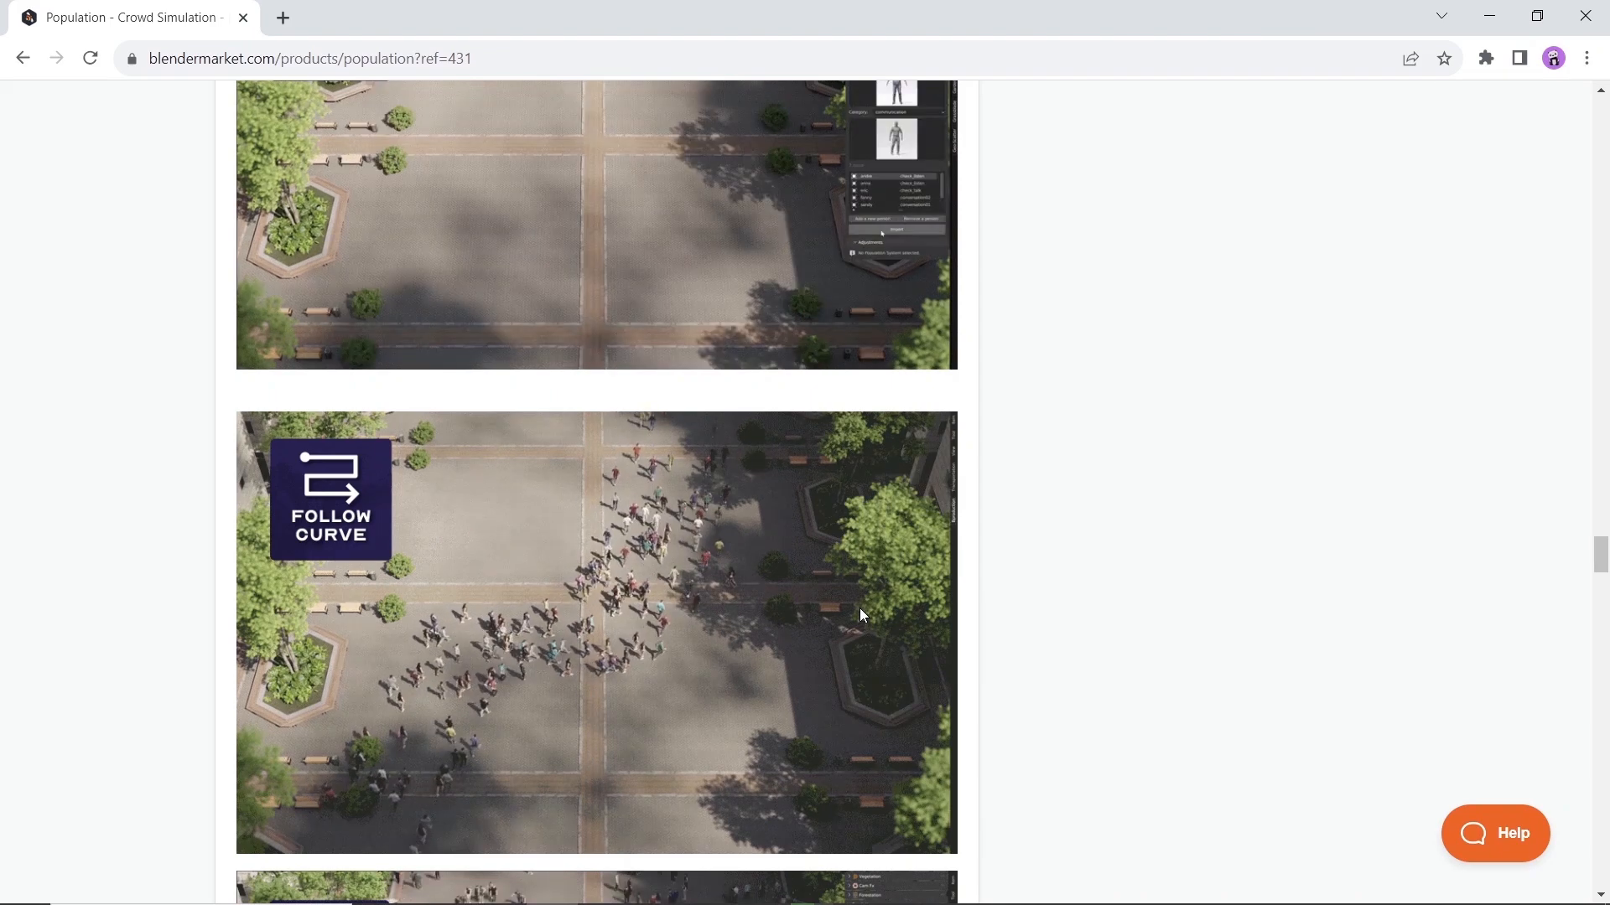
scroll("down", 3)
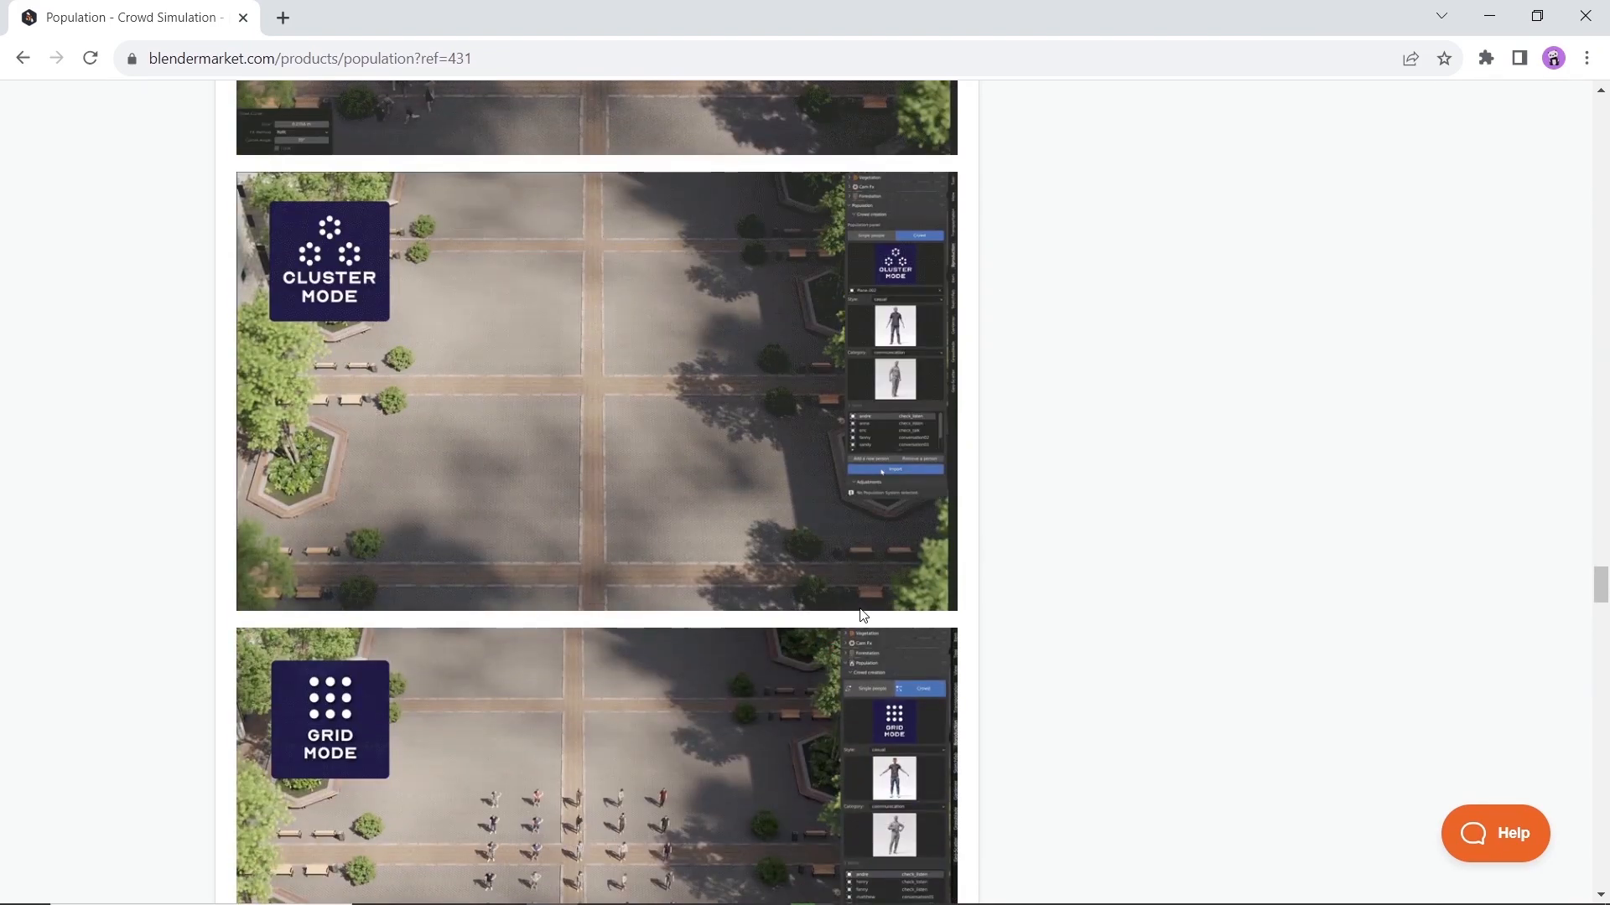
scroll("down", 3)
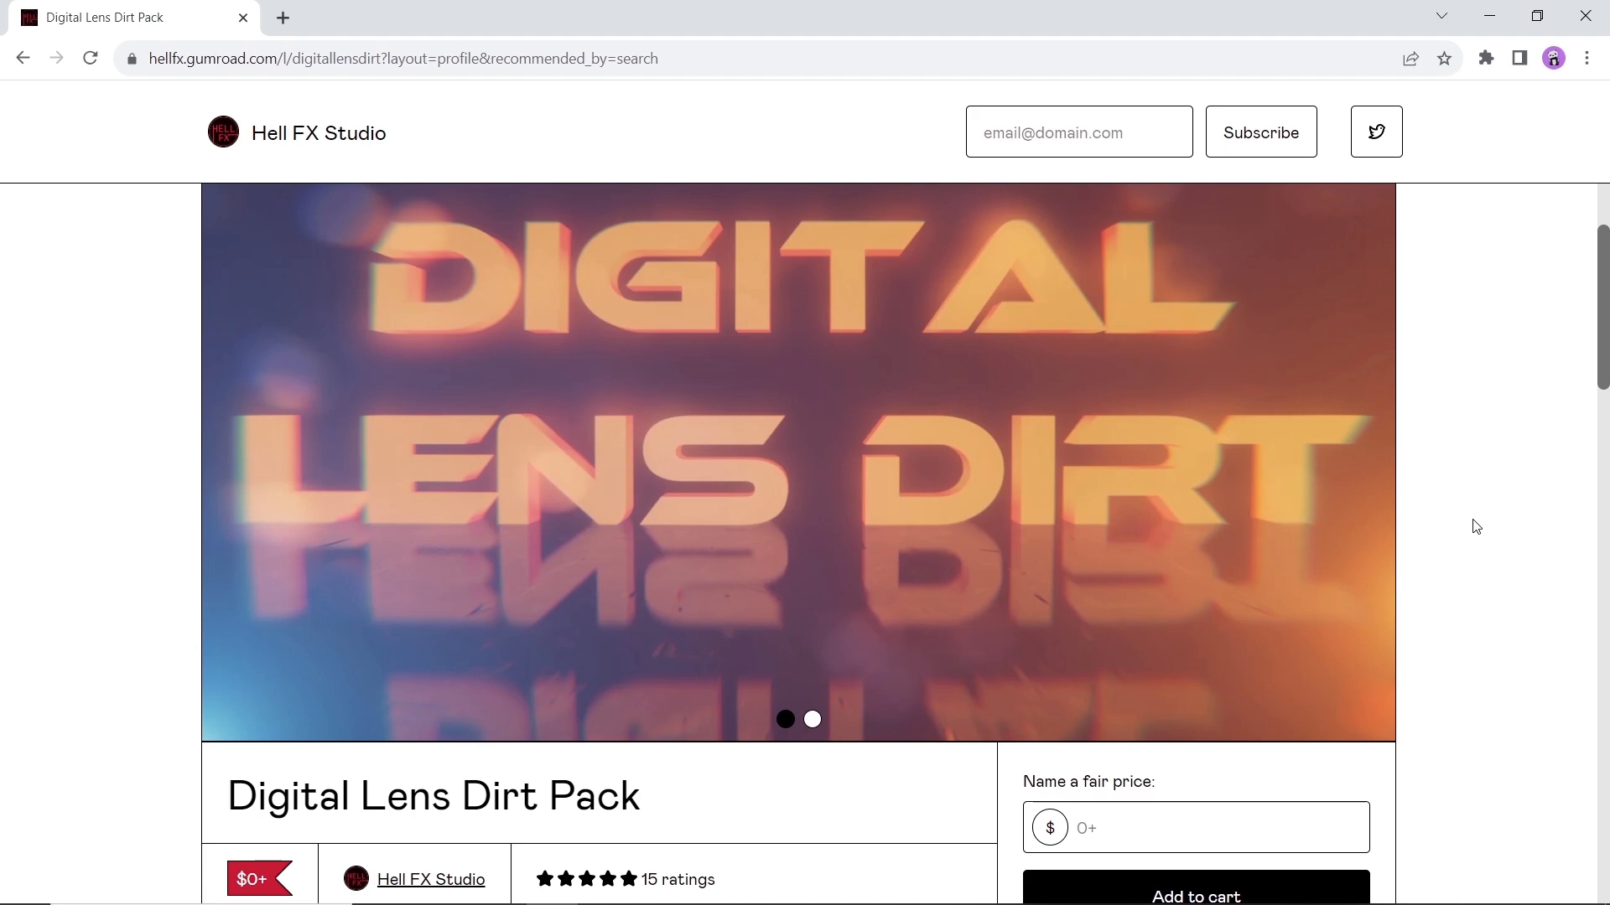
Step: Read through the Digital Lens Dirt Pack page and enter 0 as its fair price
scroll("down", 3)
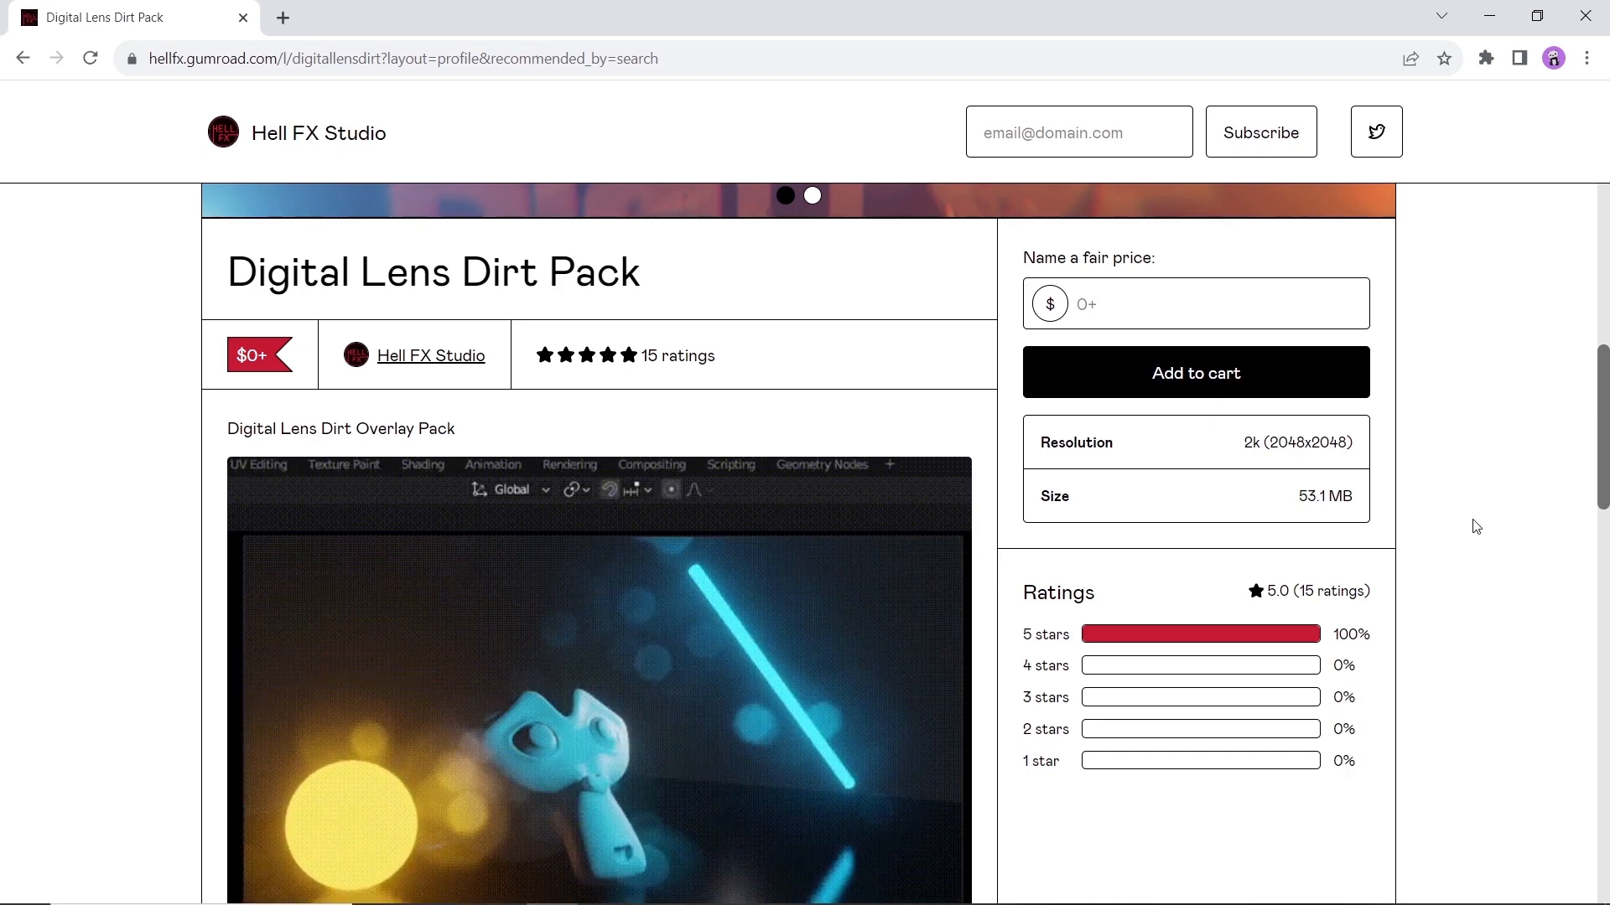
scroll("down", 3)
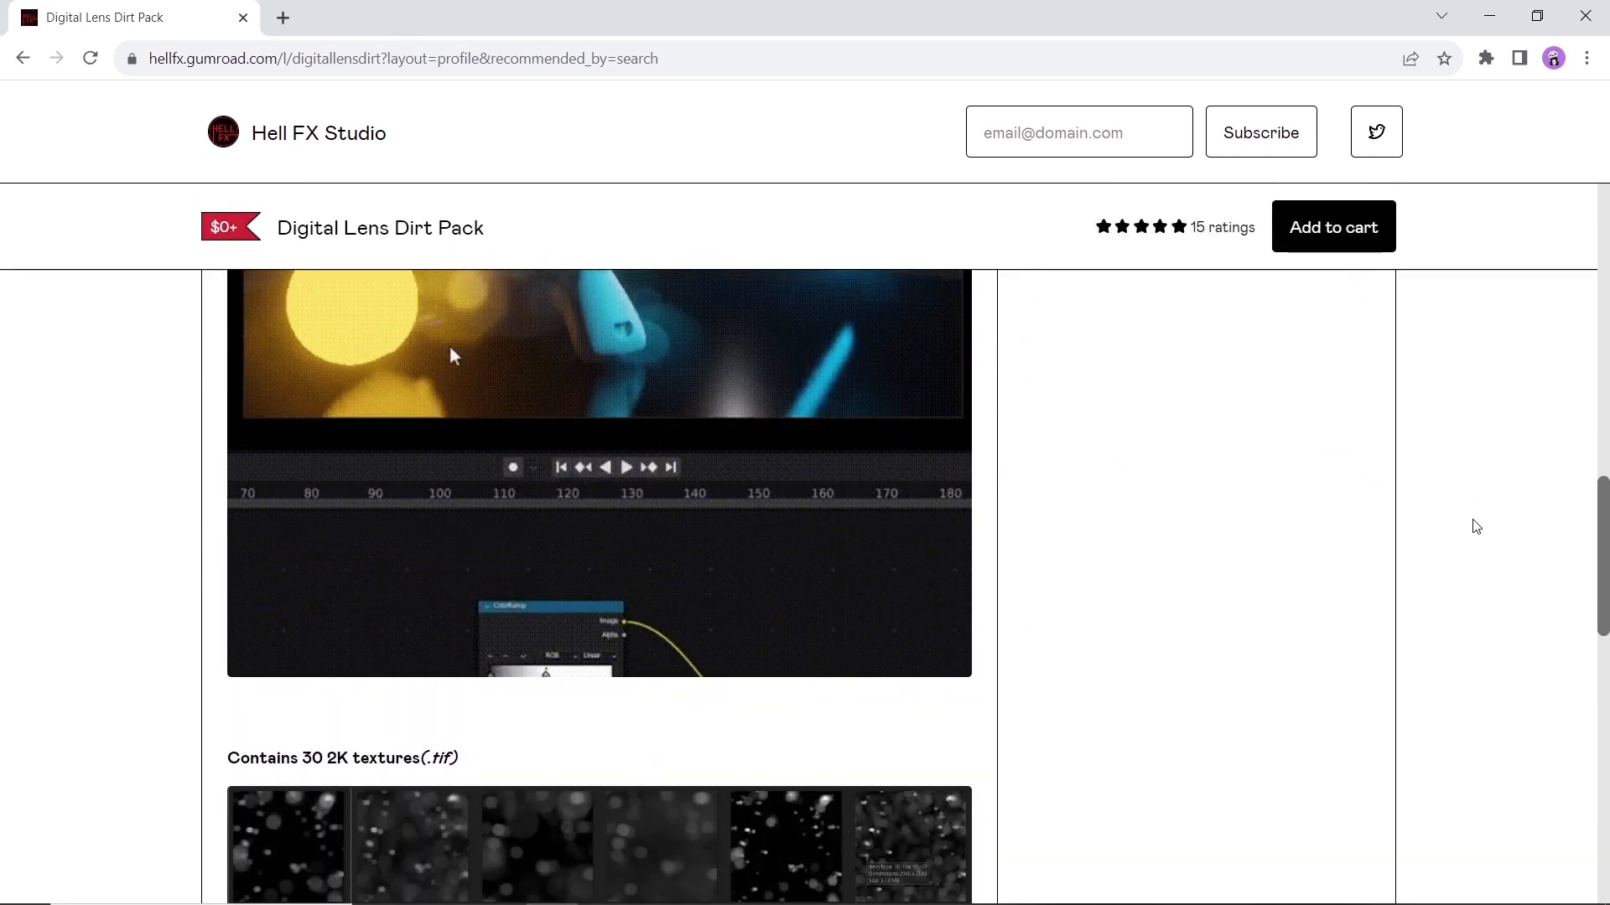
scroll("down", 3)
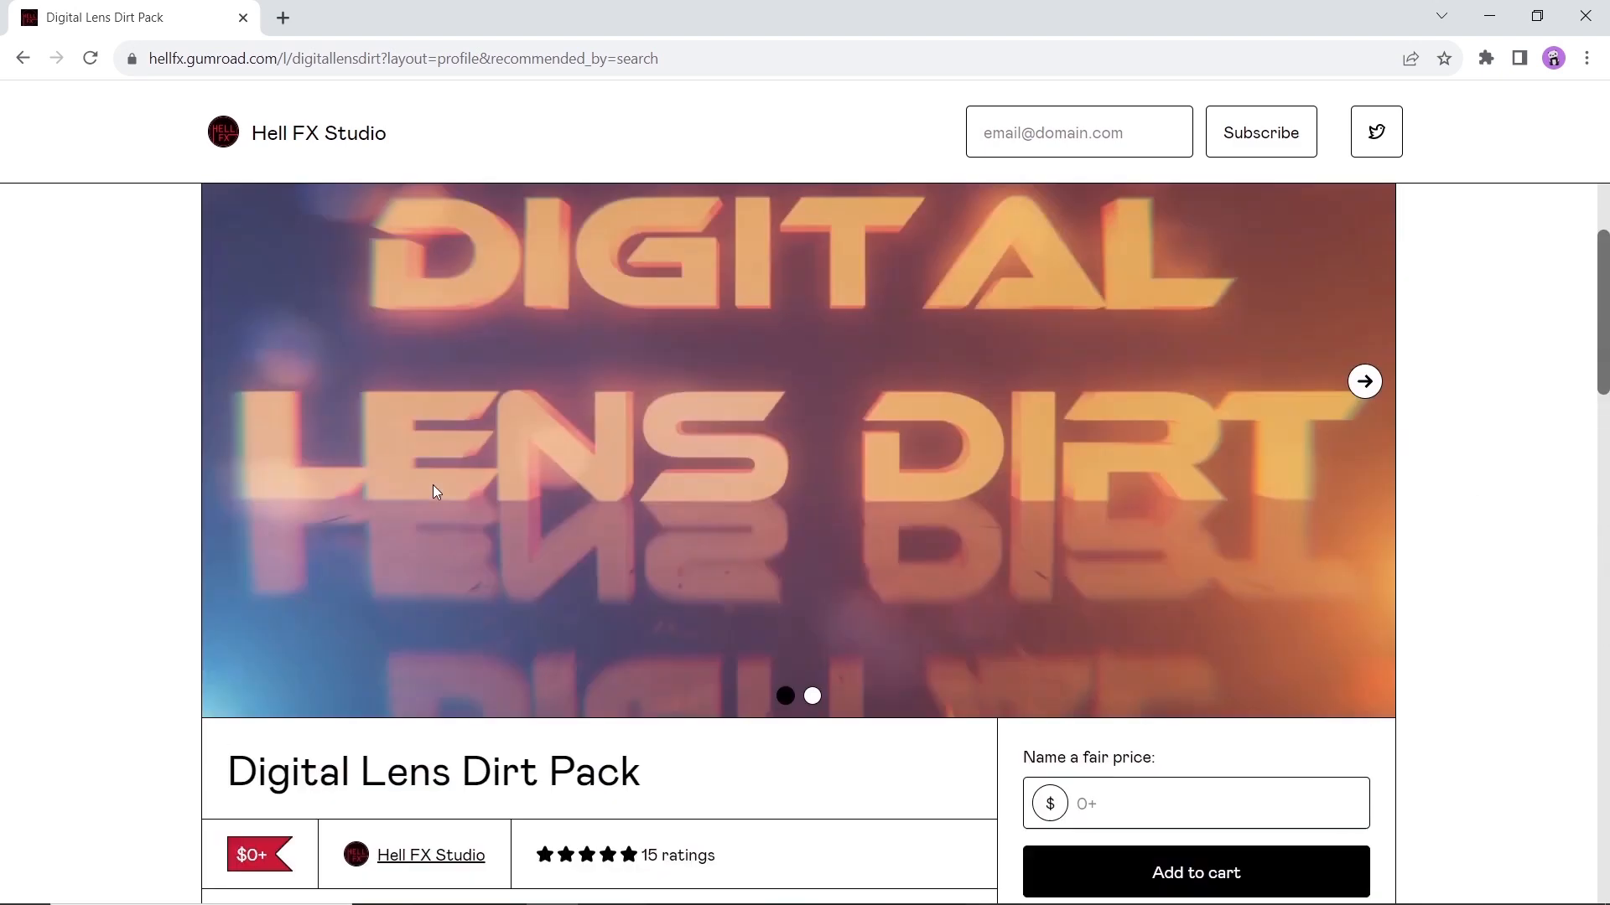
scroll("down", 3)
type("5")
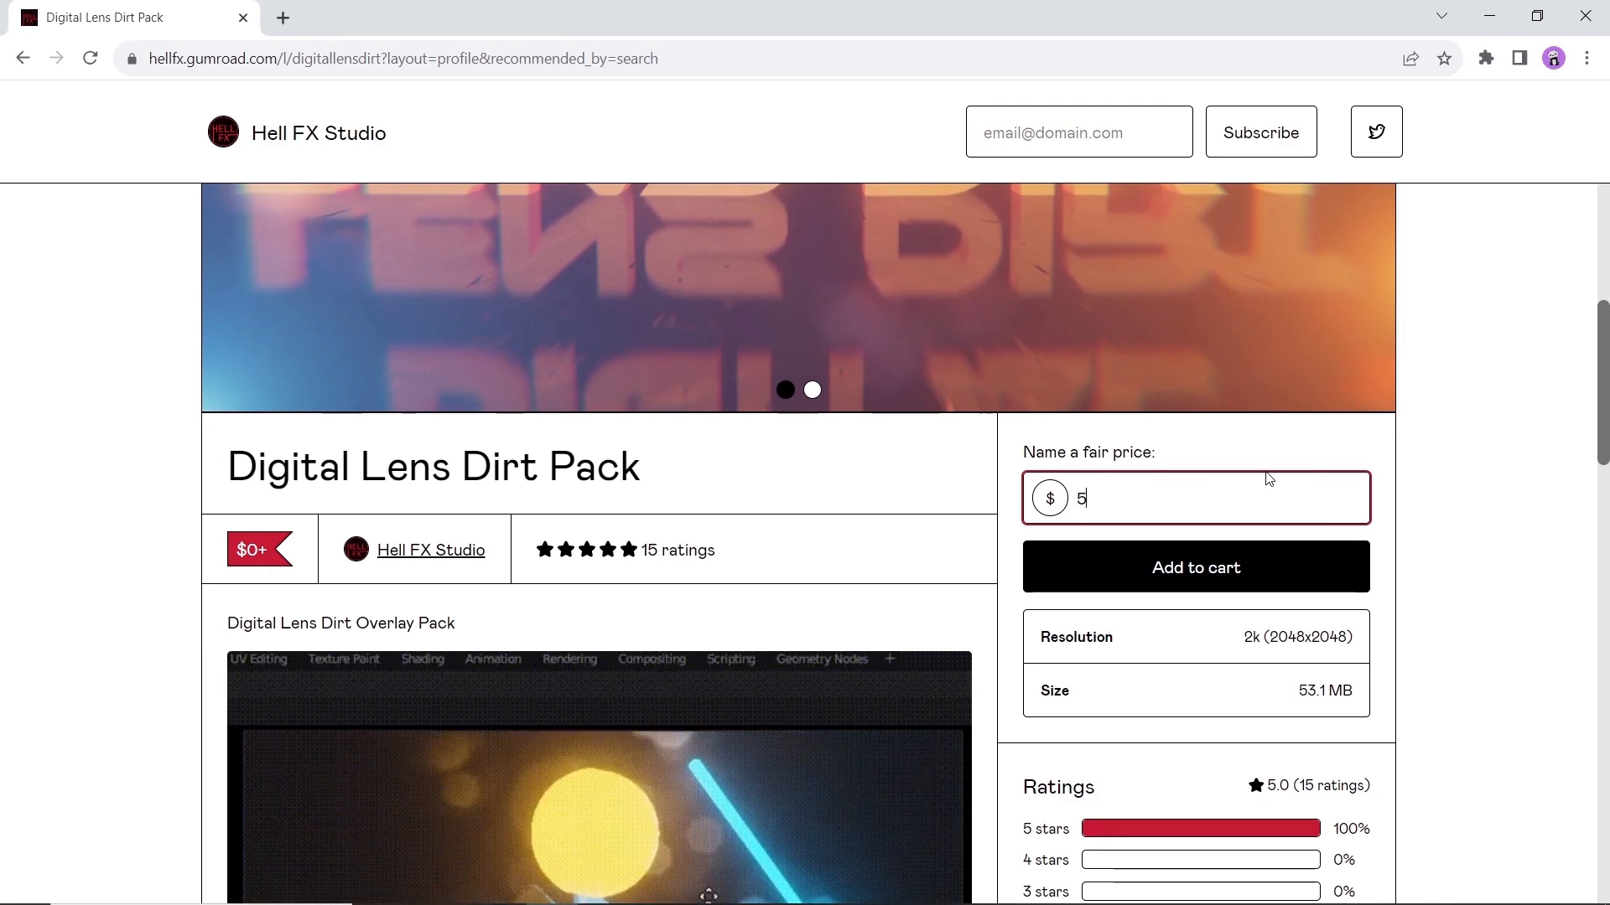
type("0")
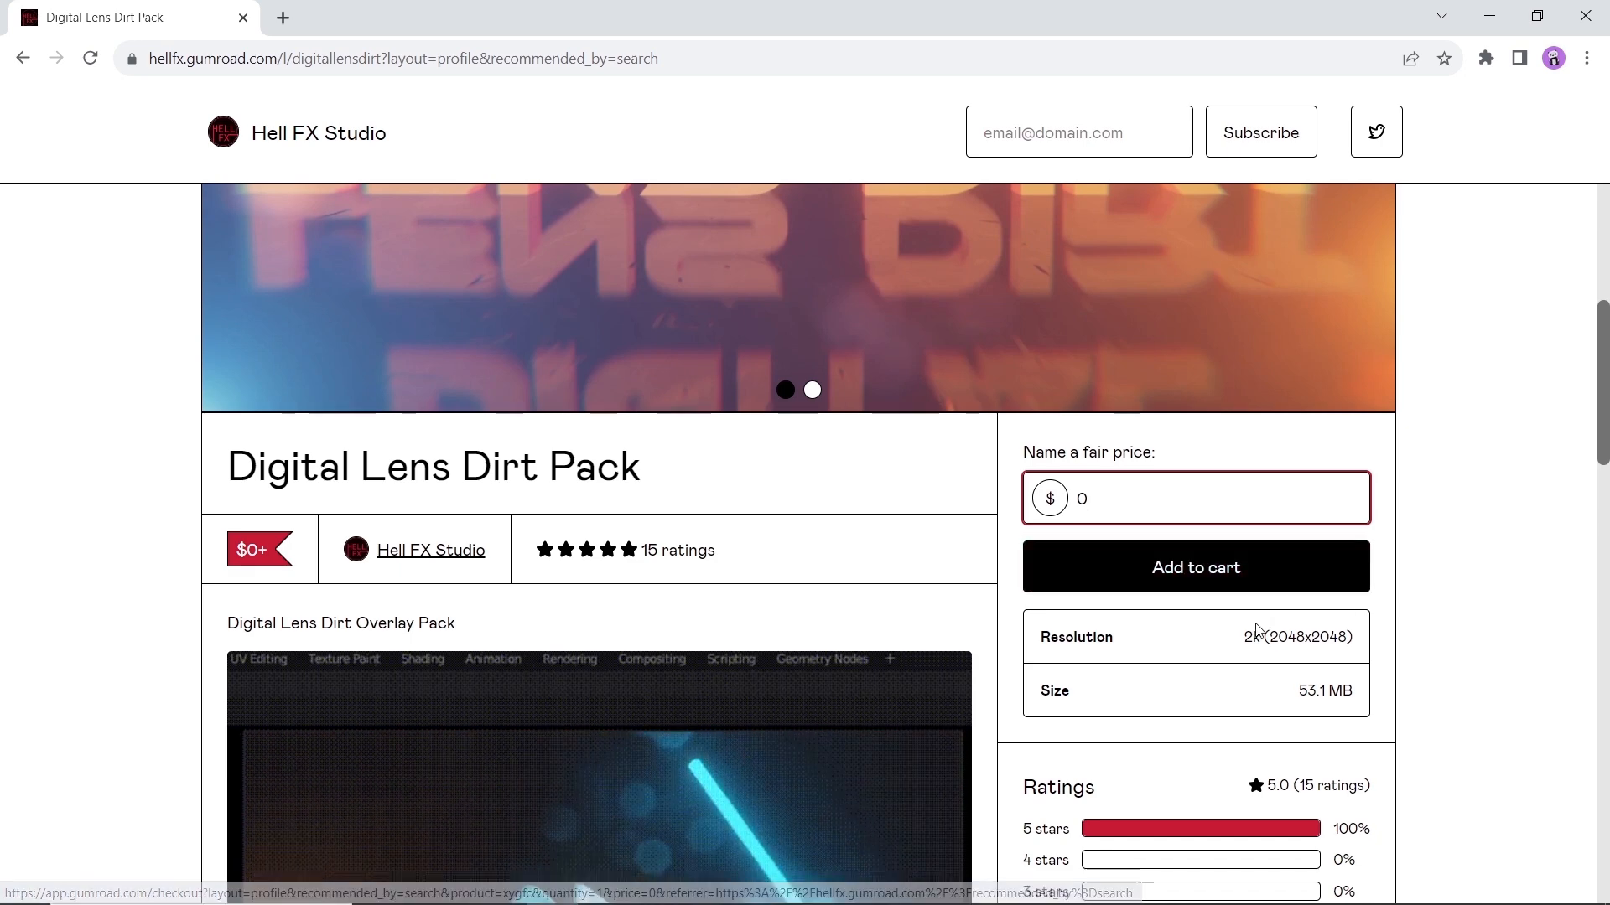
scroll("down", 3)
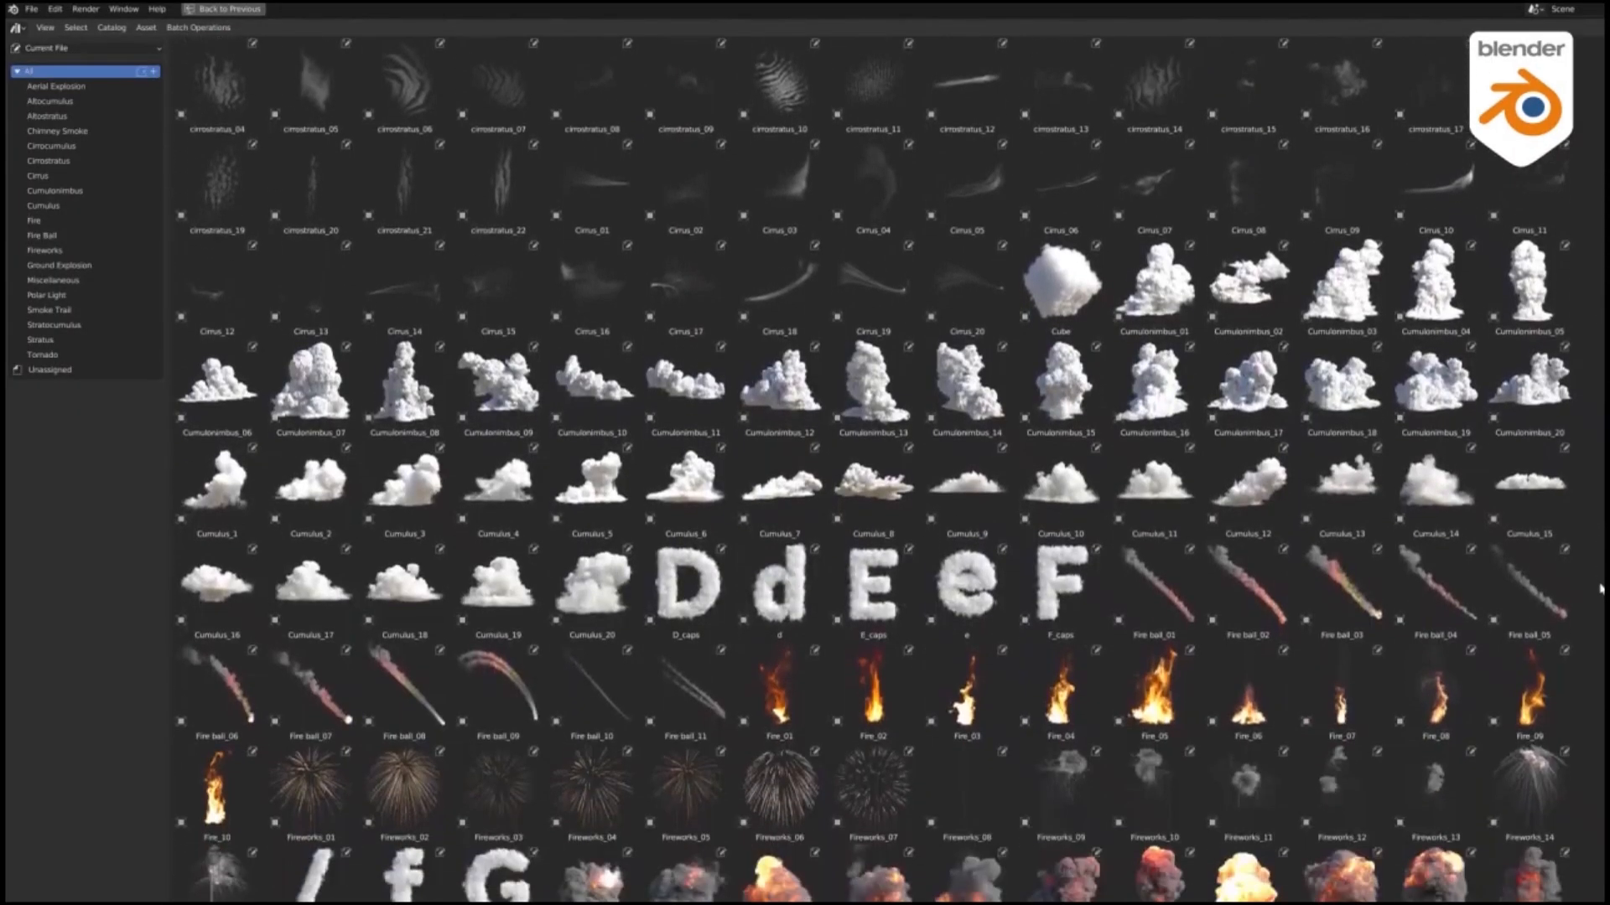
Step: Filter the Asset Browser to the Altocumulus cloud catalog
left_click(51, 100)
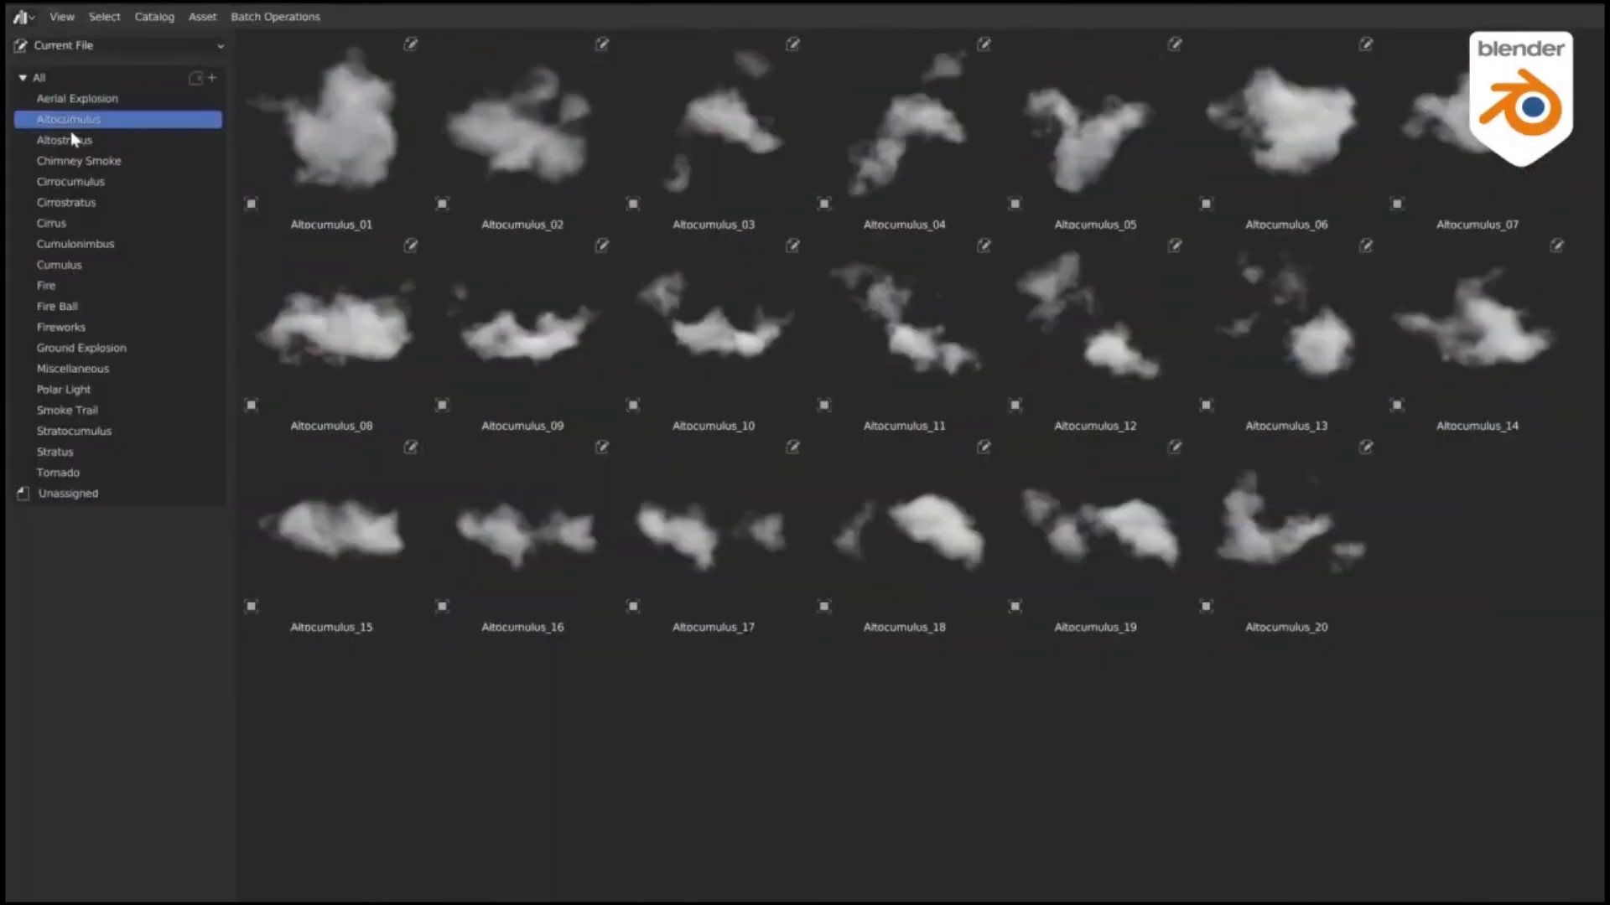
left_click(50, 223)
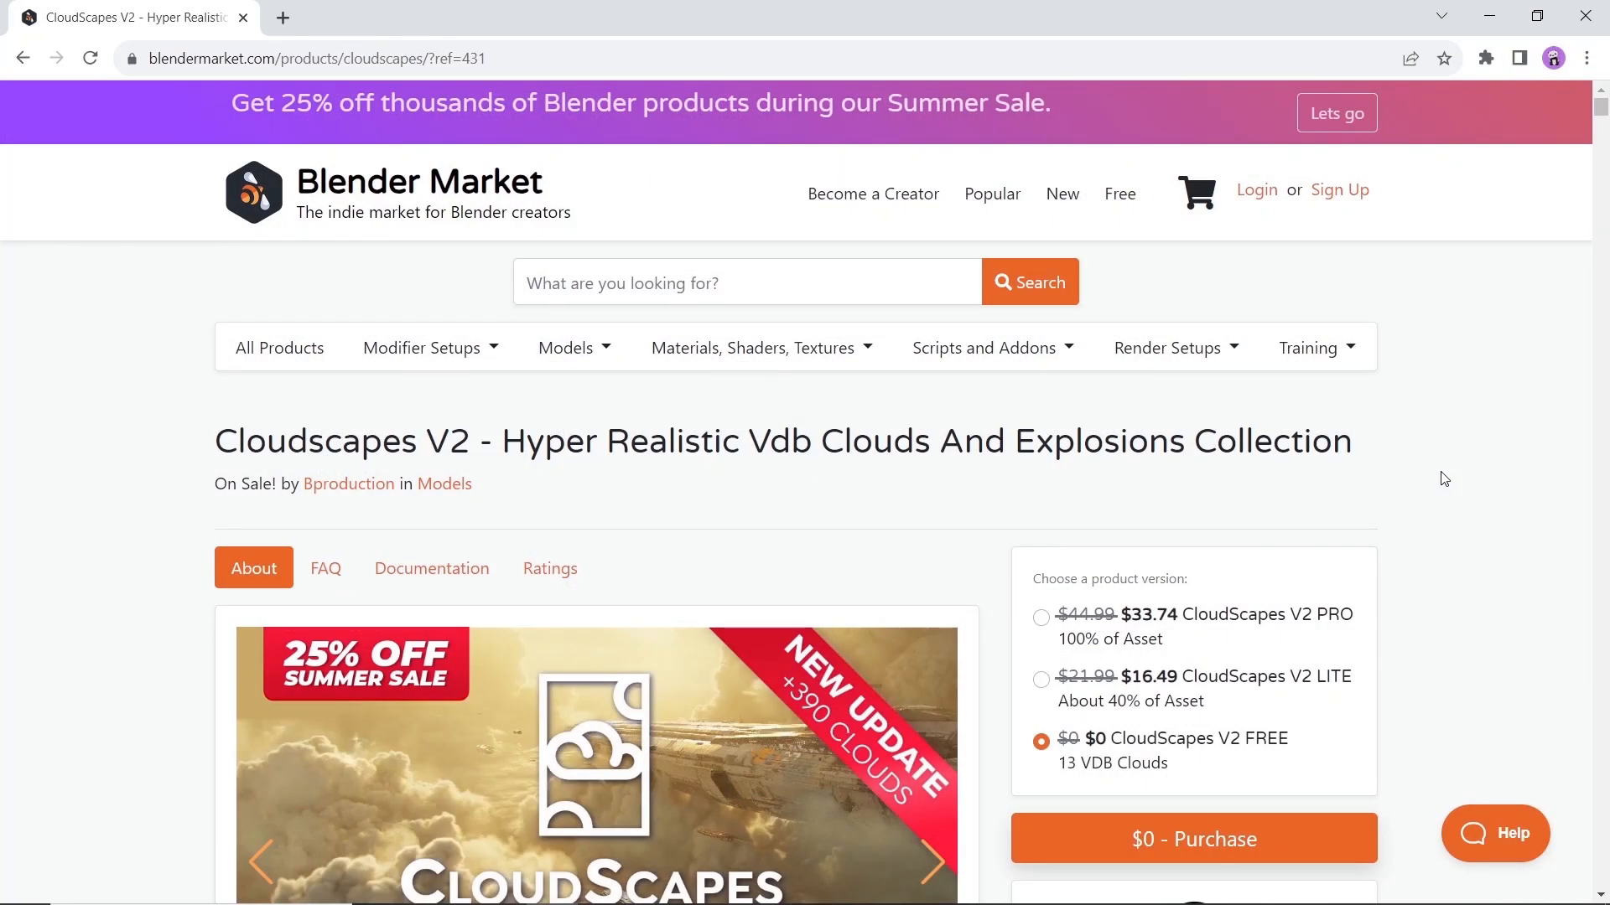
Step: Advance the CloudScapes V2 carousel to the next product slide
scroll("down", 3)
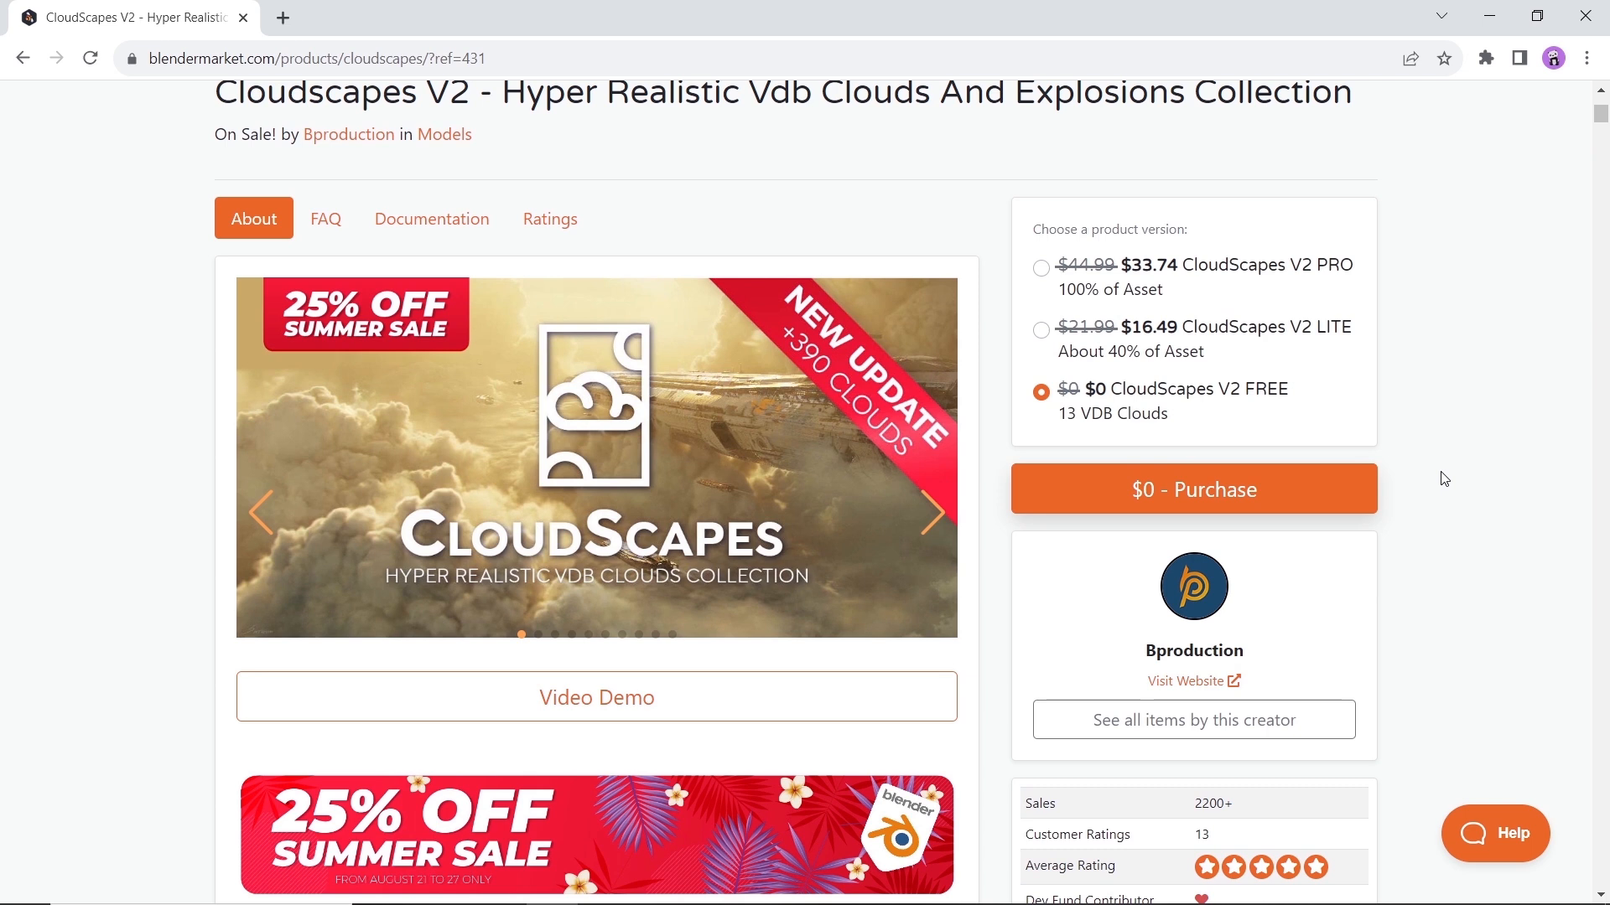
mouse_move(1150, 432)
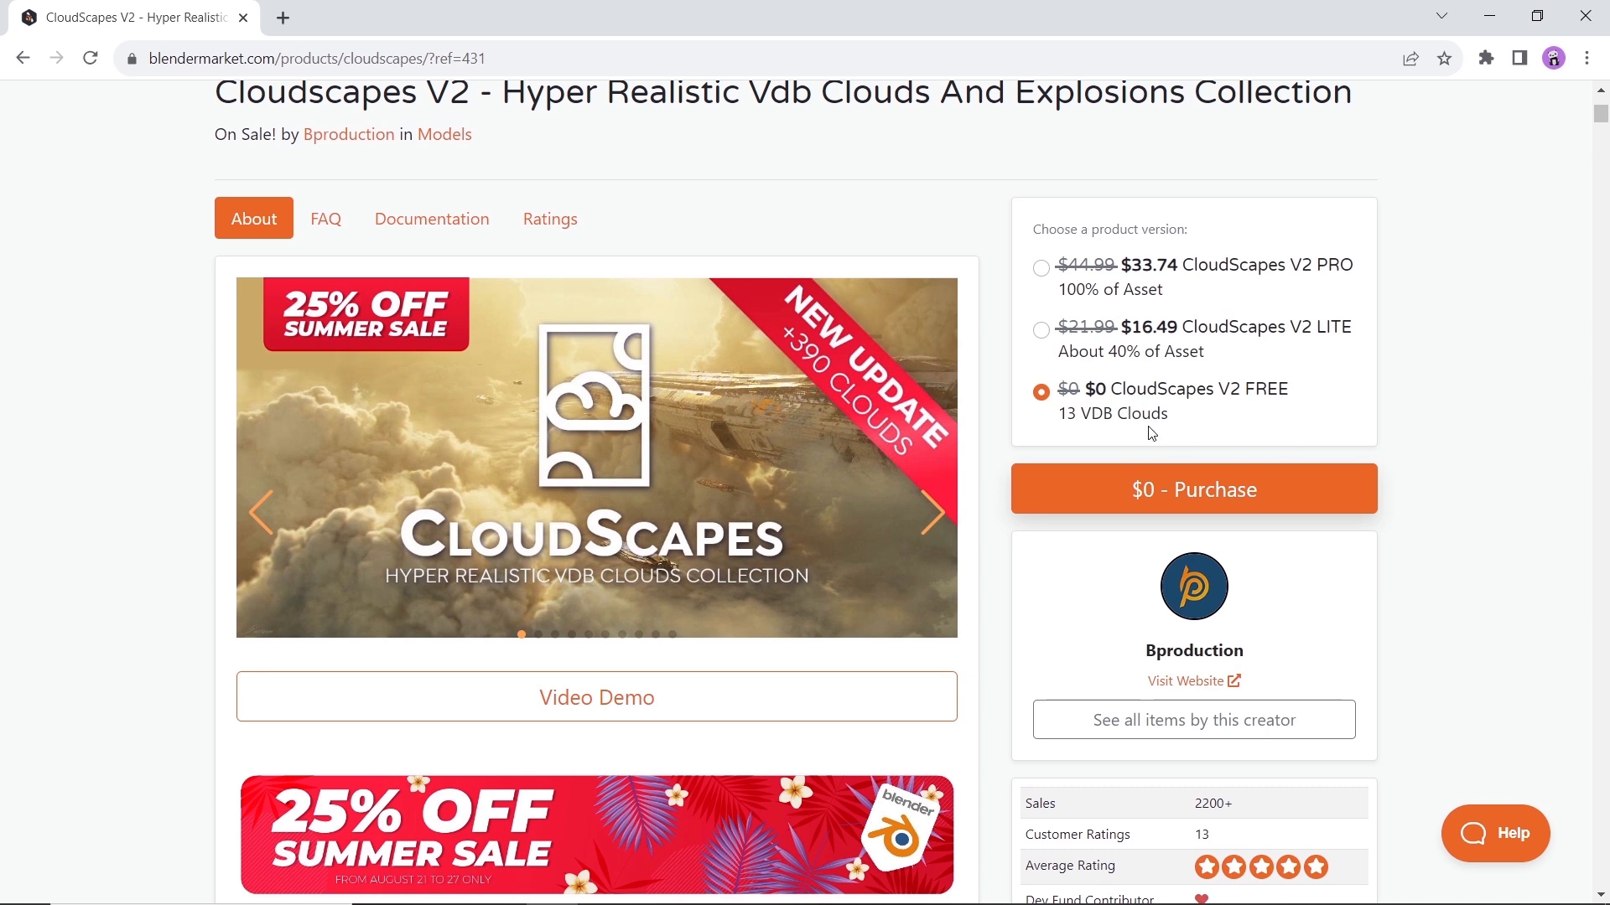
mouse_move(1095, 454)
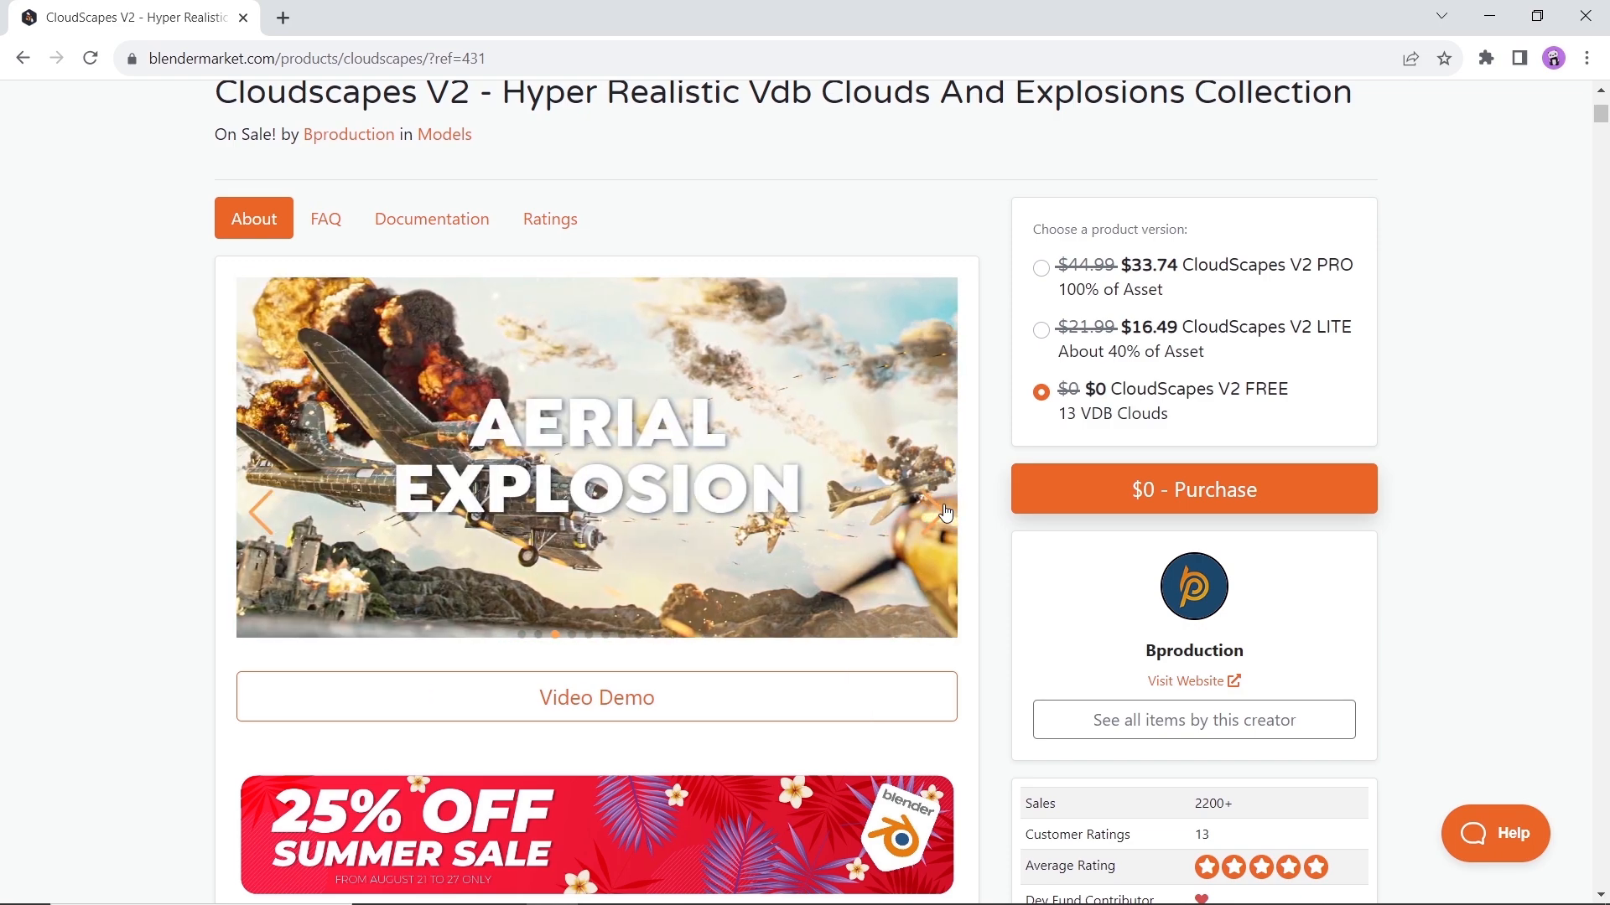
left_click(933, 511)
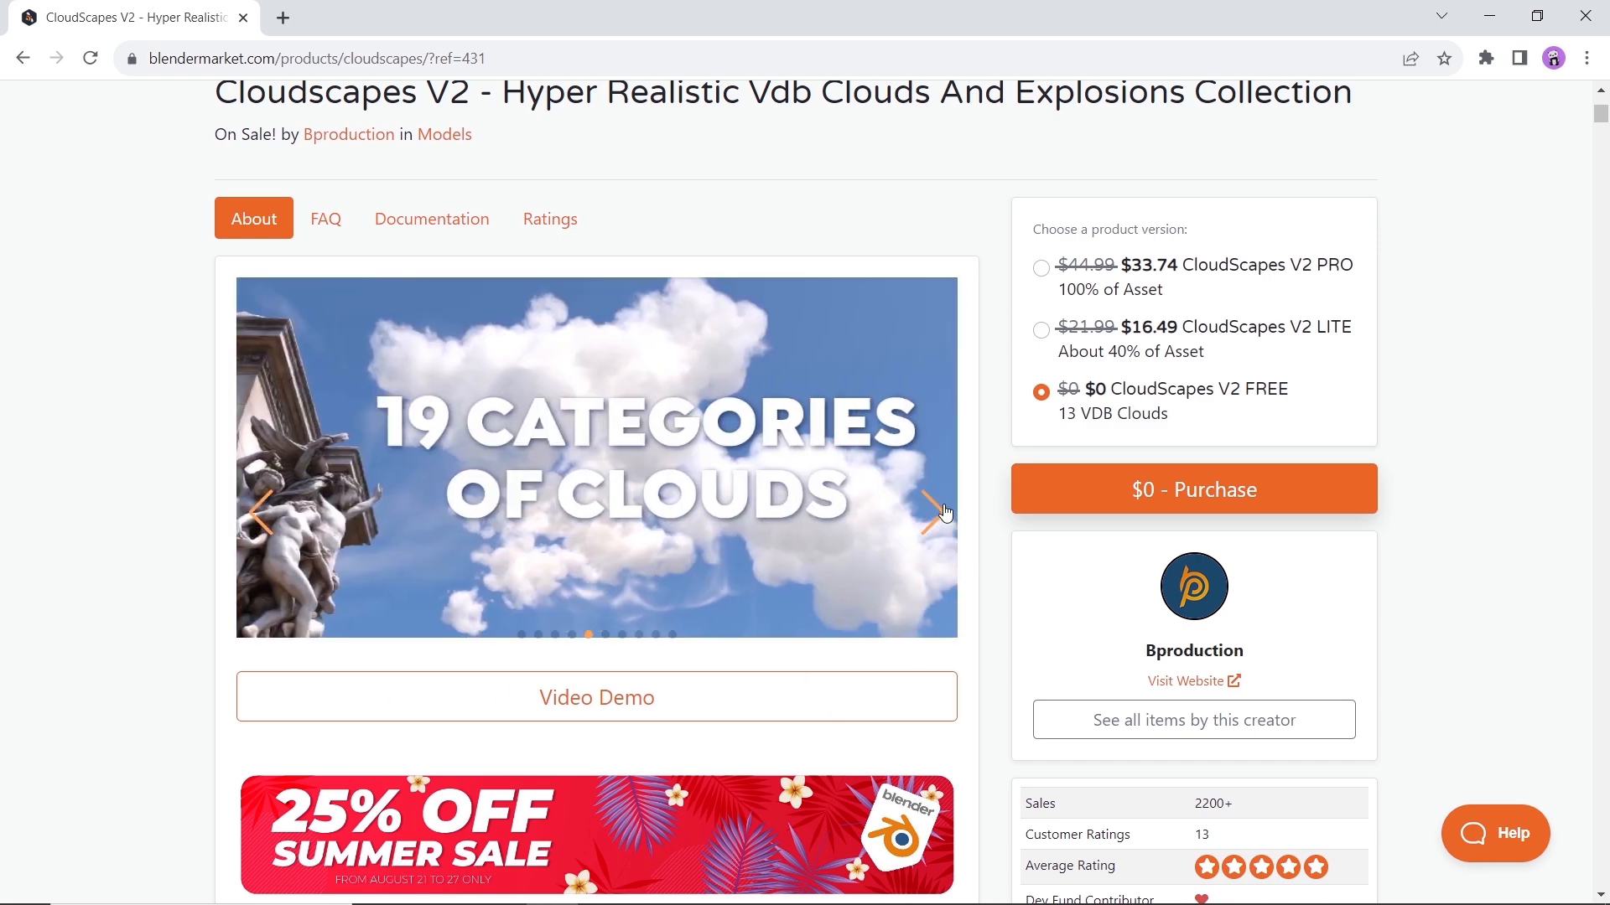
Step: Read down through What's New in V2, What is VDB and Drag and drop sections
scroll("down", 3)
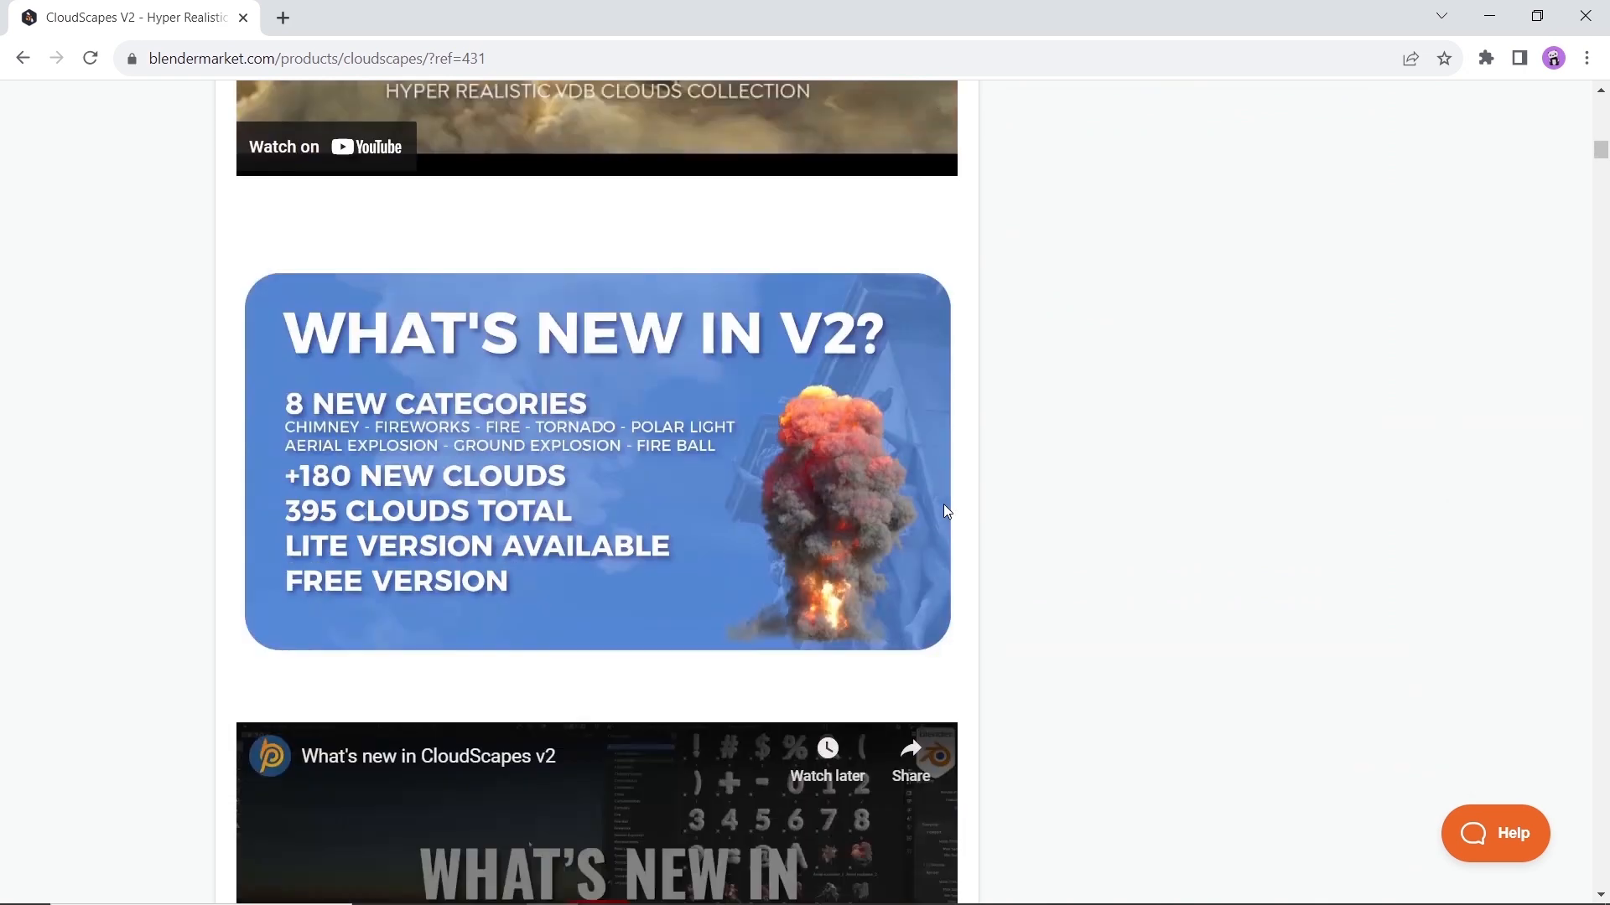
scroll("down", 3)
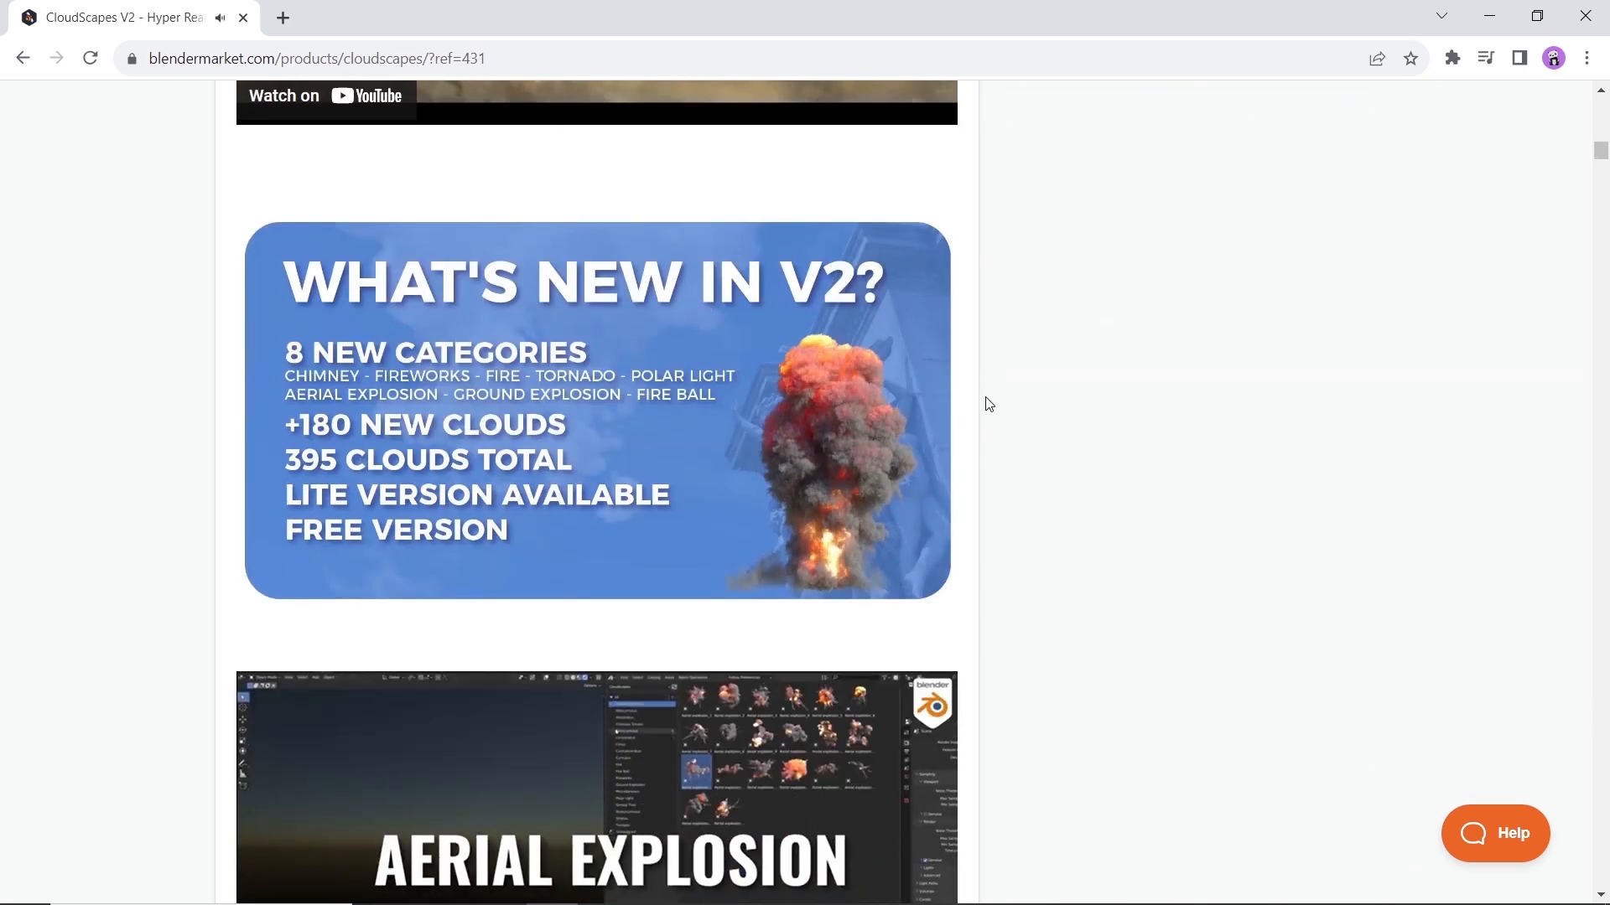
scroll("down", 3)
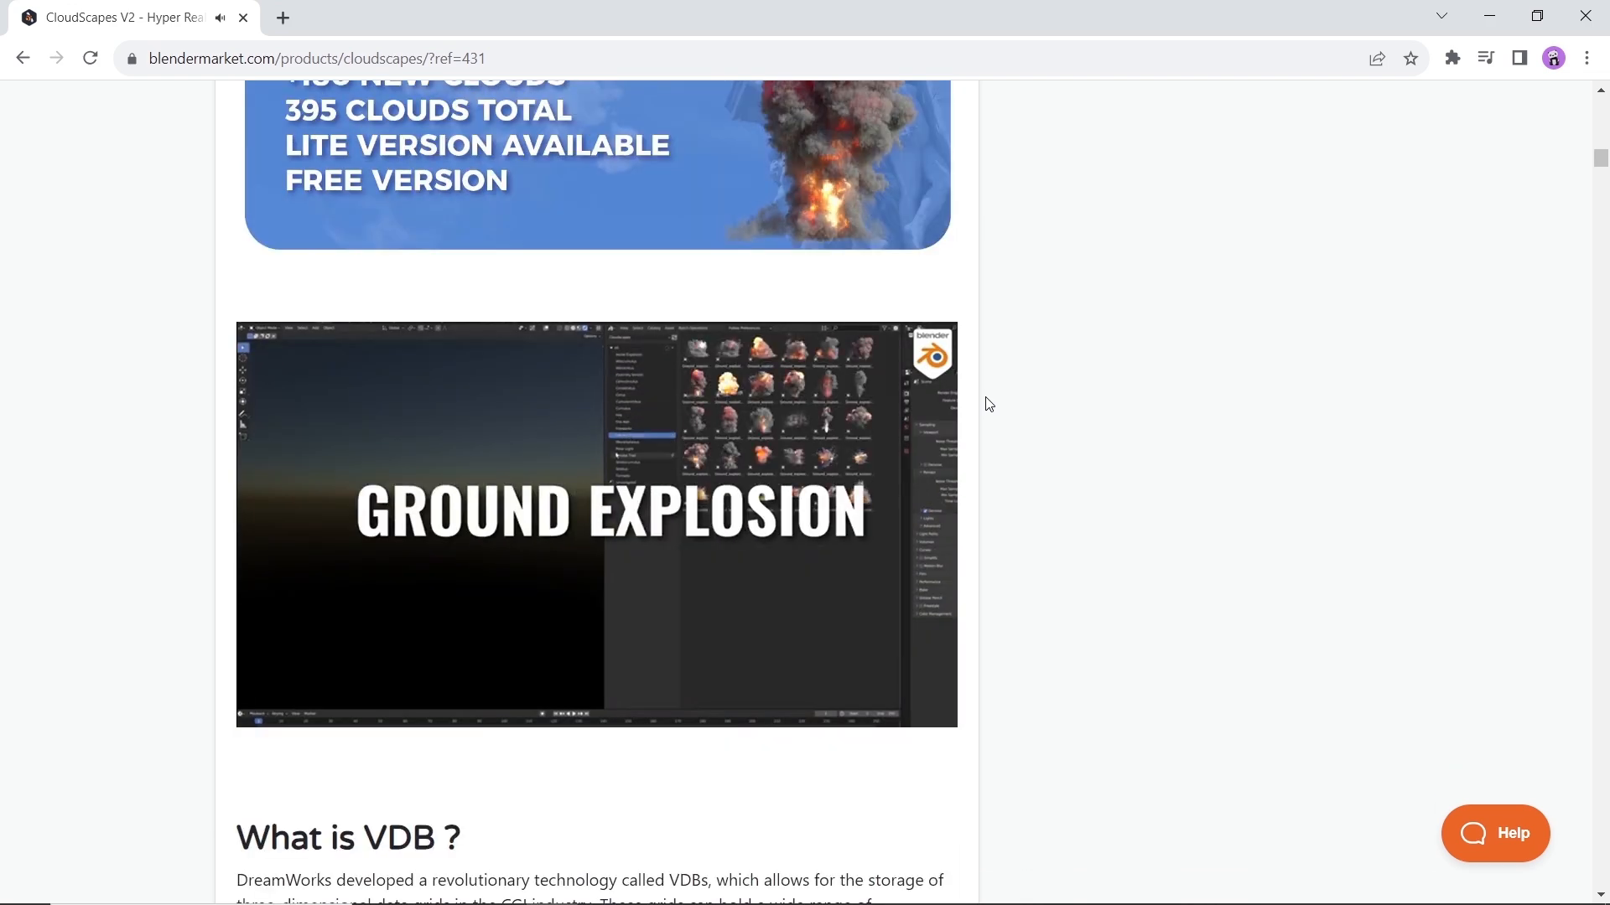
scroll("down", 3)
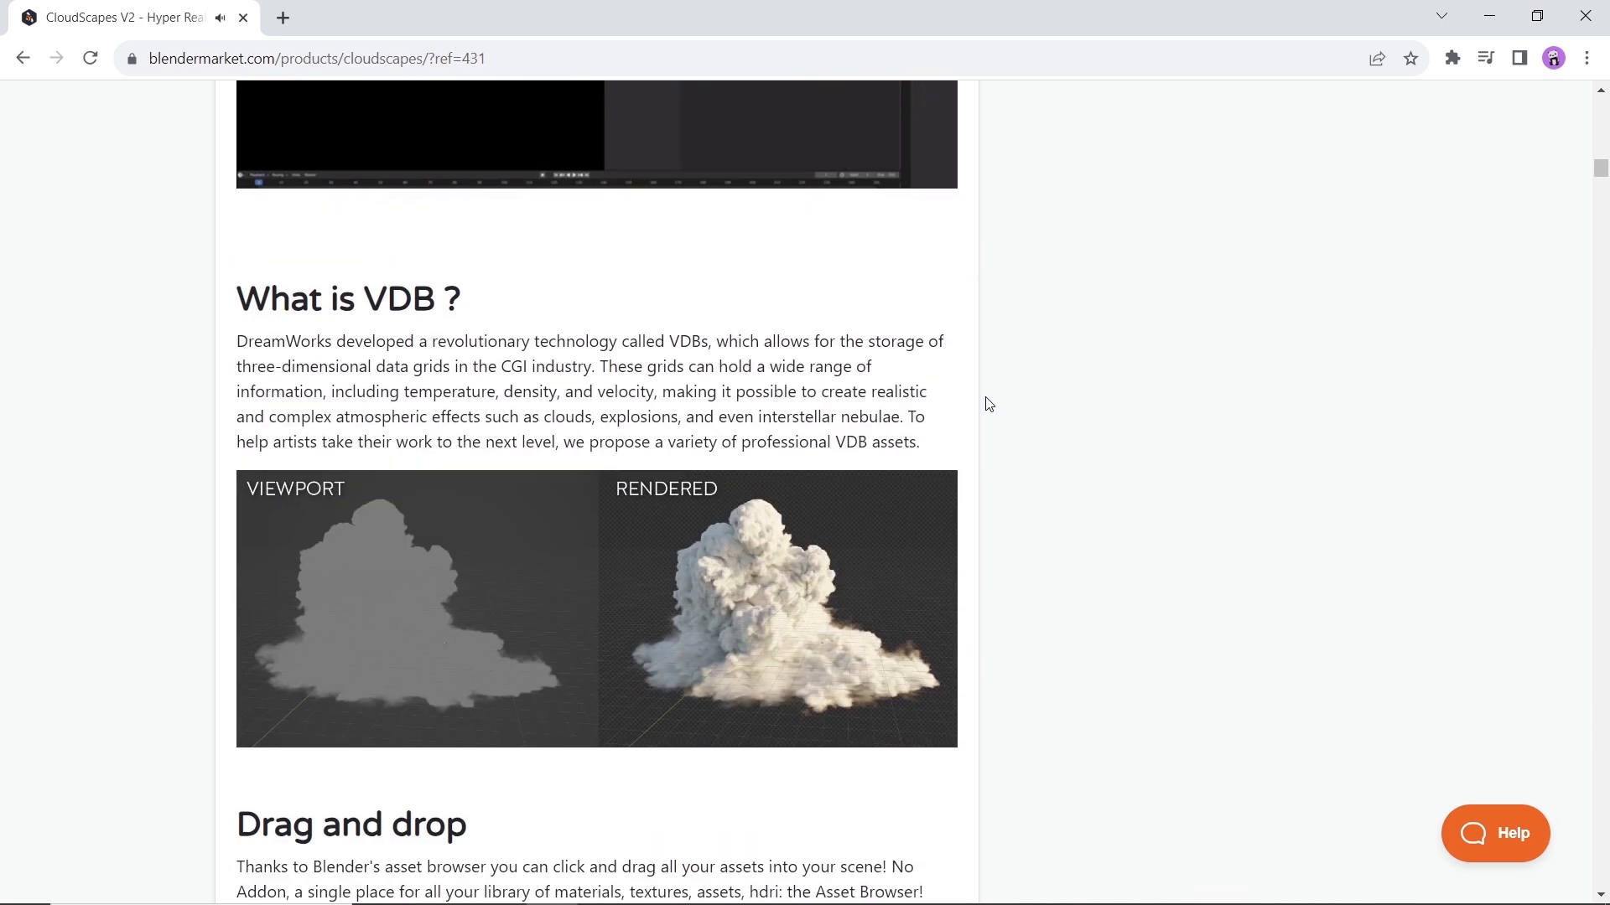
scroll("down", 3)
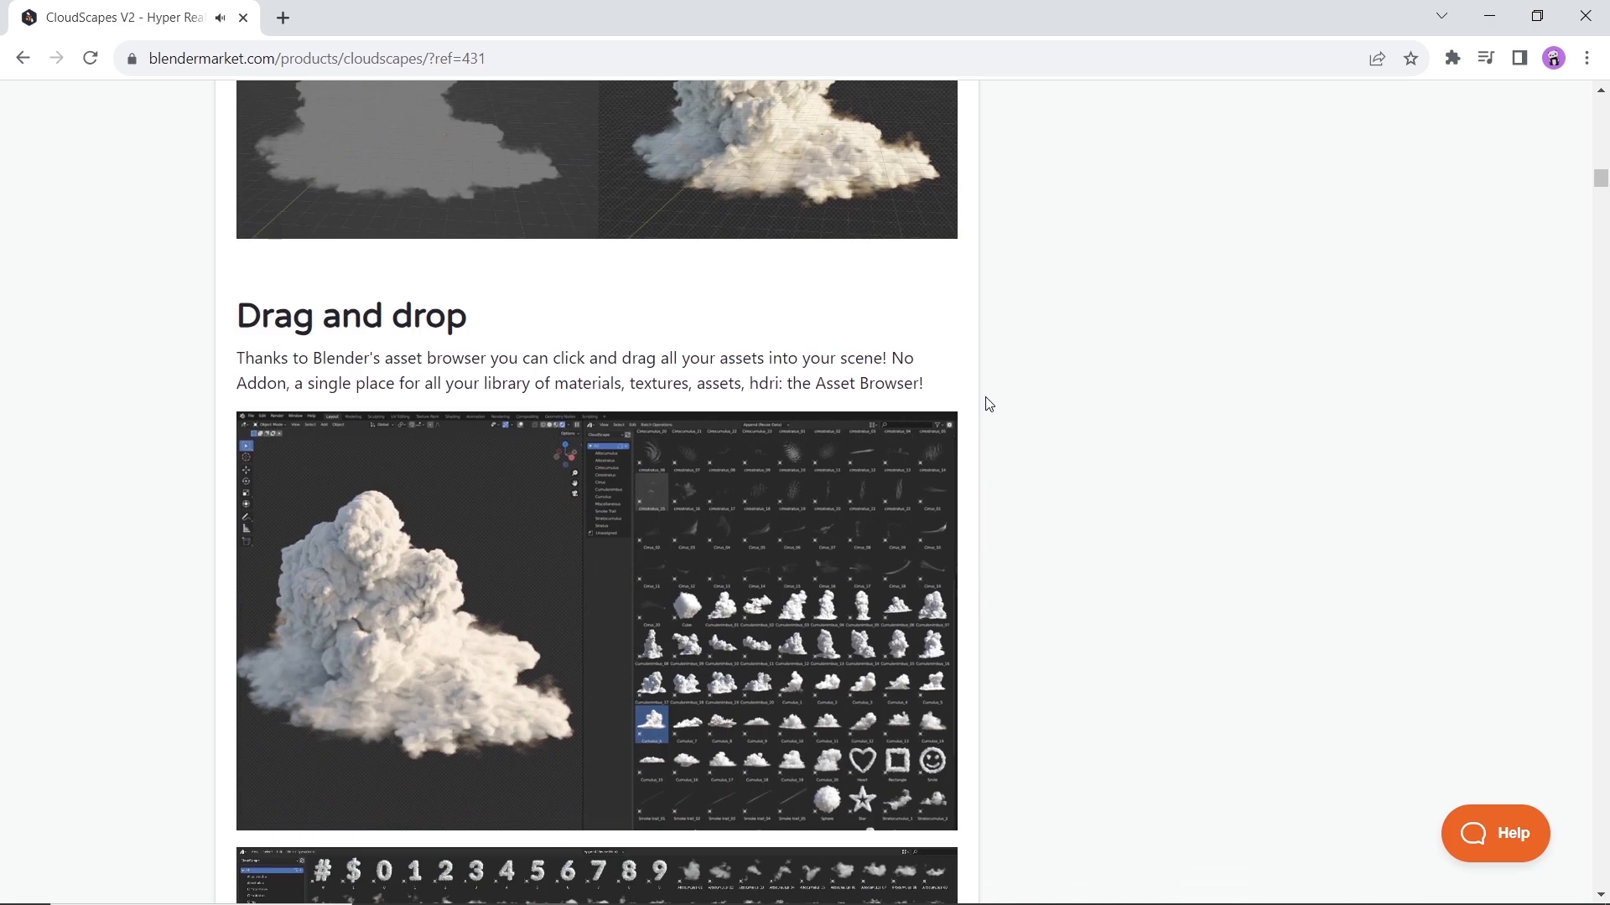